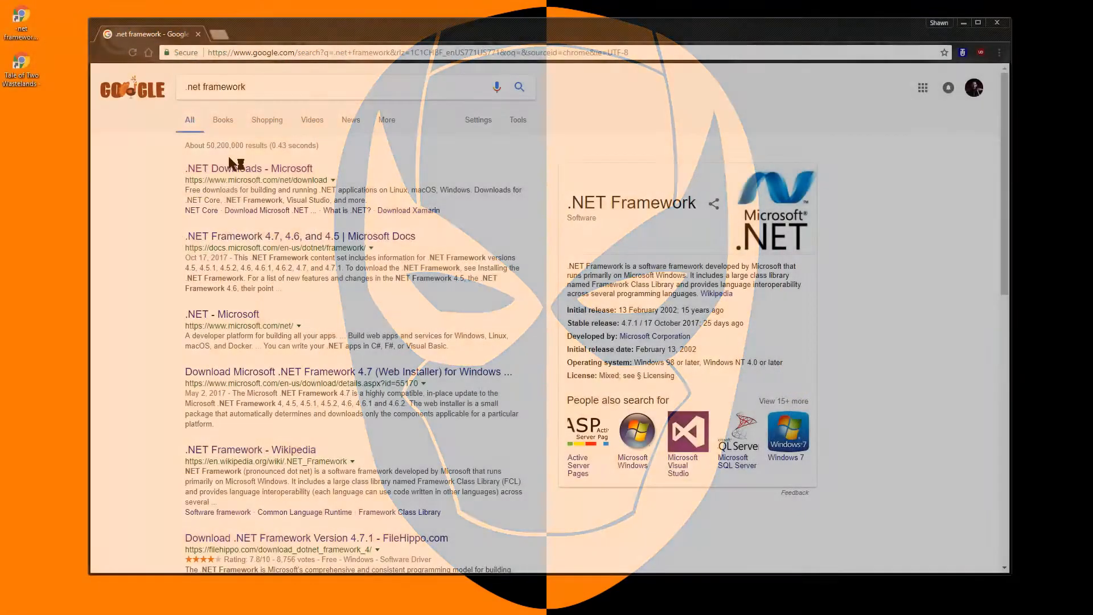
Step: Open Microsoft's .NET downloads page and download .NET Framework 4.7.1
left_click(248, 168)
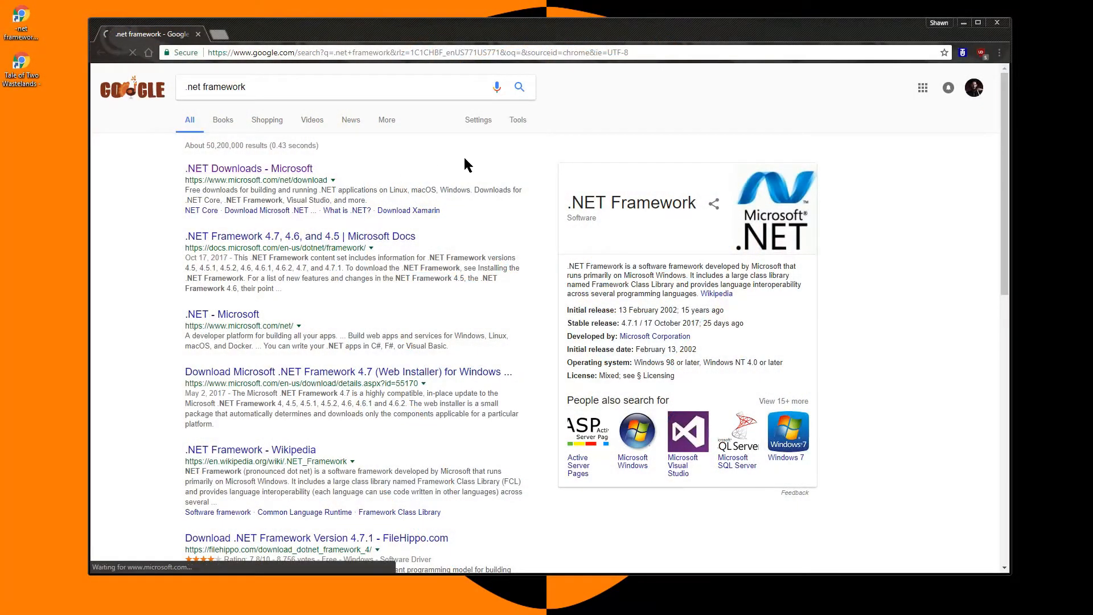
left_click(249, 168)
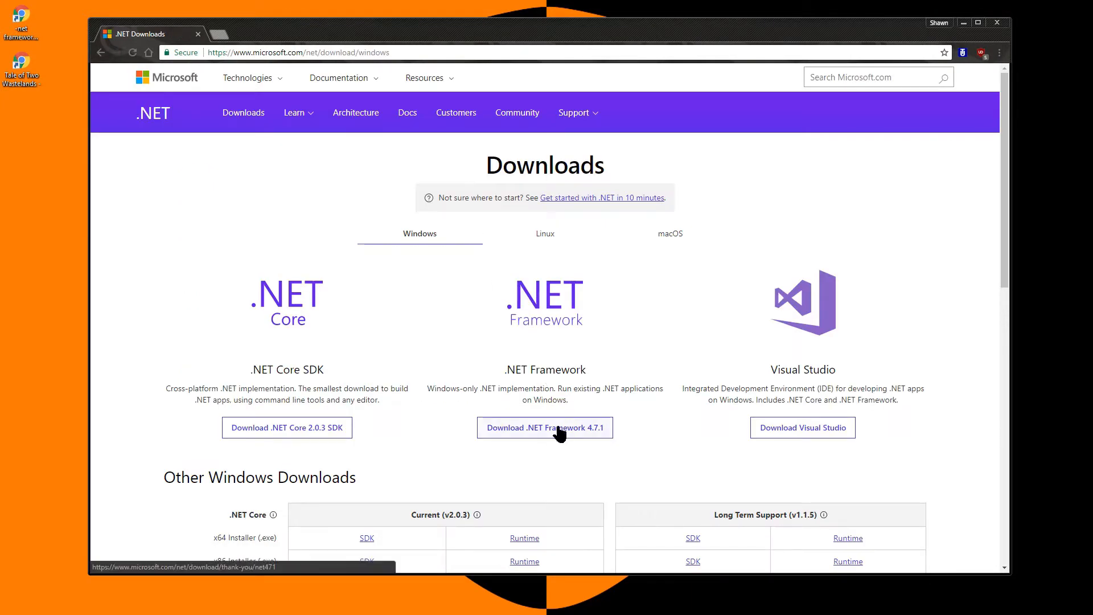
left_click(544, 428)
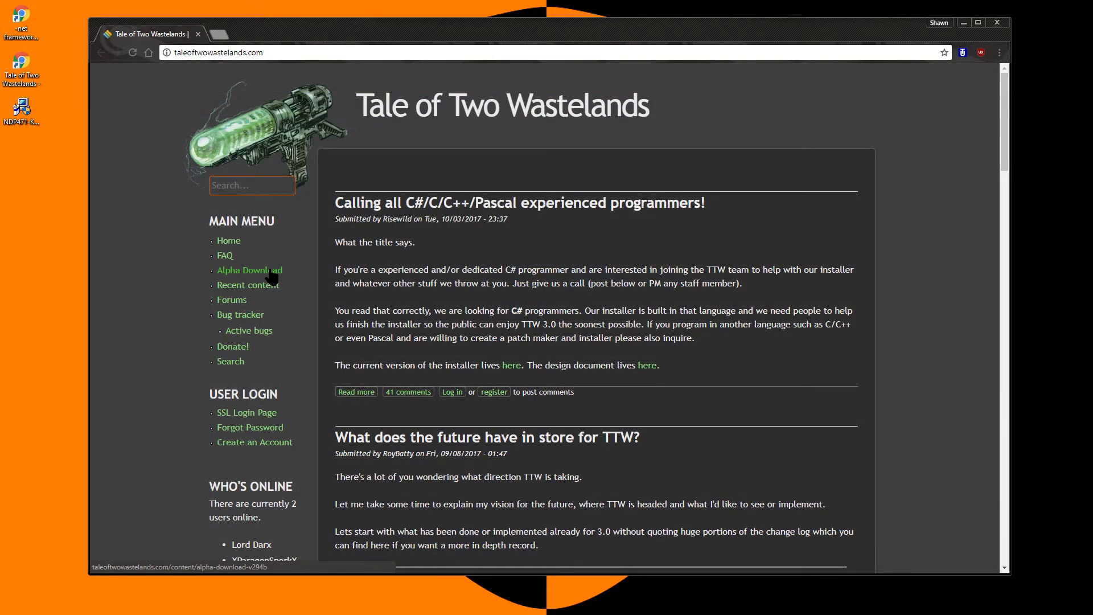
Step: Download TTWHotfixes.7z from the hotfix link in the alpha page's Downloads section
left_click(248, 269)
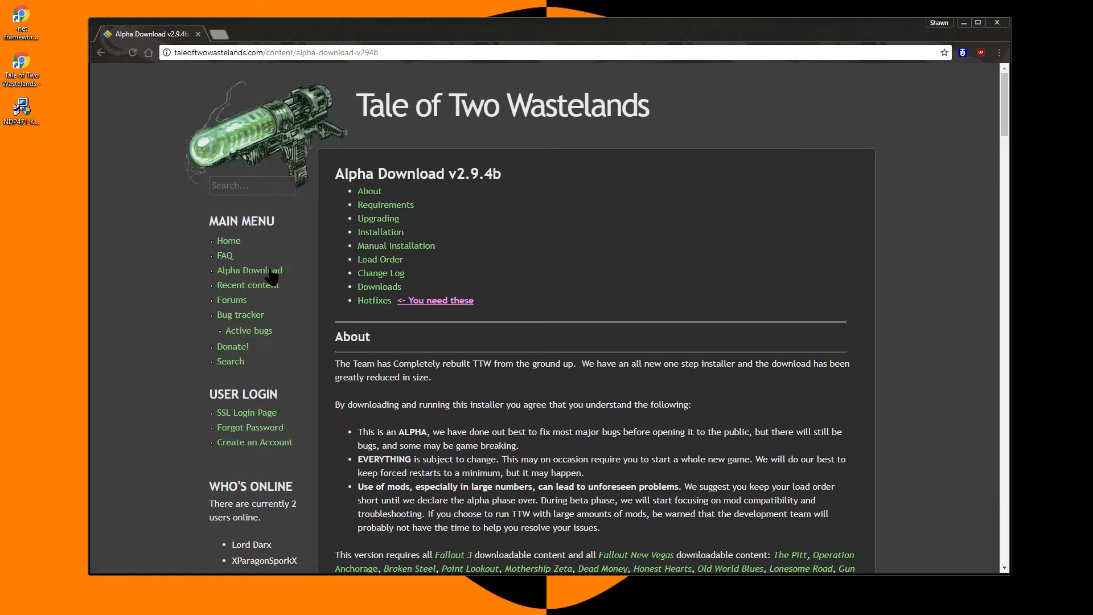
left_click(378, 286)
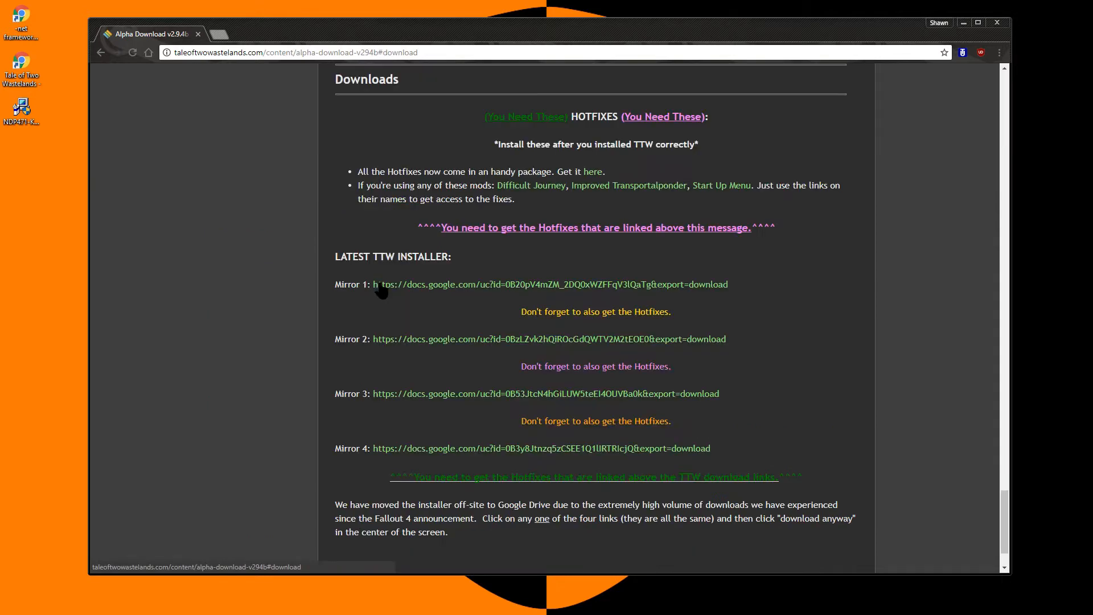
mouse_move(395, 170)
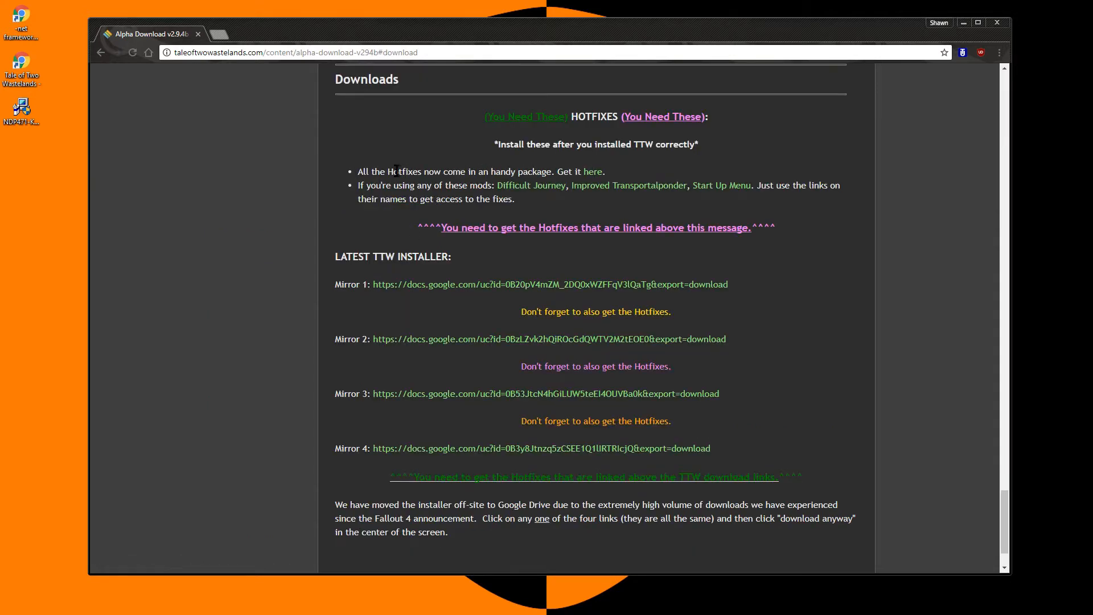
mouse_move(593, 171)
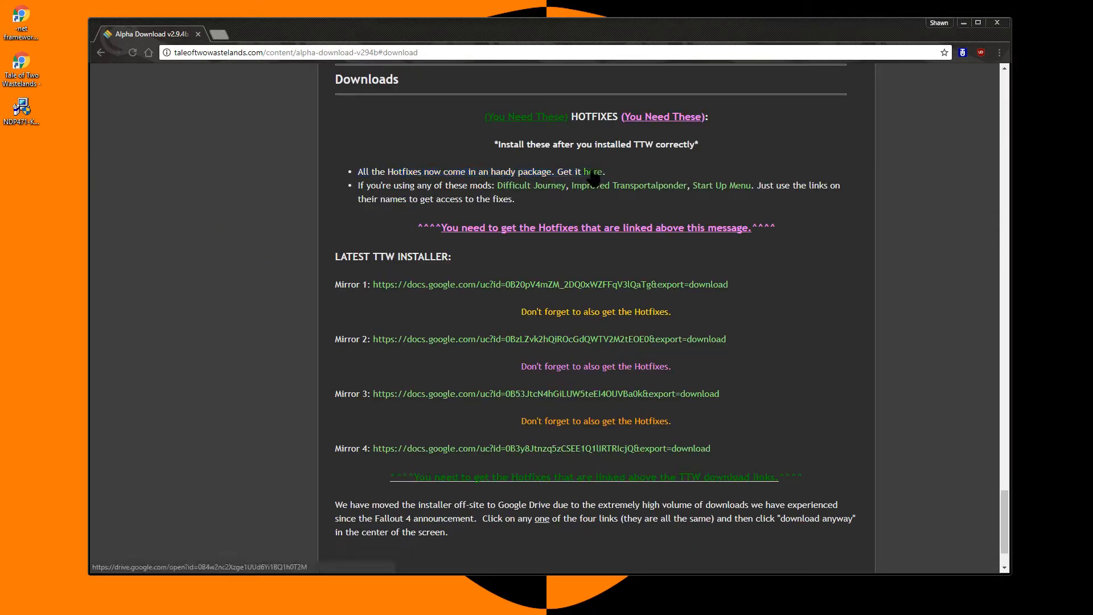
left_click(597, 171)
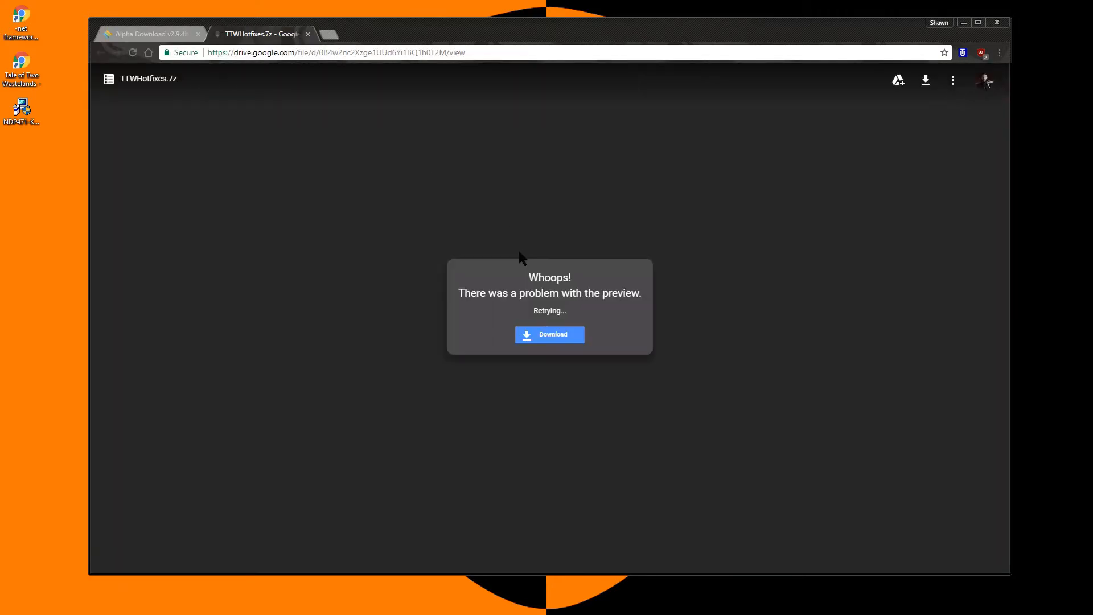
left_click(549, 334)
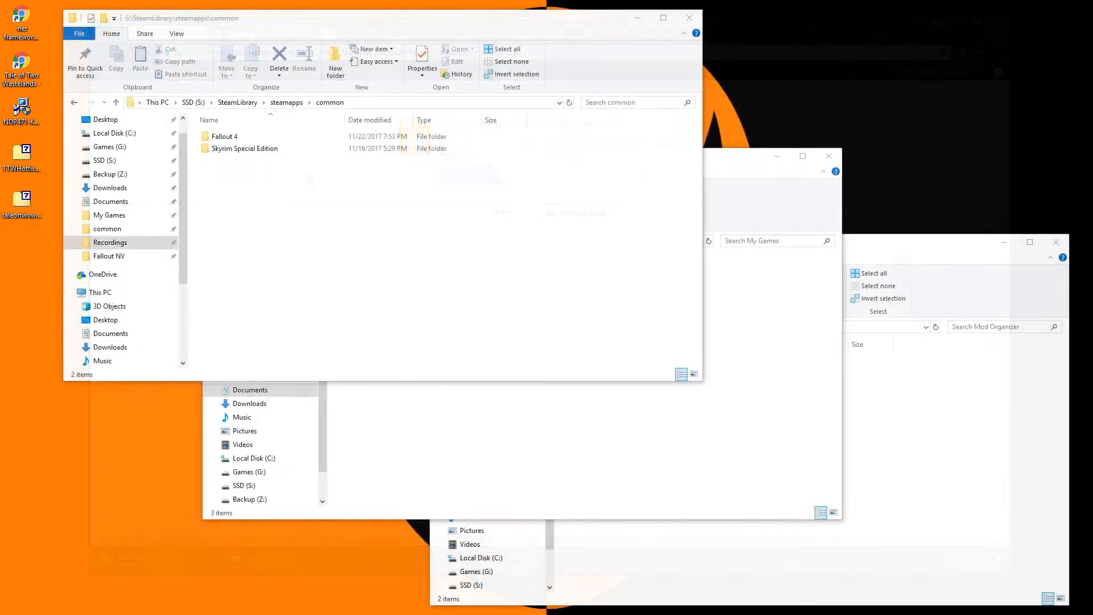
Step: Browse to Z:\Mod Organizer\Fallout NV\TTW, then begin installing Fallout 3 GOTY in Steam
left_click(348, 102)
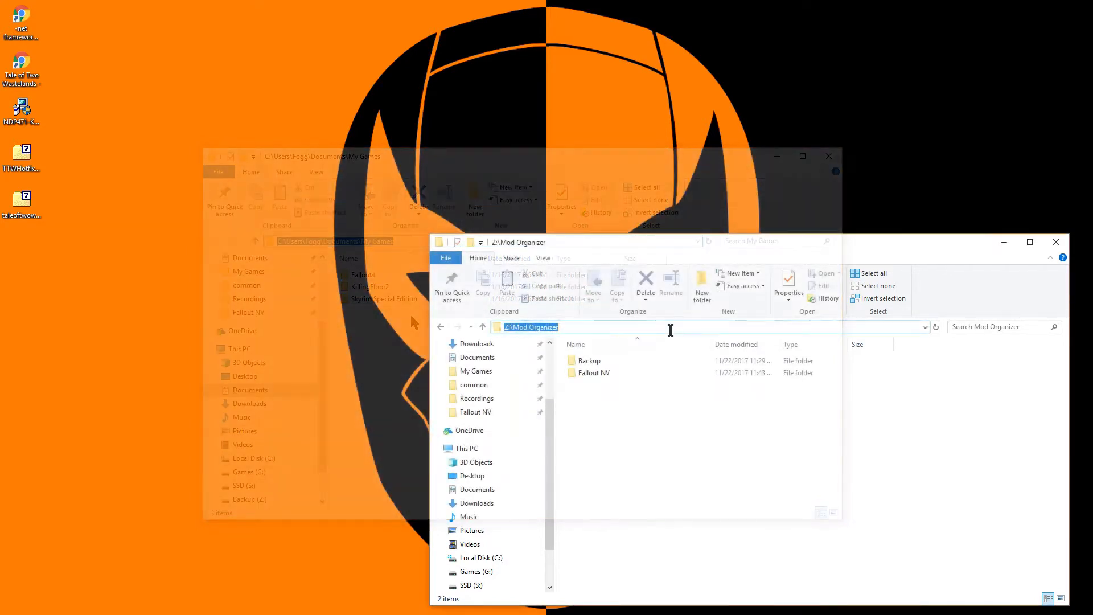
double_click(596, 372)
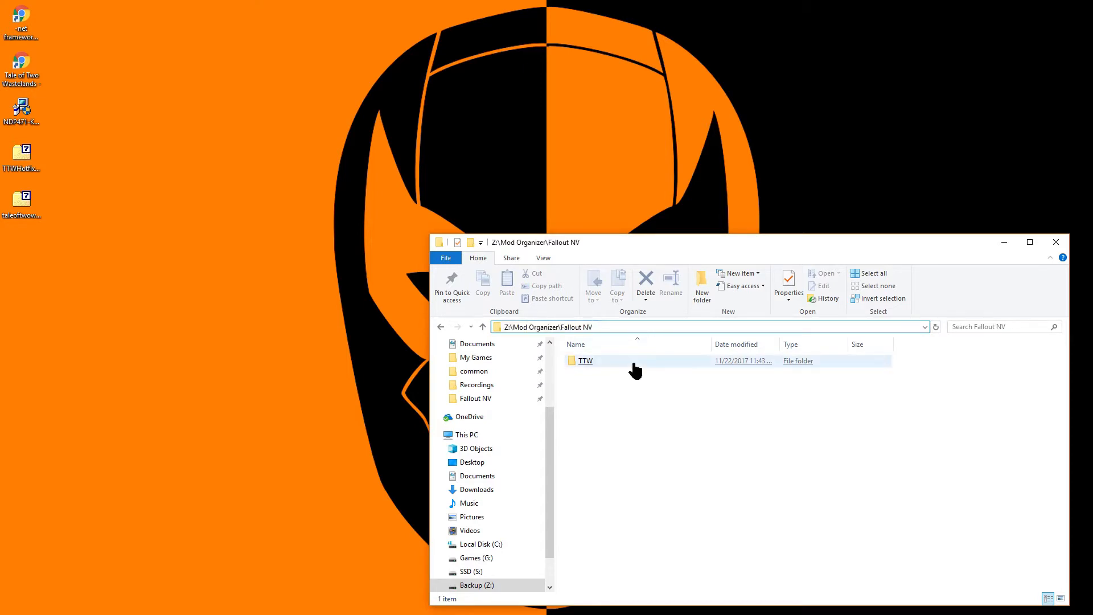
double_click(584, 360)
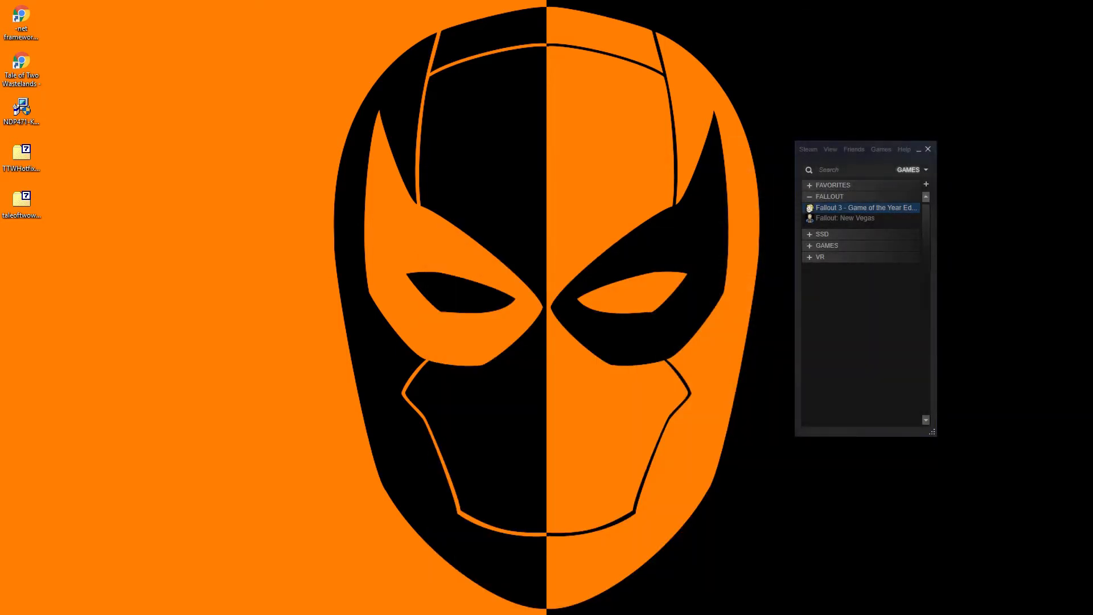
double_click(866, 207)
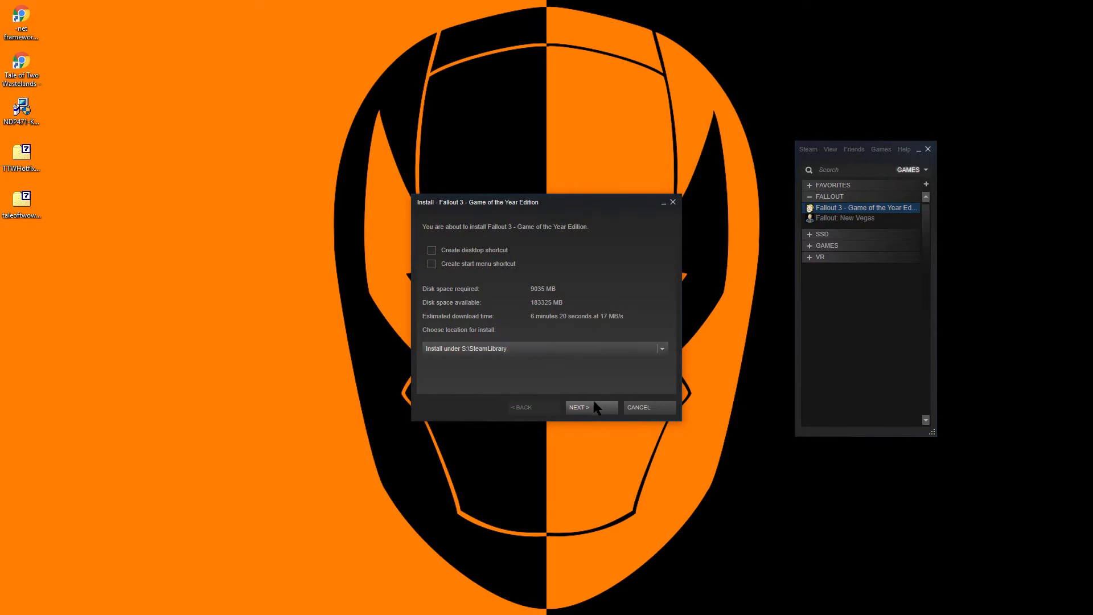
left_click(578, 407)
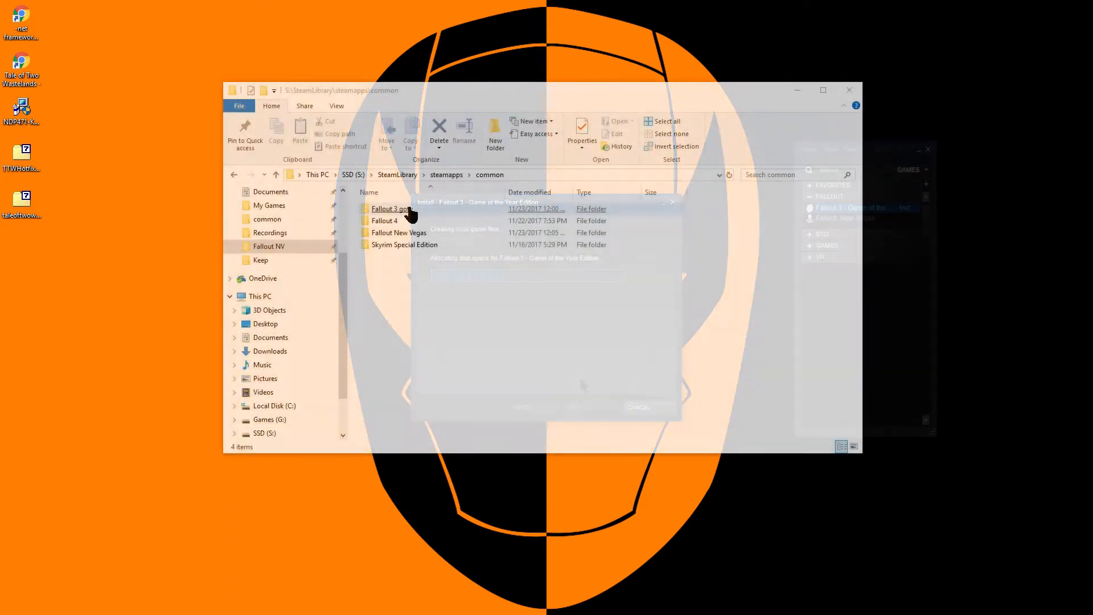
Step: Clear Read-only on the Fallout 3 goty folder, applying it to all subfolders and files
right_click(388, 208)
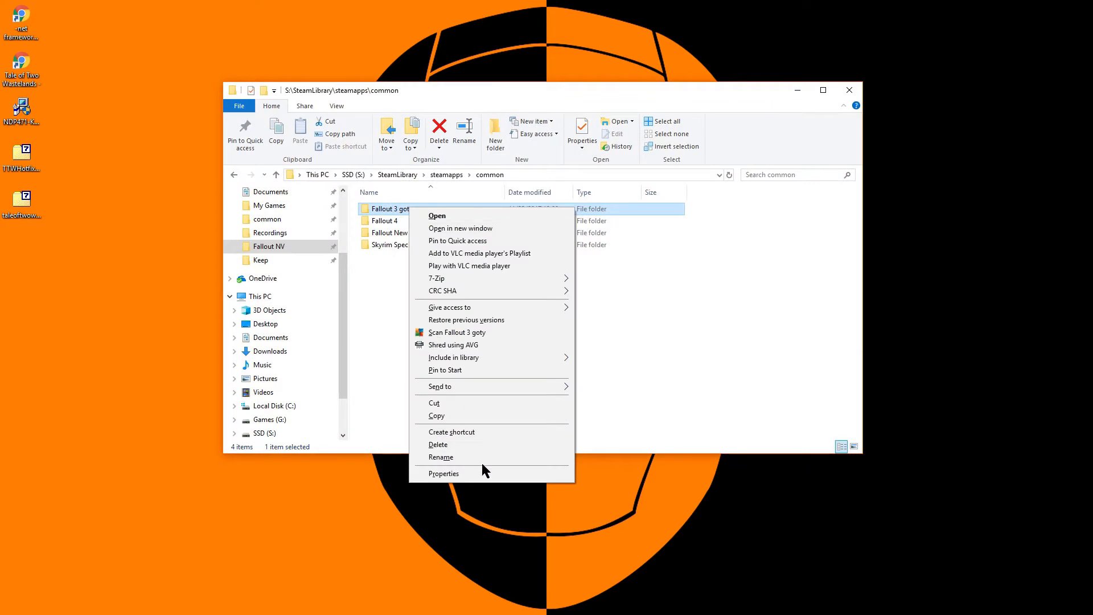
left_click(443, 473)
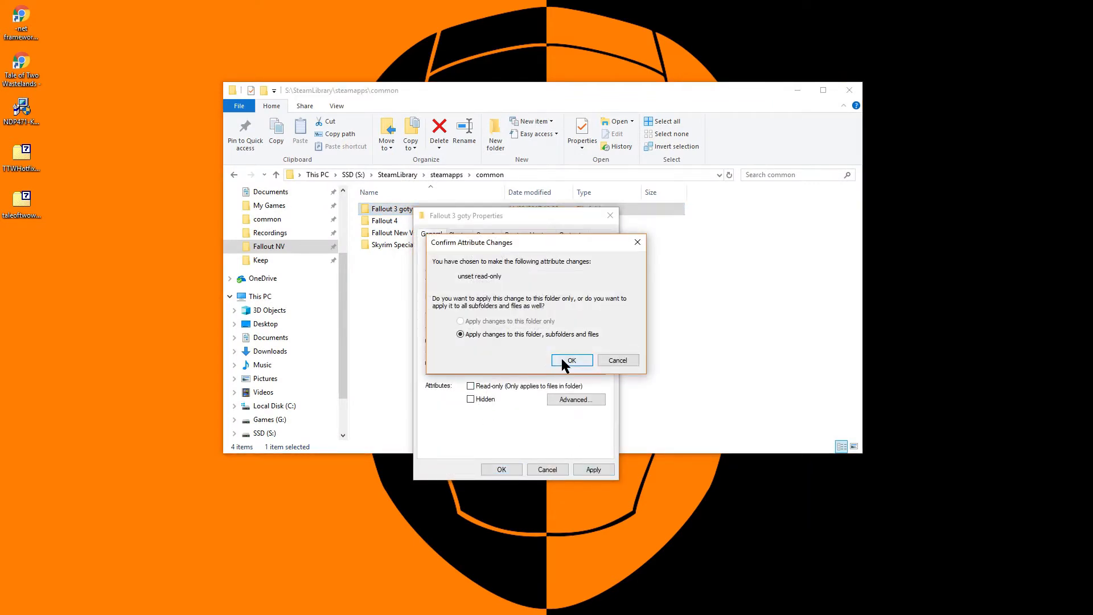
left_click(570, 360)
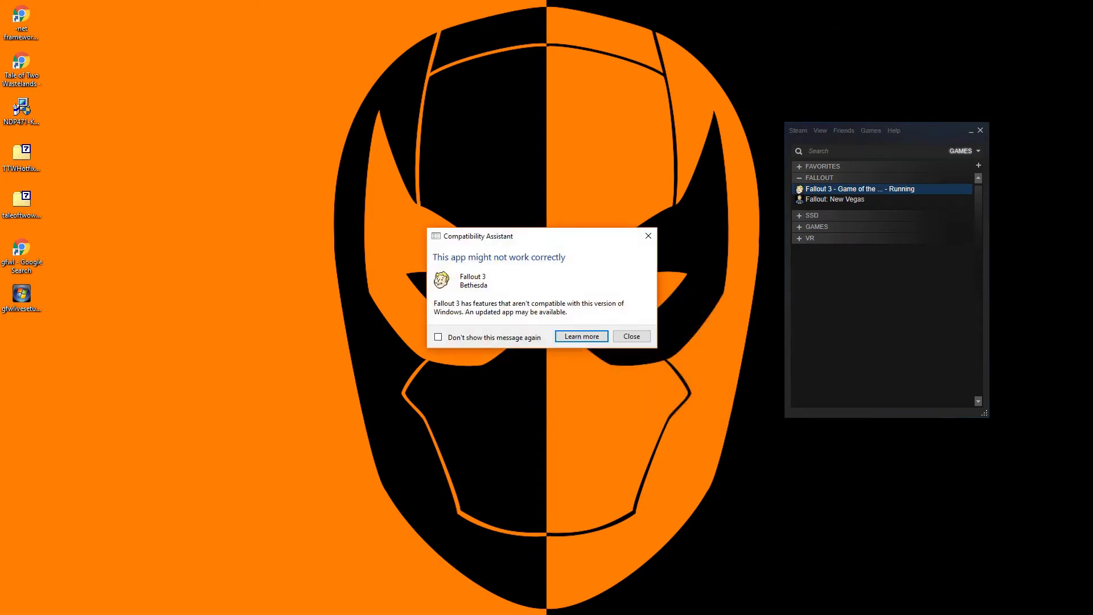
Step: Dismiss the compatibility warning, set Fallout 3 resolution to 1440x810, and play
left_click(630, 335)
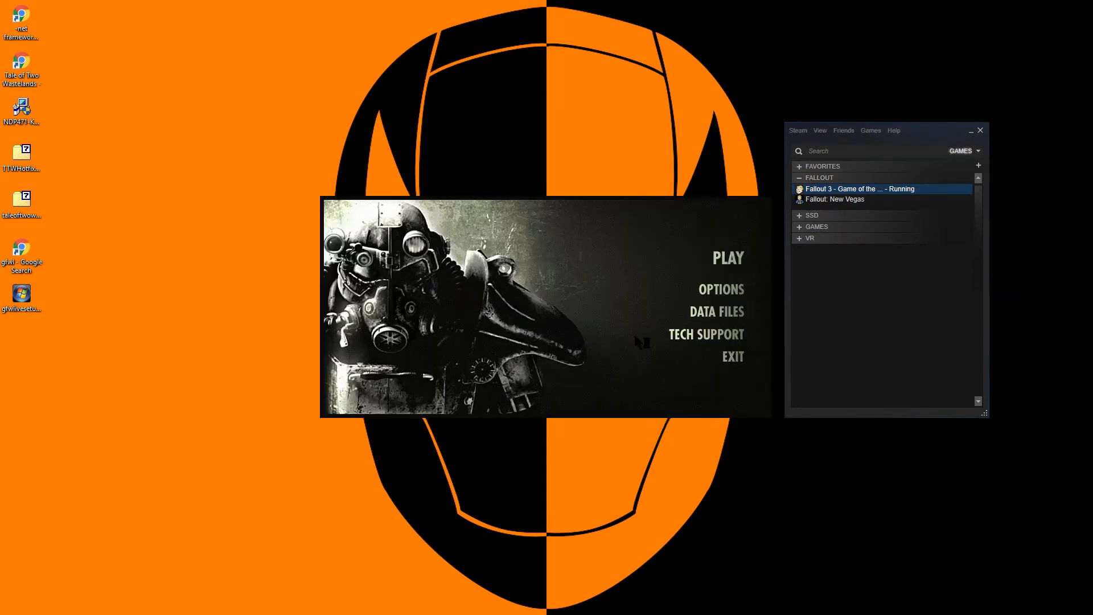
left_click(721, 289)
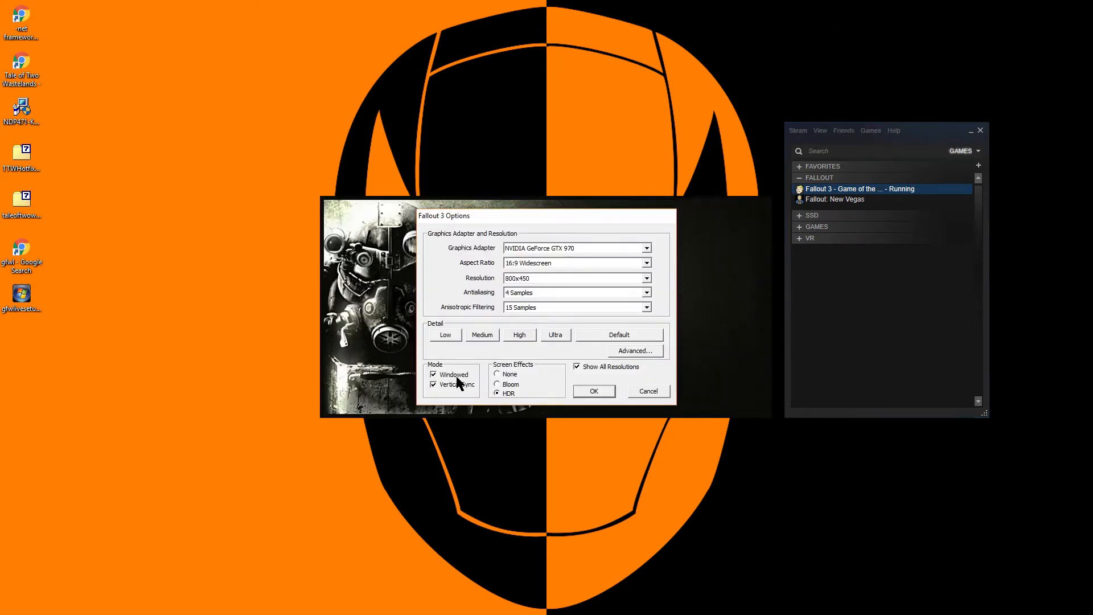
left_click(645, 279)
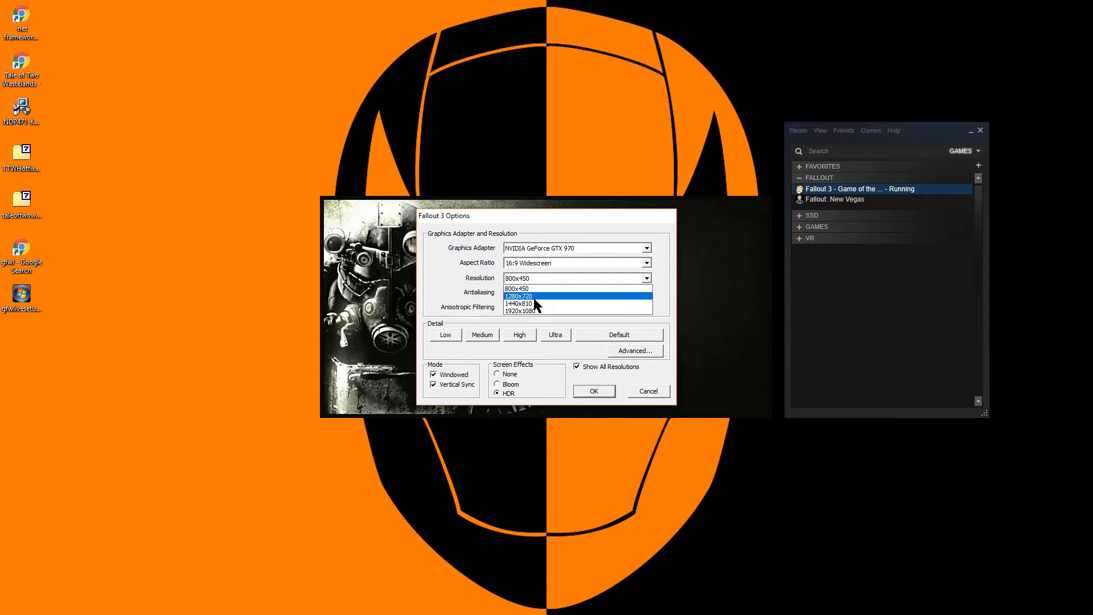
left_click(519, 303)
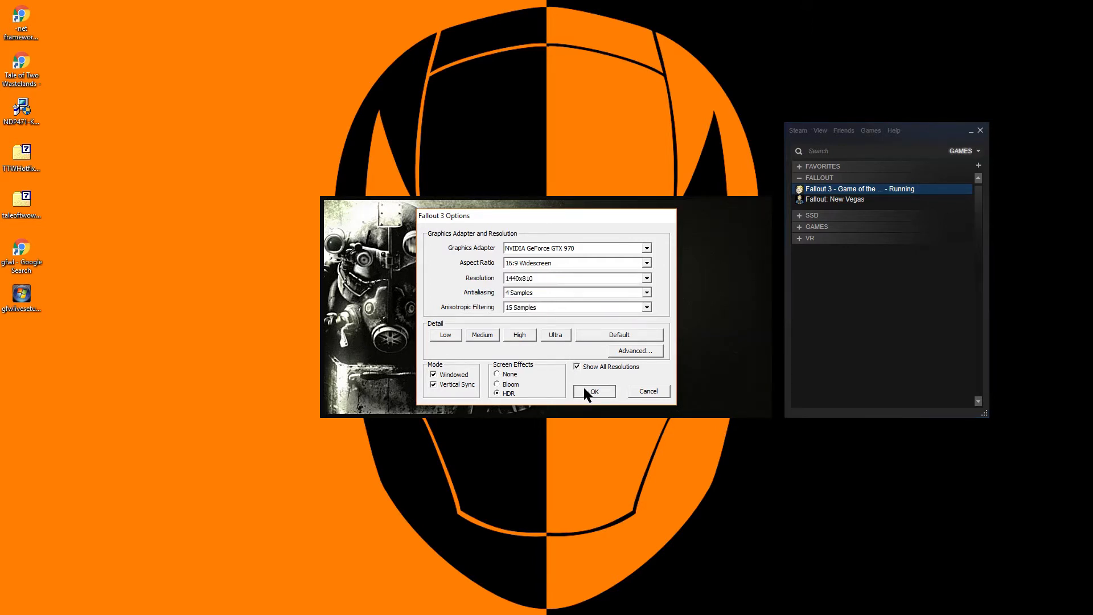
left_click(593, 391)
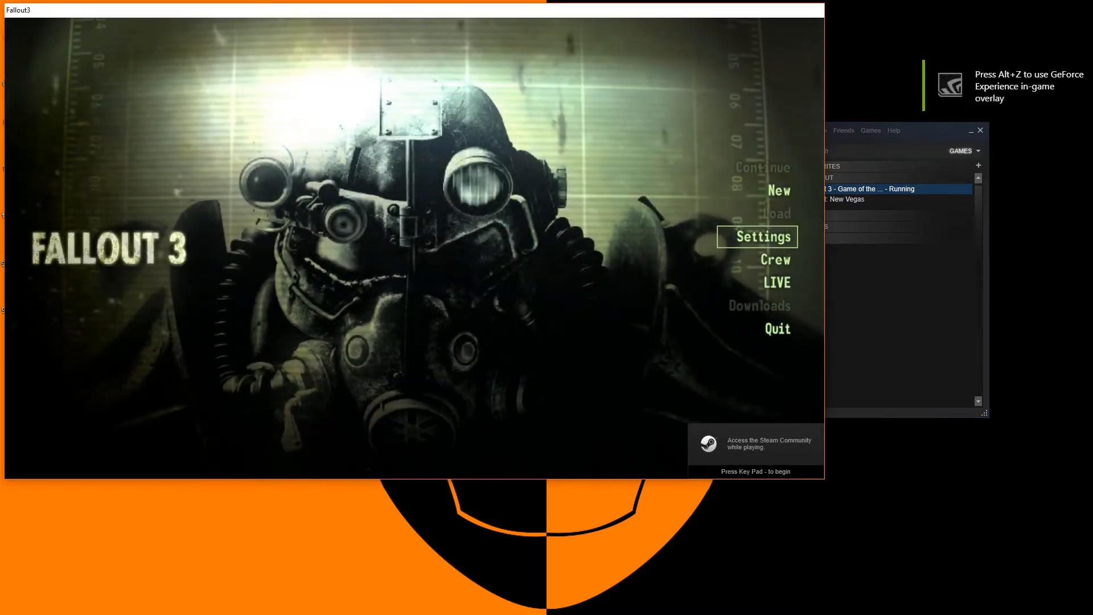
left_click(776, 328)
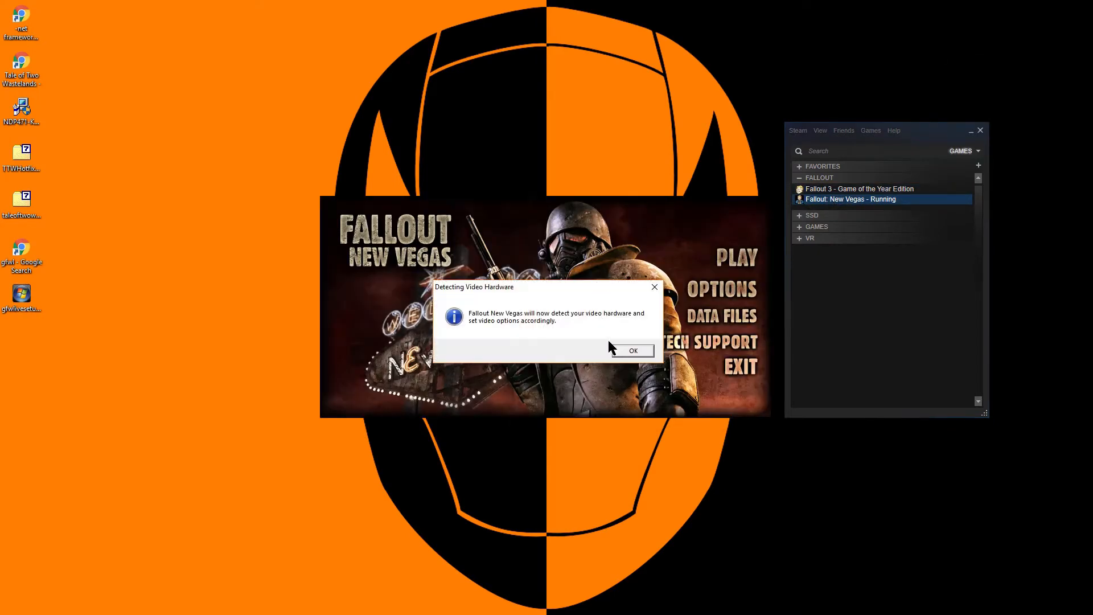
Step: Accept hardware detection, set New Vegas resolution to 1920x1080, and launch the game
left_click(631, 350)
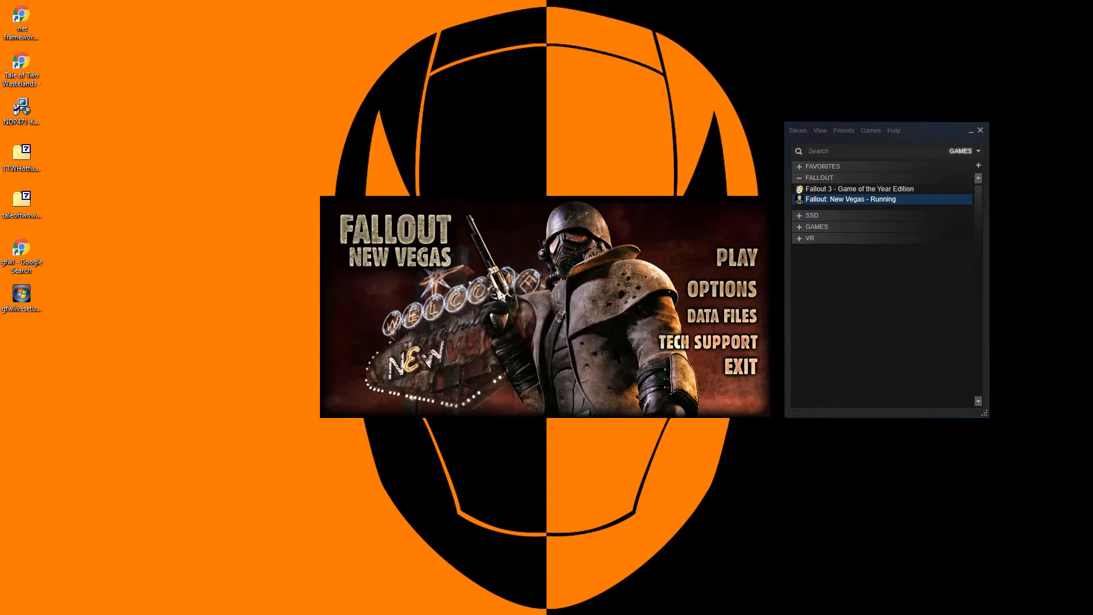
left_click(721, 289)
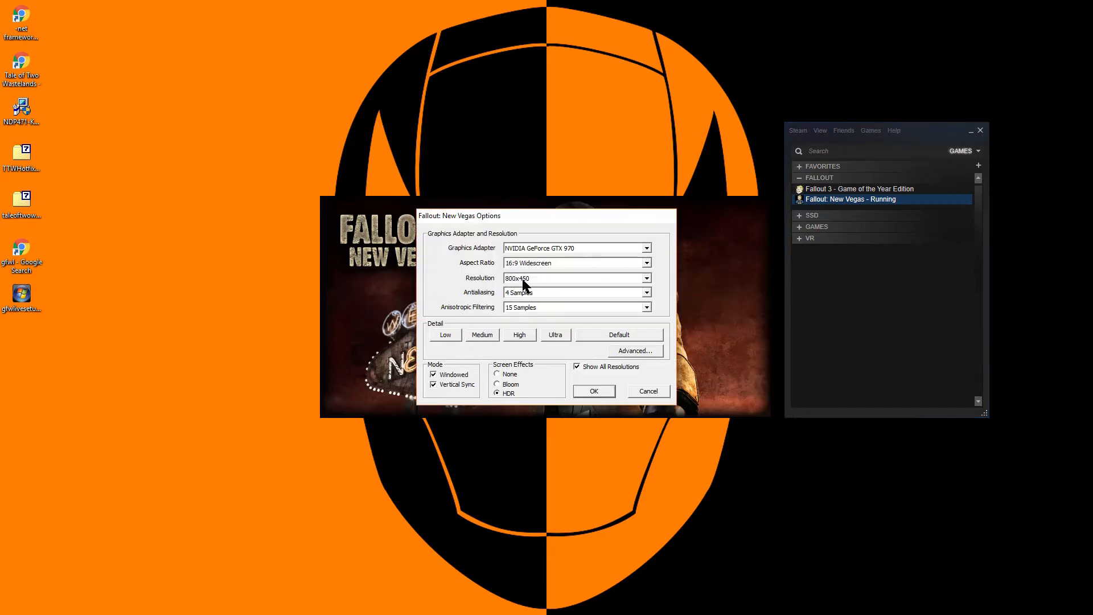
left_click(571, 277)
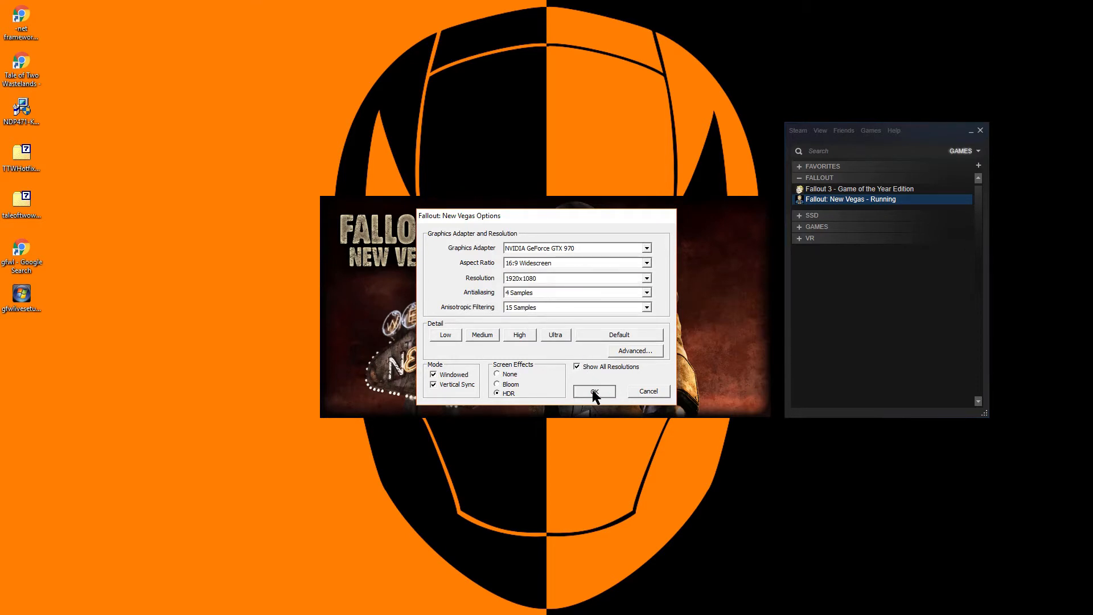
left_click(593, 391)
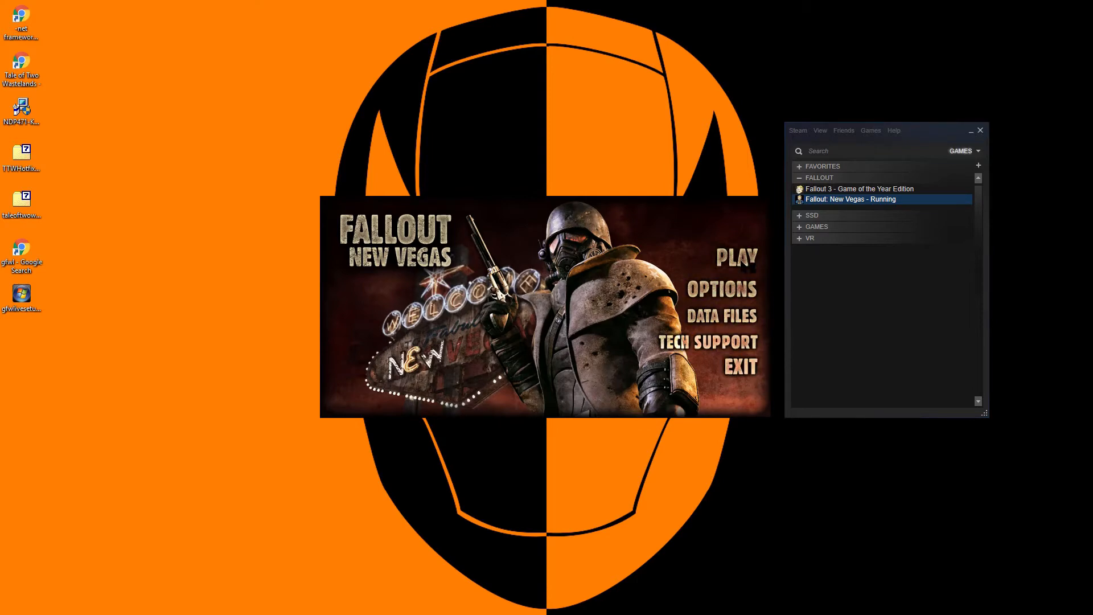
left_click(737, 257)
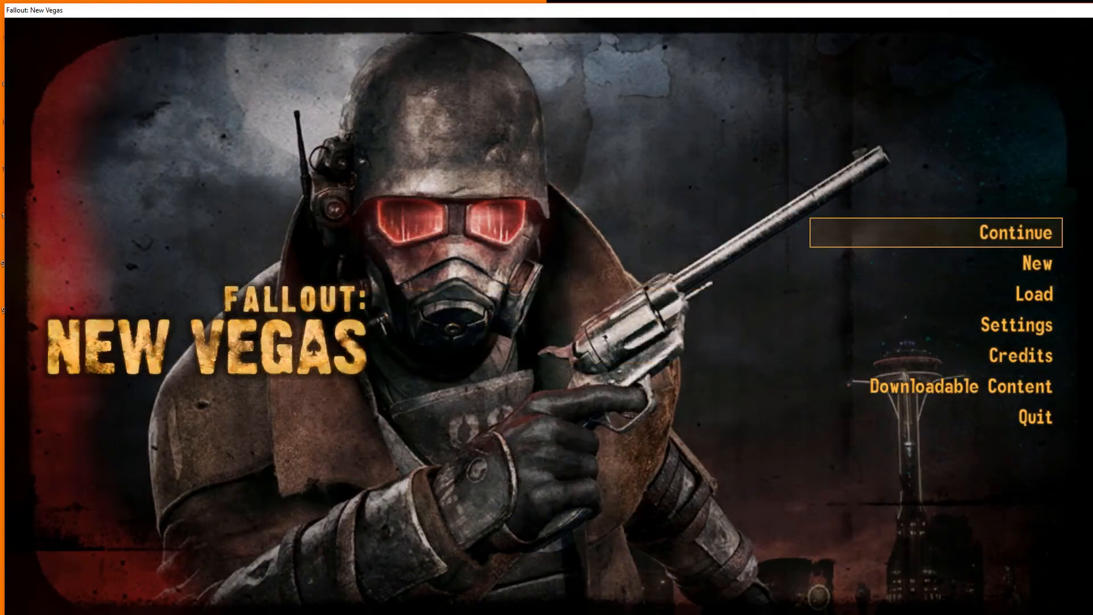
left_click(1035, 417)
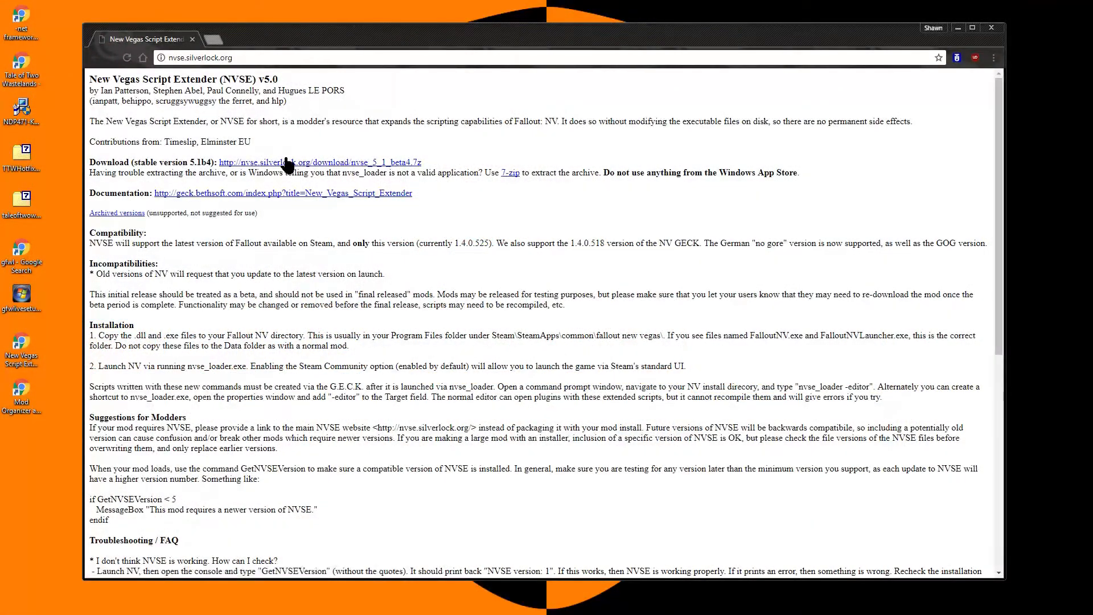
Step: Download the stable NVSE 5.1b4 archive nvse_5_1_beta4.7z
left_click(319, 161)
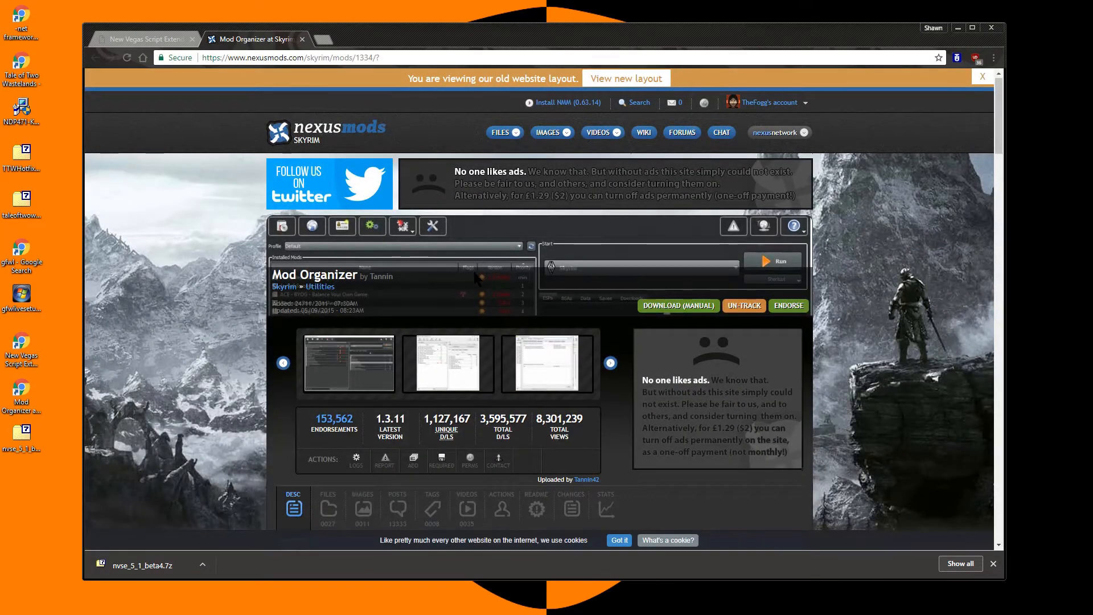
Step: Open Mod Organizer's Files listing on Nexus Mods and get the v1_3_11 installer
scroll("down", 3)
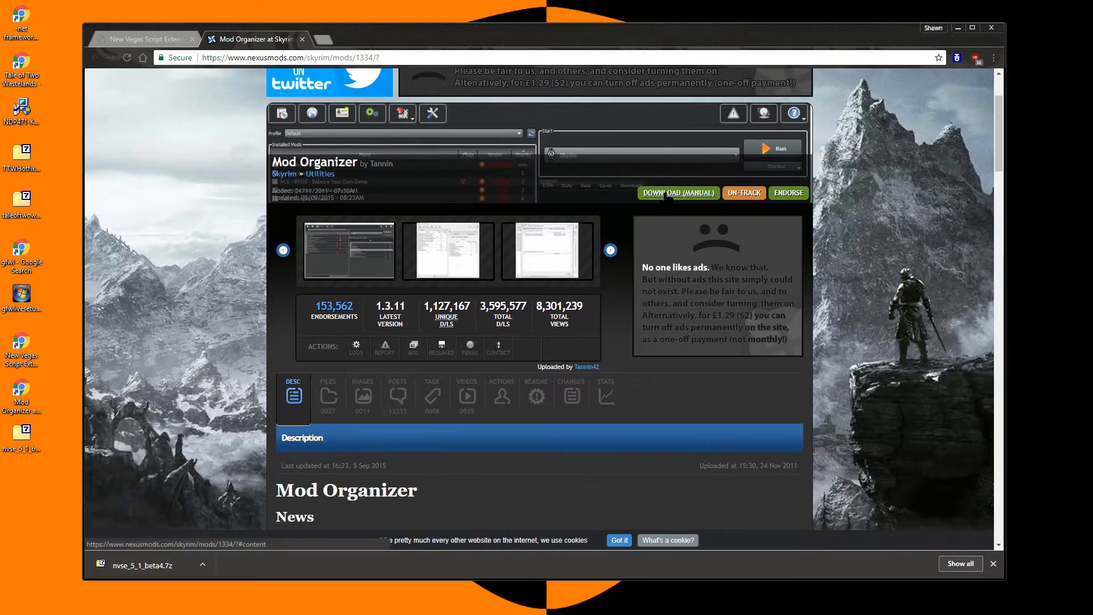
left_click(327, 392)
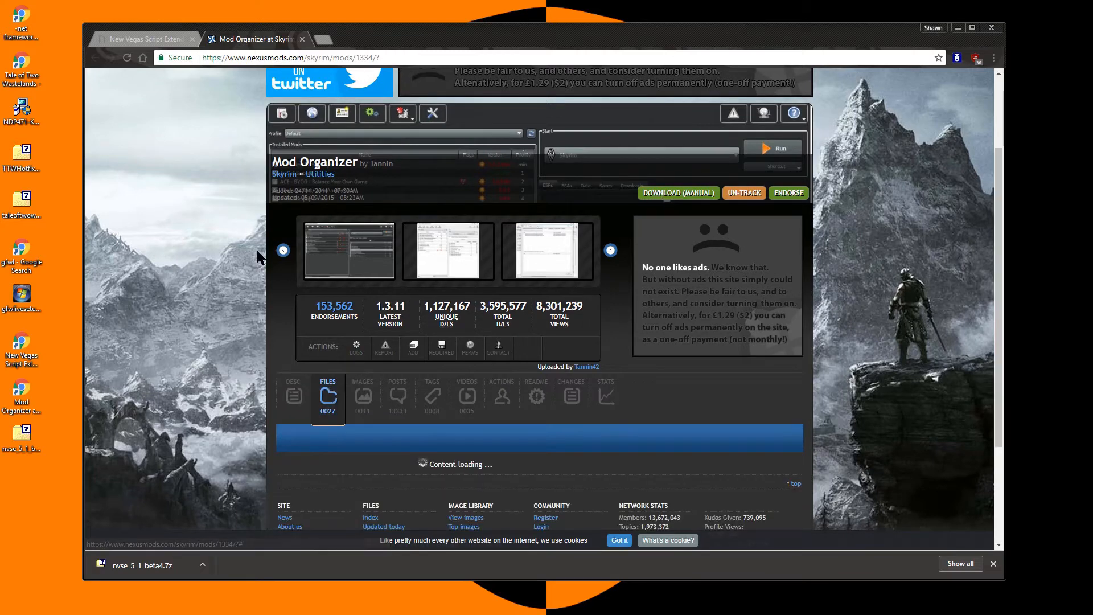
left_click(328, 397)
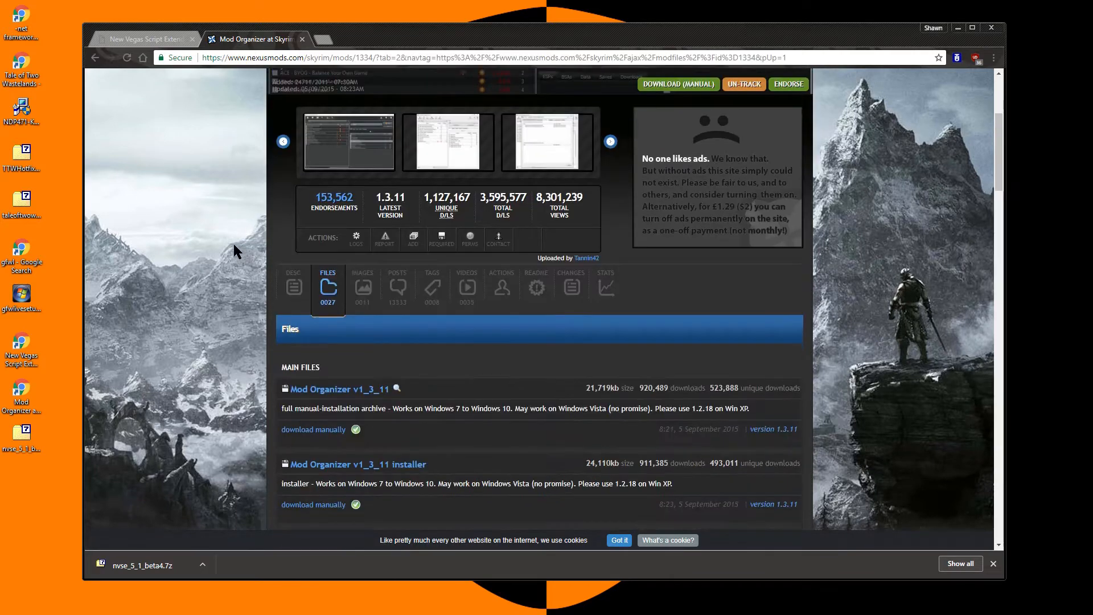
scroll("down", 3)
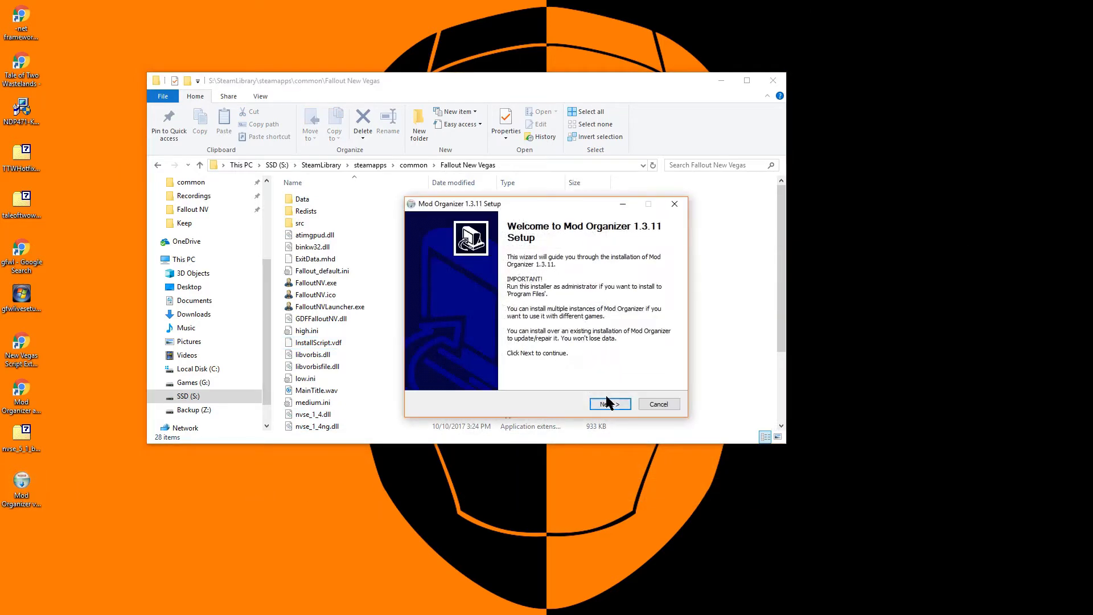
Step: Enable Handle Nexus Links in the Mod Organizer setup wizard
left_click(608, 403)
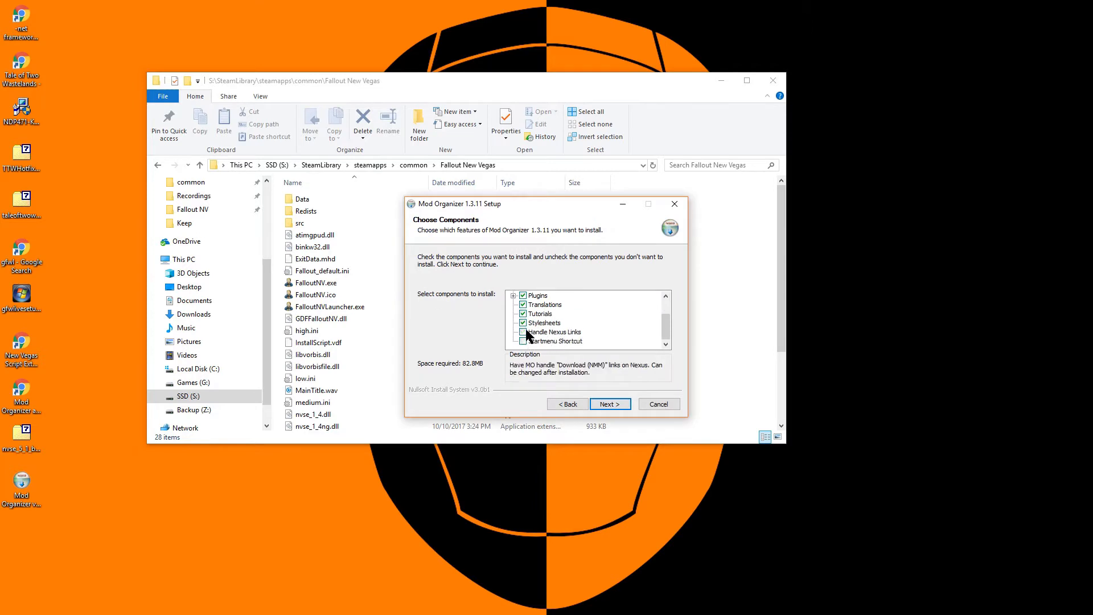
left_click(522, 332)
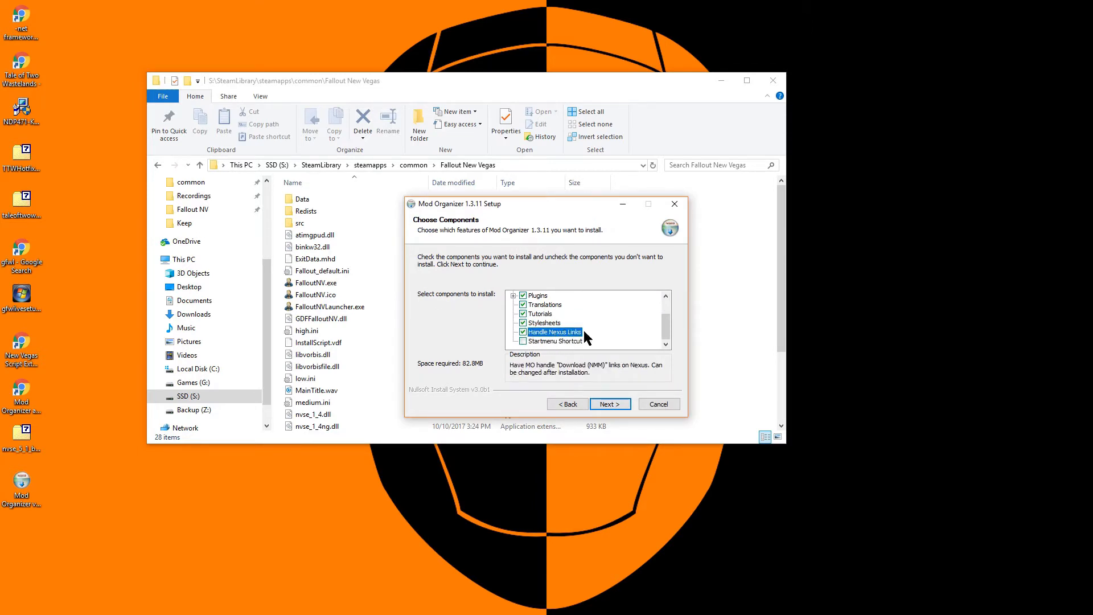
left_click(608, 404)
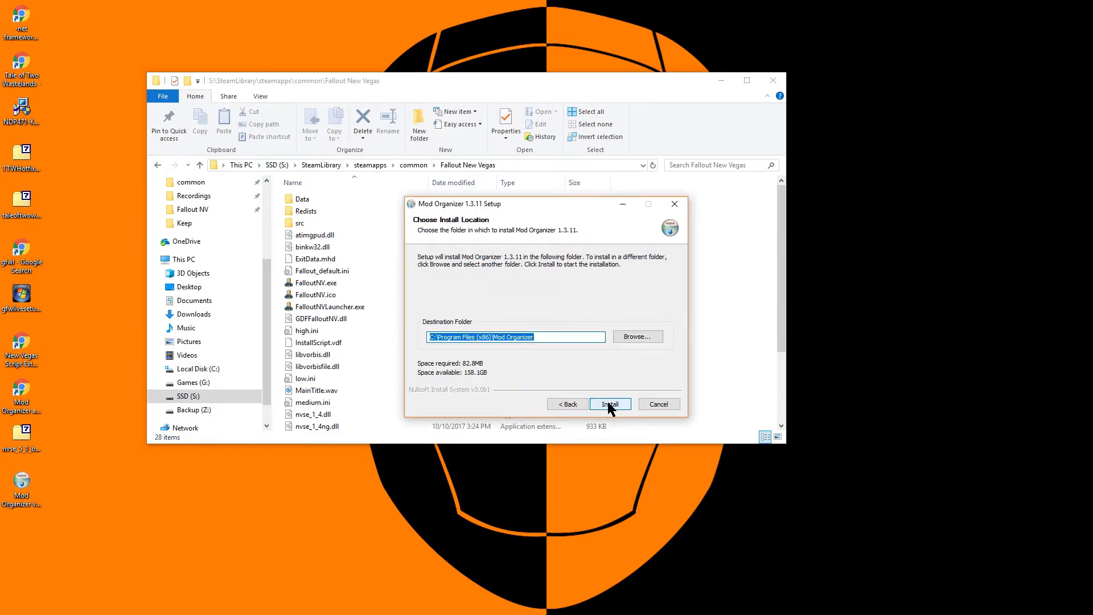
Step: Install into S:\SteamLibrary\steamapps\common\Fallout New Vegas and launch Mod Organizer
left_click(636, 336)
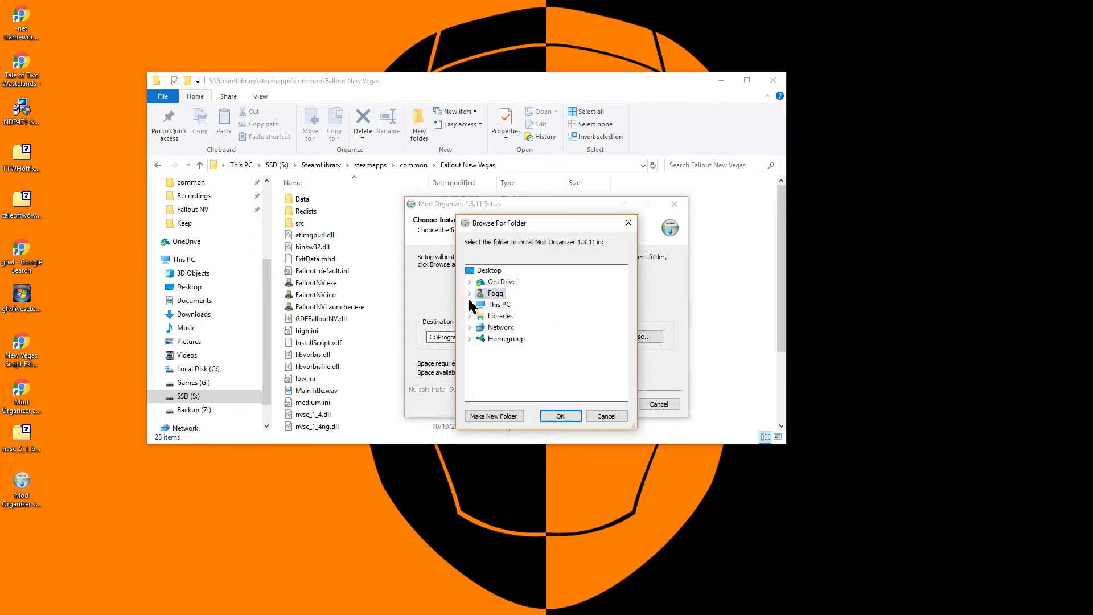
left_click(469, 304)
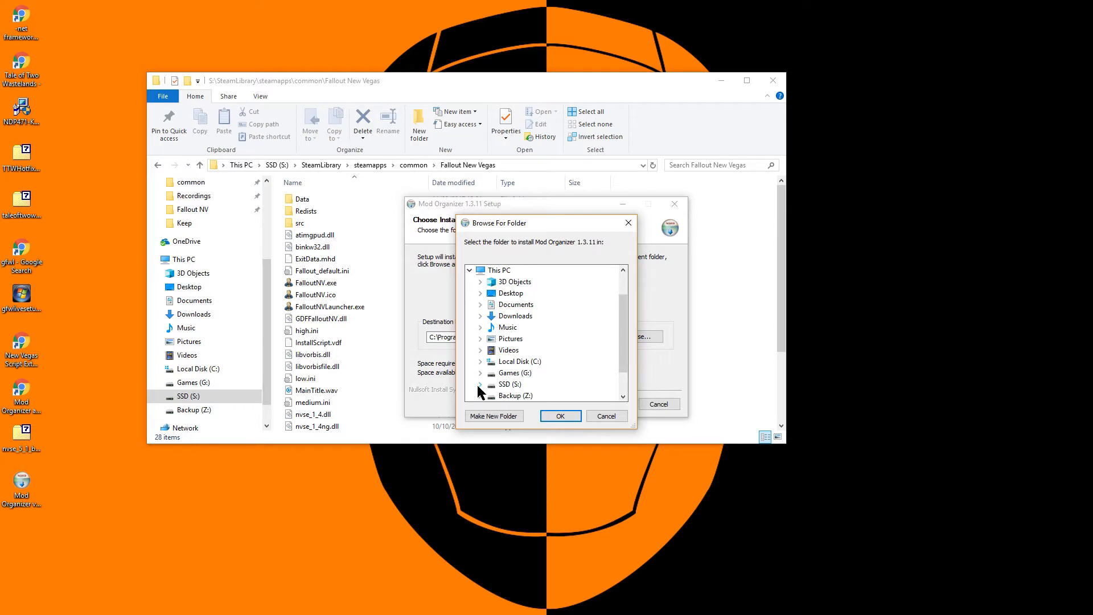
left_click(481, 383)
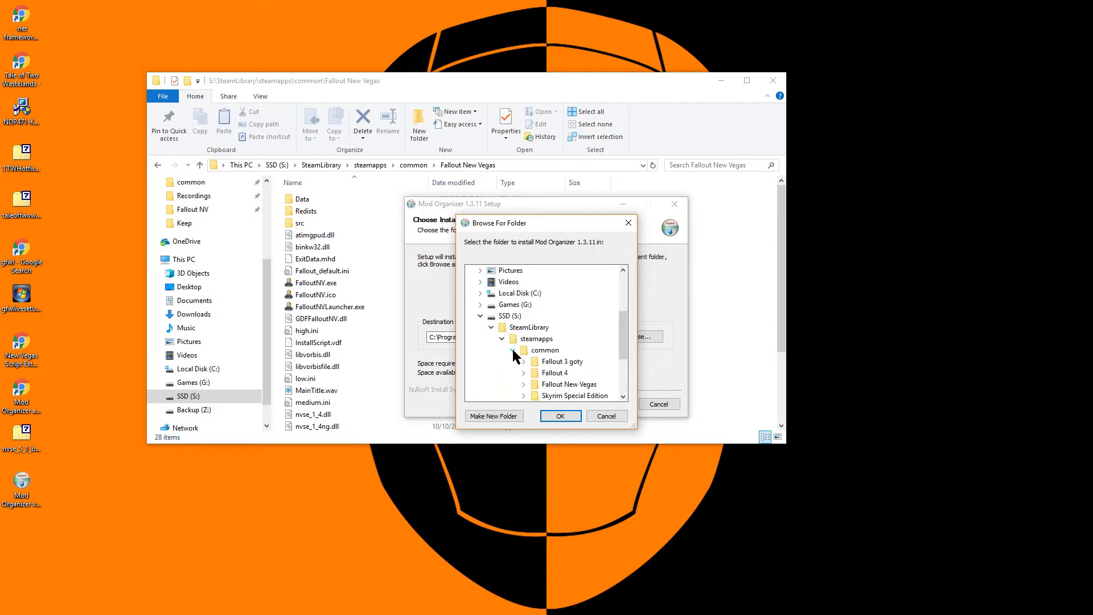
left_click(568, 384)
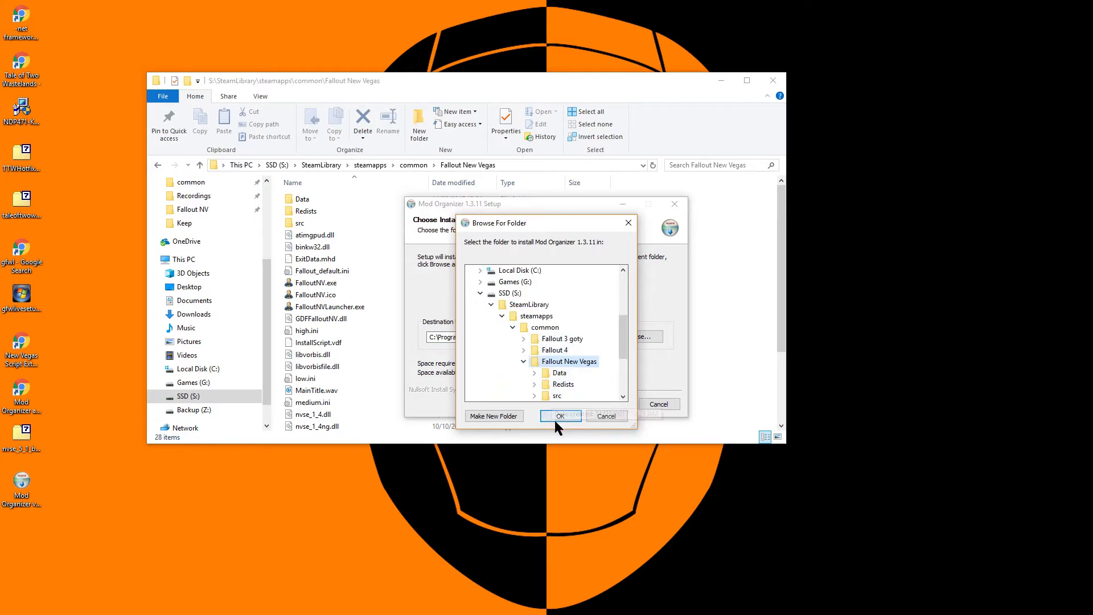
left_click(559, 415)
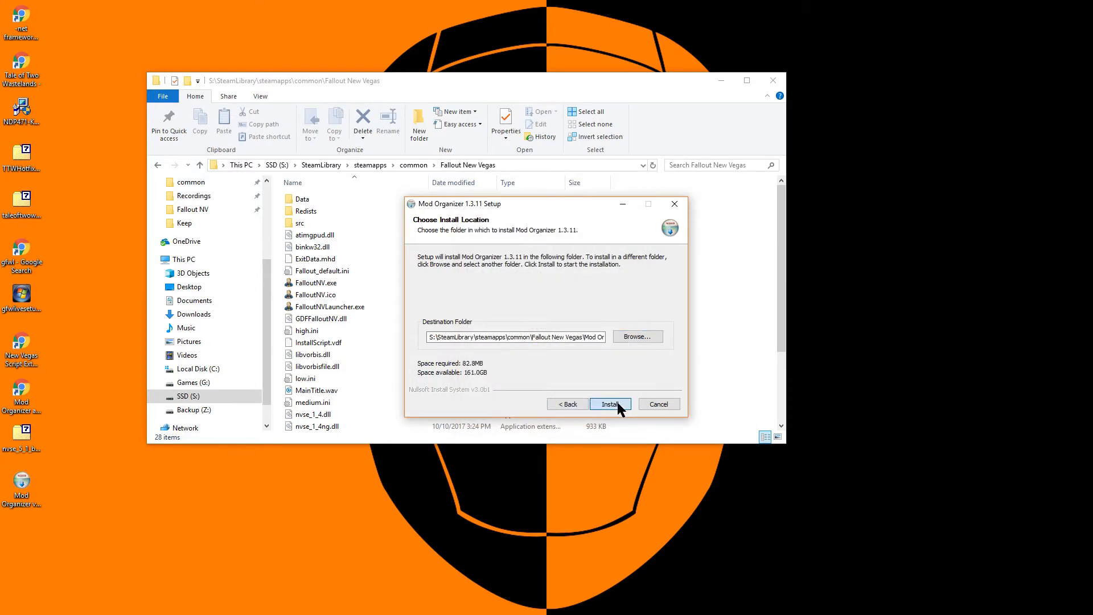
left_click(609, 403)
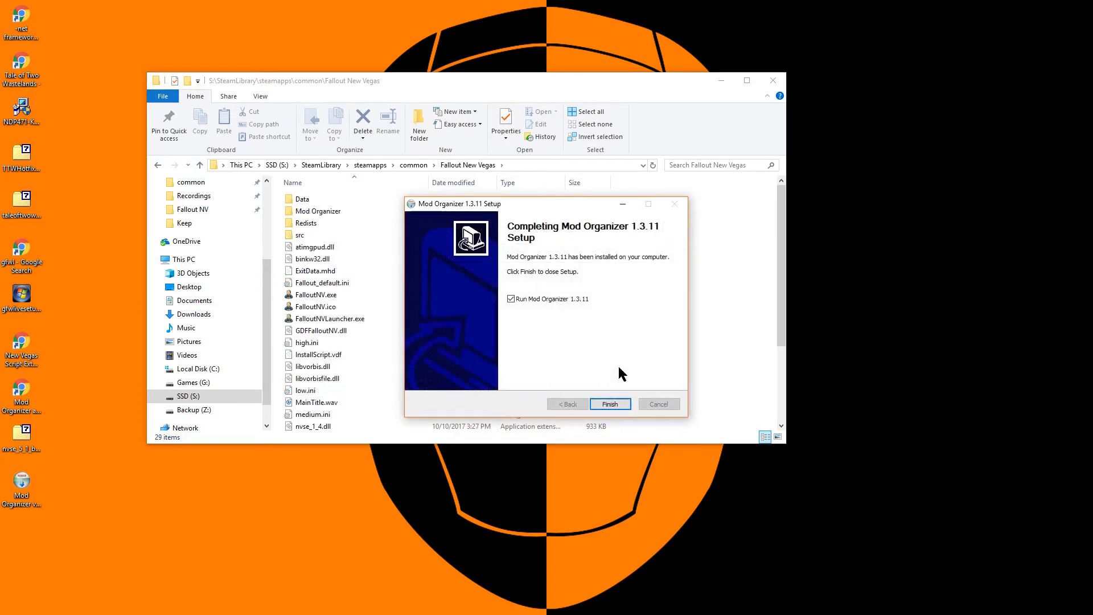
left_click(609, 404)
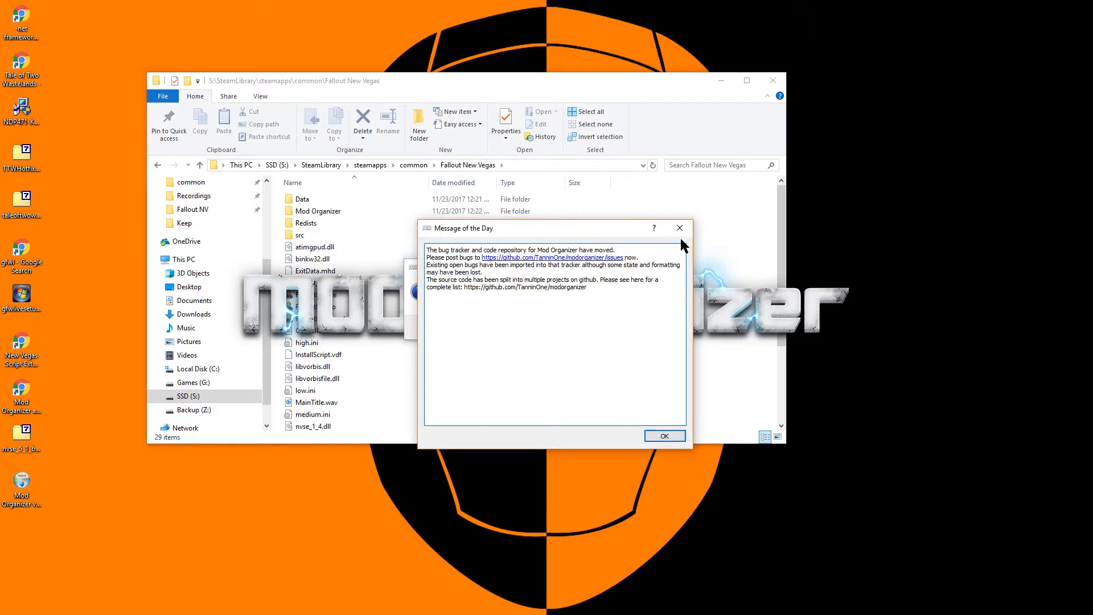
Step: Dismiss Message of the Day, then set style dark.qss and download folder Z:/Mod Organizer/Fallout NV
left_click(663, 435)
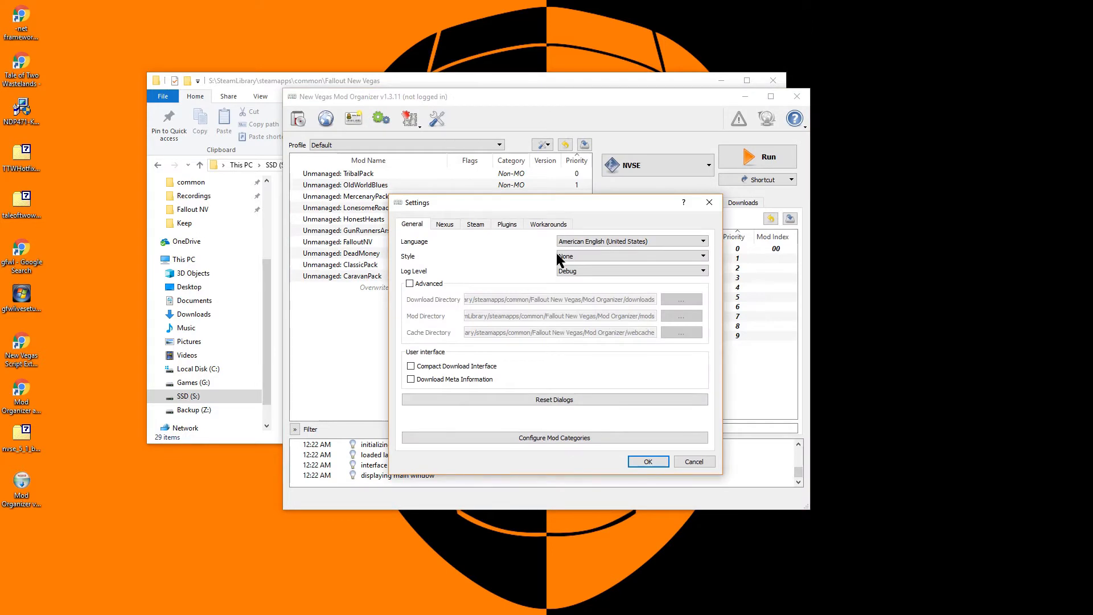
left_click(630, 255)
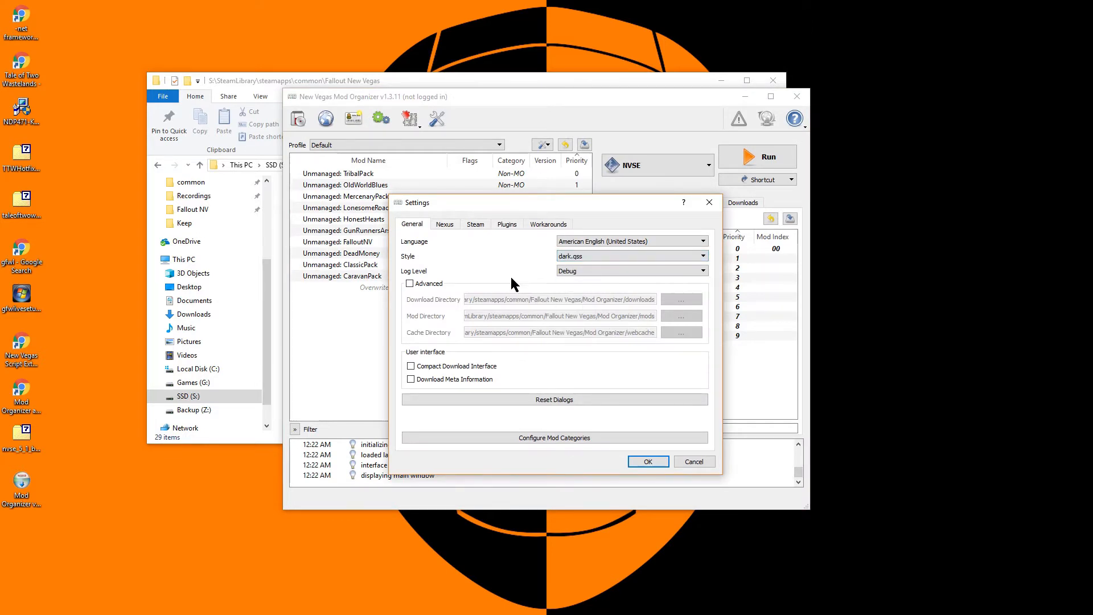
left_click(409, 283)
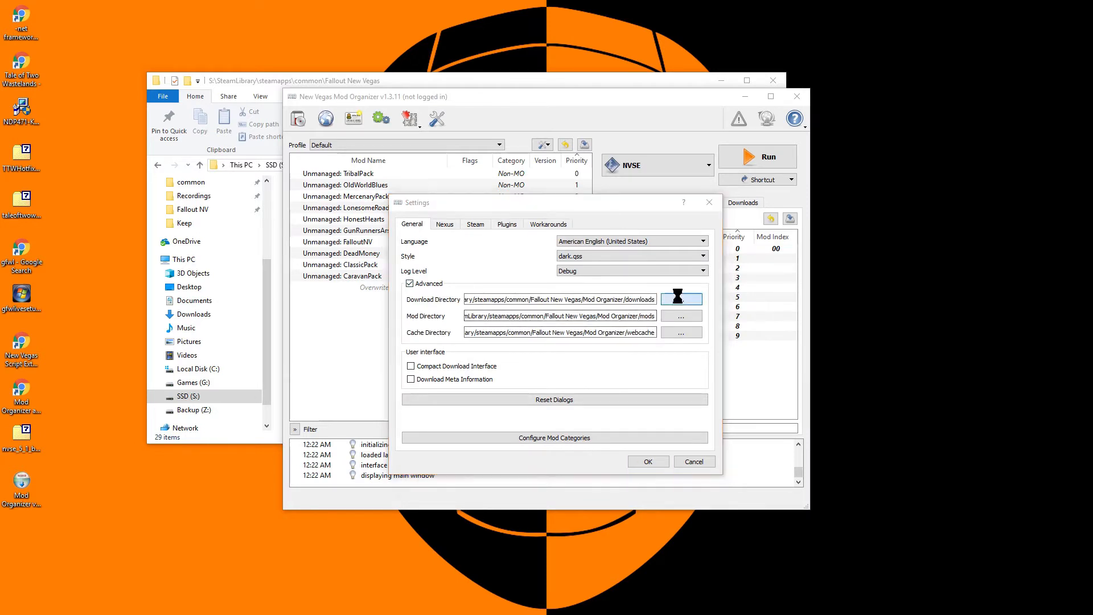
left_click(681, 298)
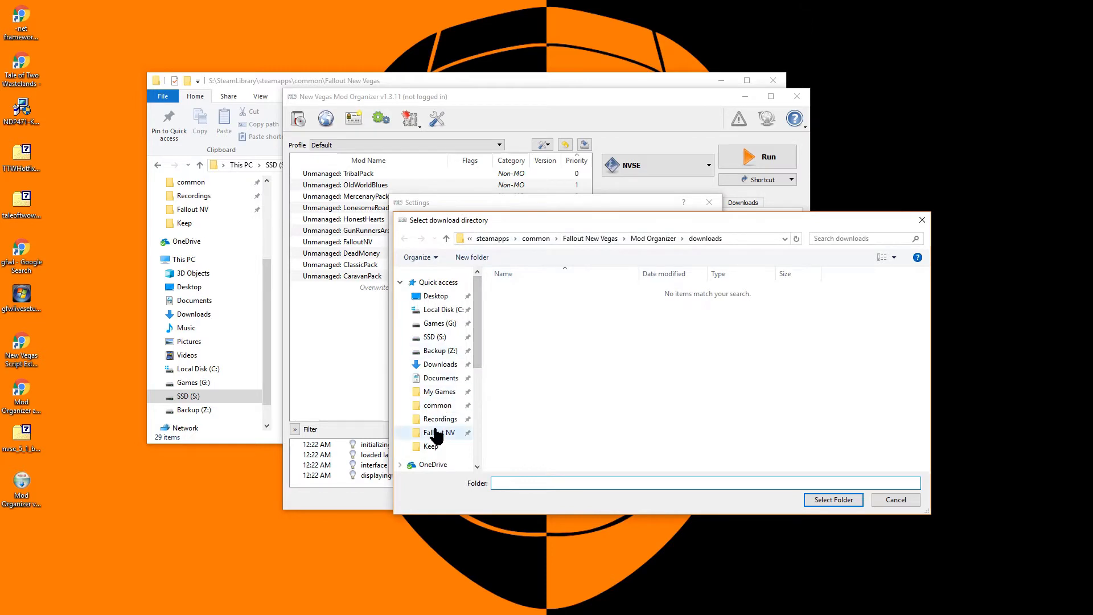
left_click(439, 432)
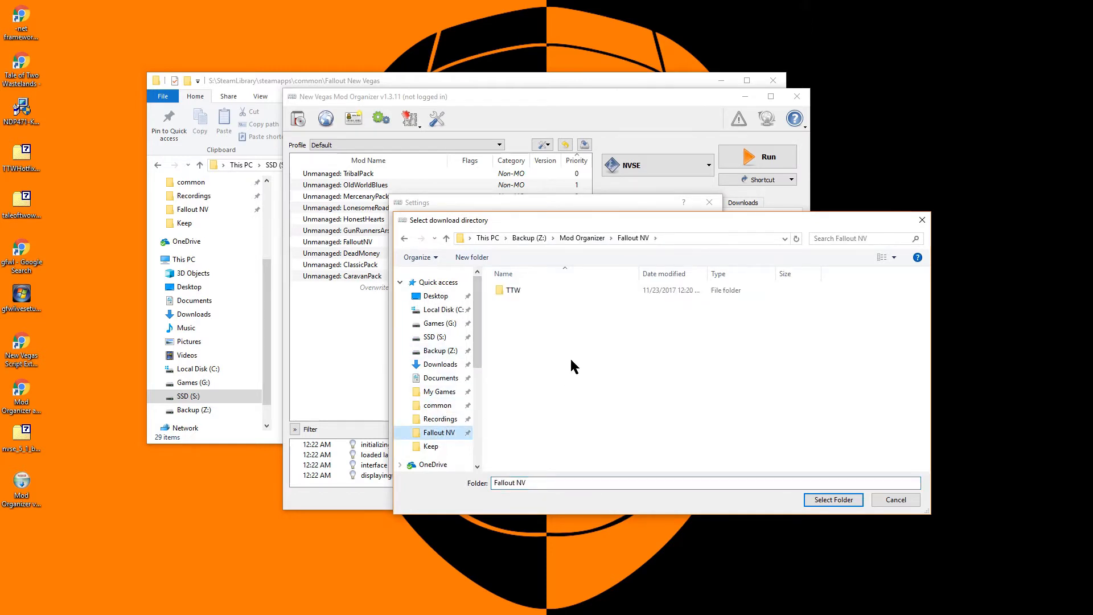
left_click(832, 500)
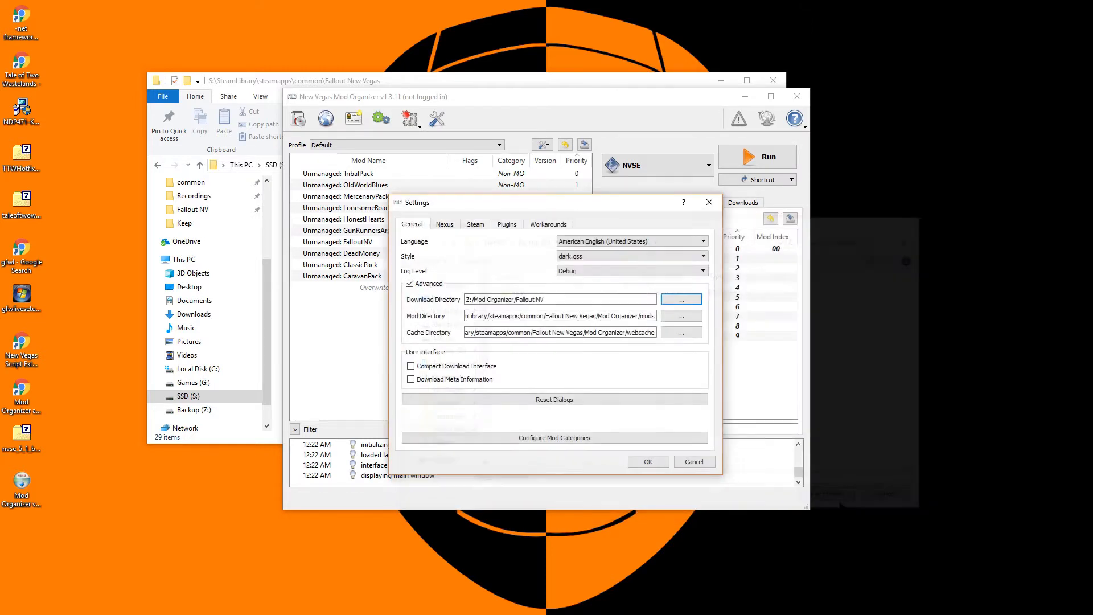
left_click(551, 299)
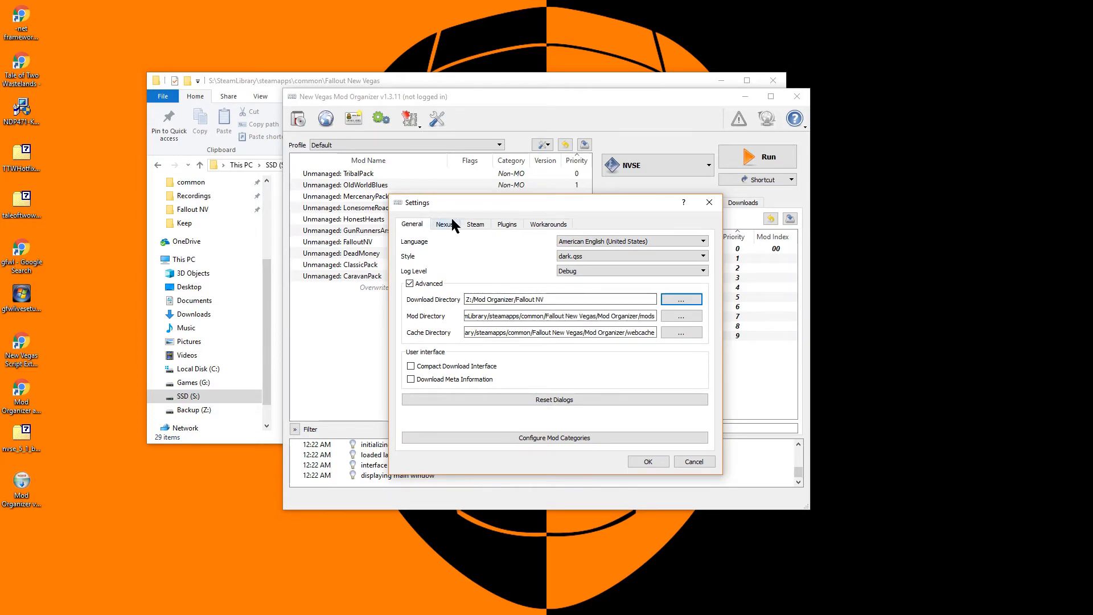
left_click(444, 224)
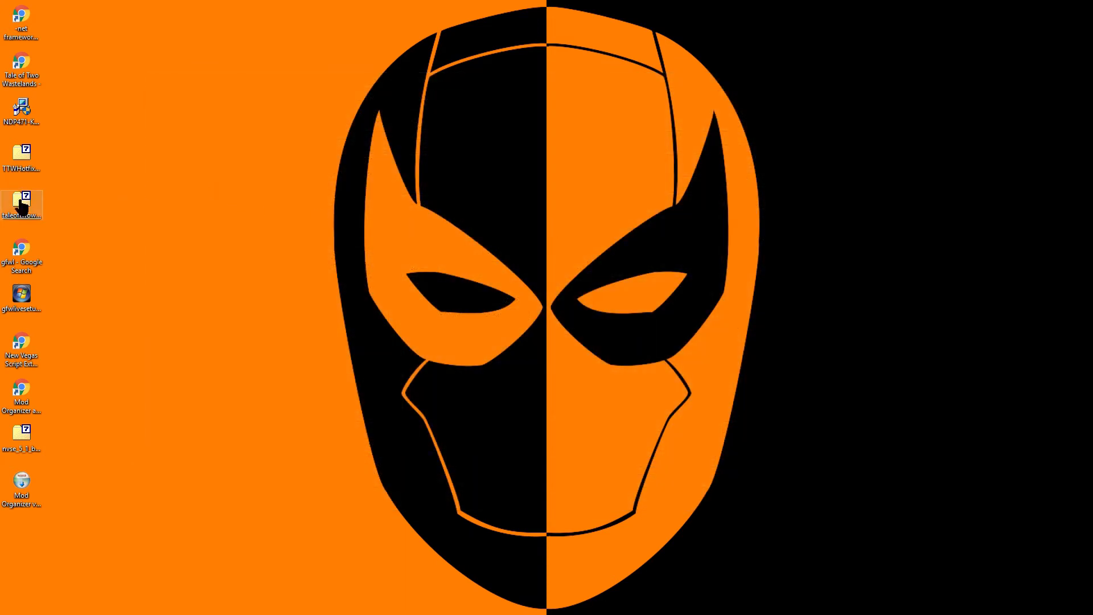
Step: Extract the TTW 2.9.4b archive with 7-Zip into its own folder and right-click the installer
right_click(21, 204)
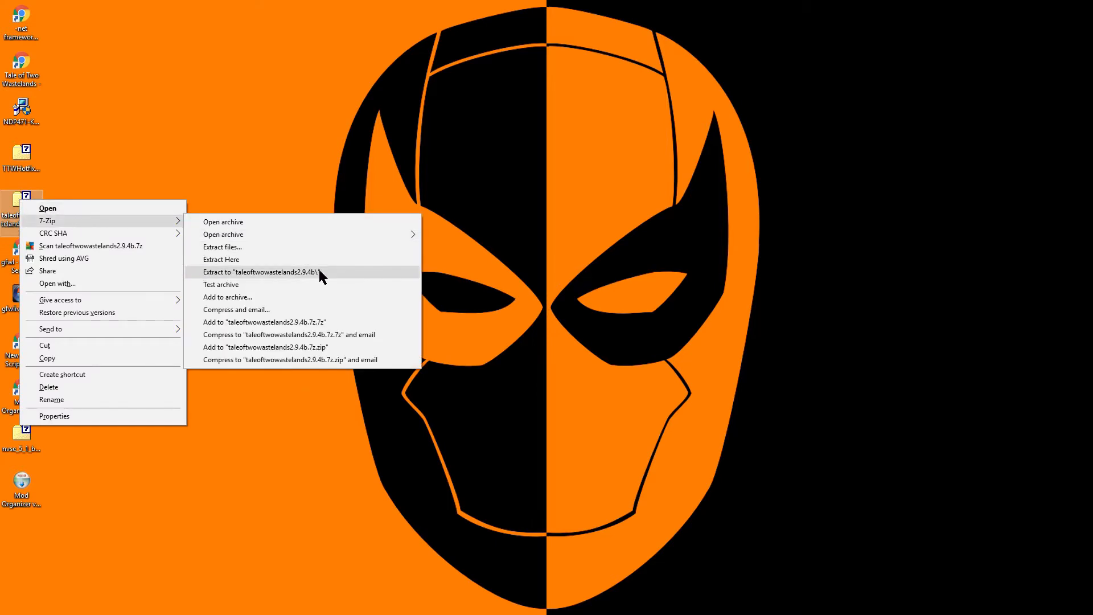
left_click(258, 272)
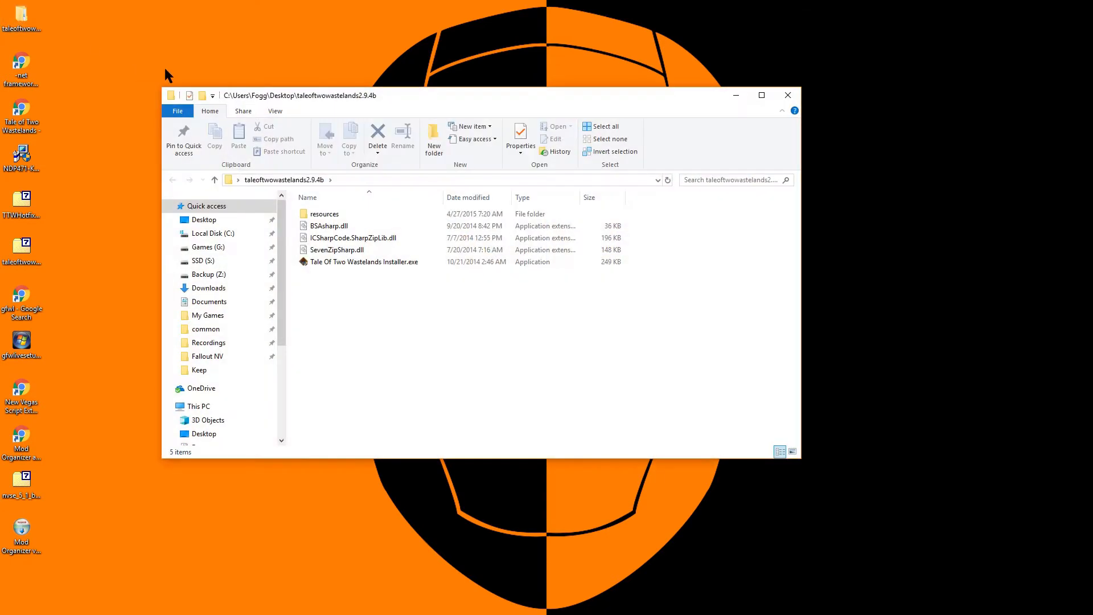
right_click(363, 261)
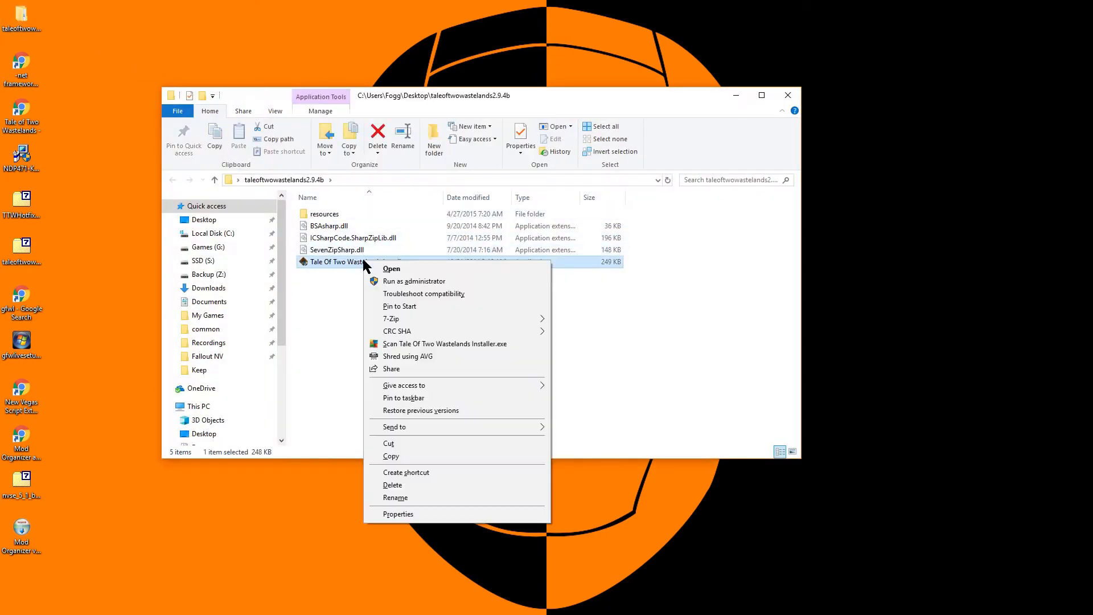
Step: Run the TTW installer as administrator and set the TTW folder as the output location
left_click(392, 268)
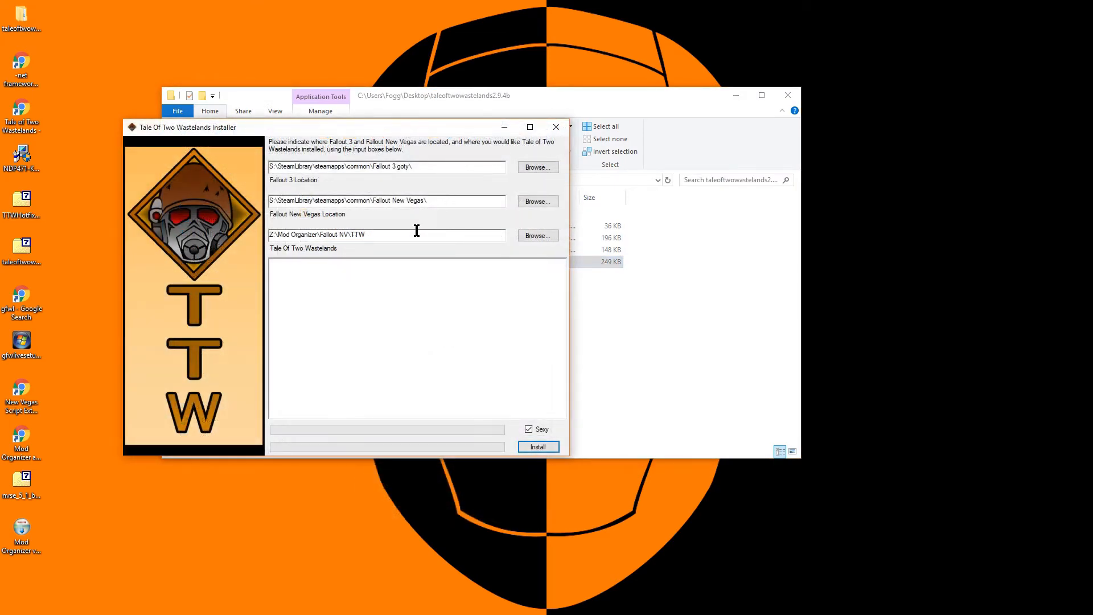
left_click(538, 446)
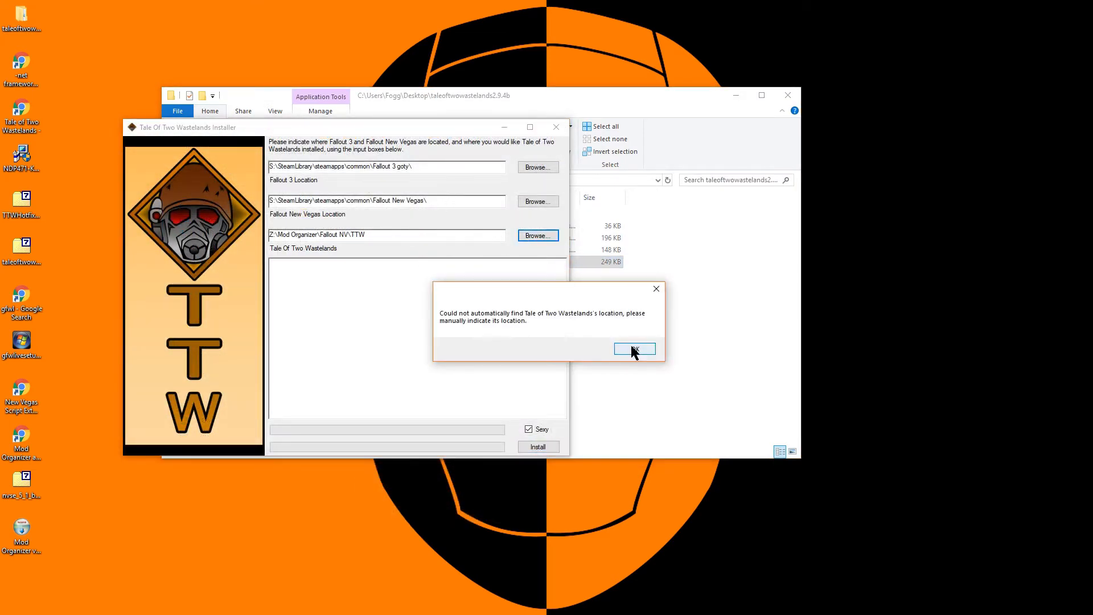
left_click(633, 349)
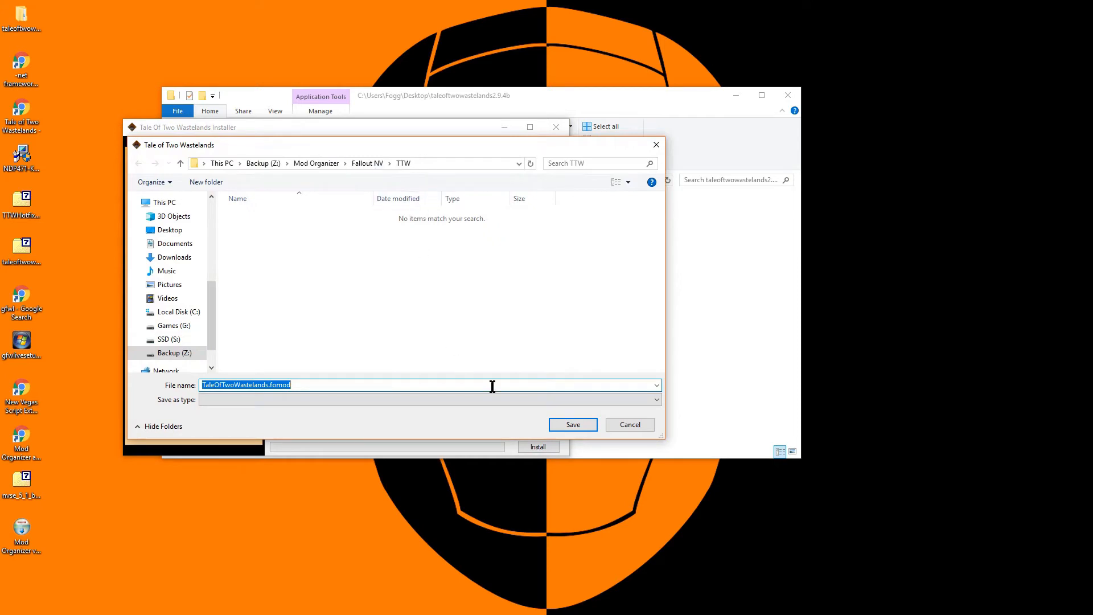
left_click(572, 425)
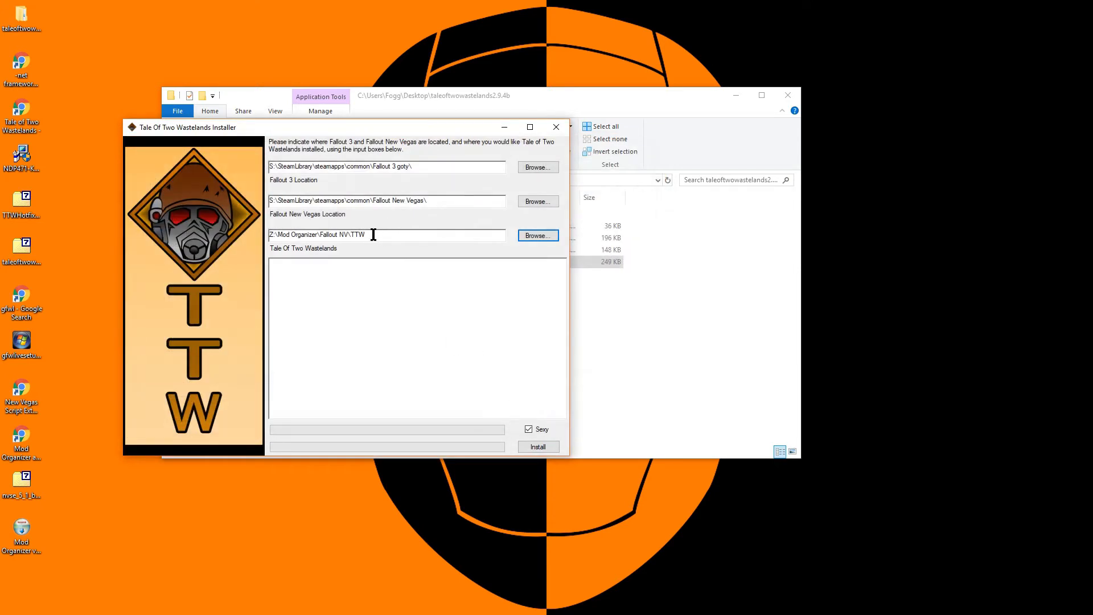
mouse_move(490, 401)
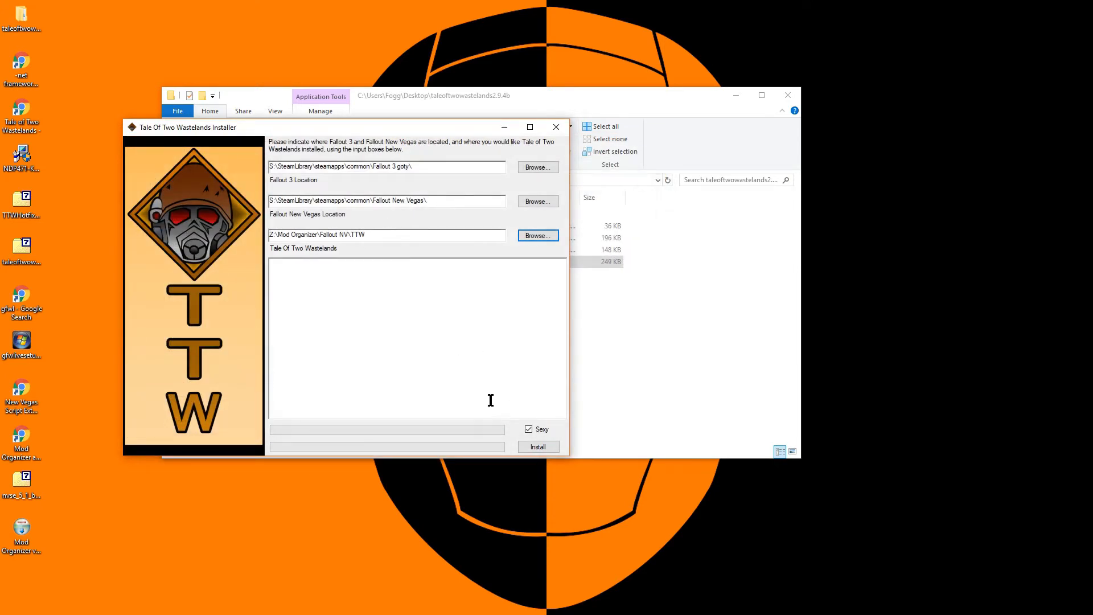
Step: Build Tale of Two Wastelands with mod-manager FOMODs and acknowledge the successful install
left_click(537, 446)
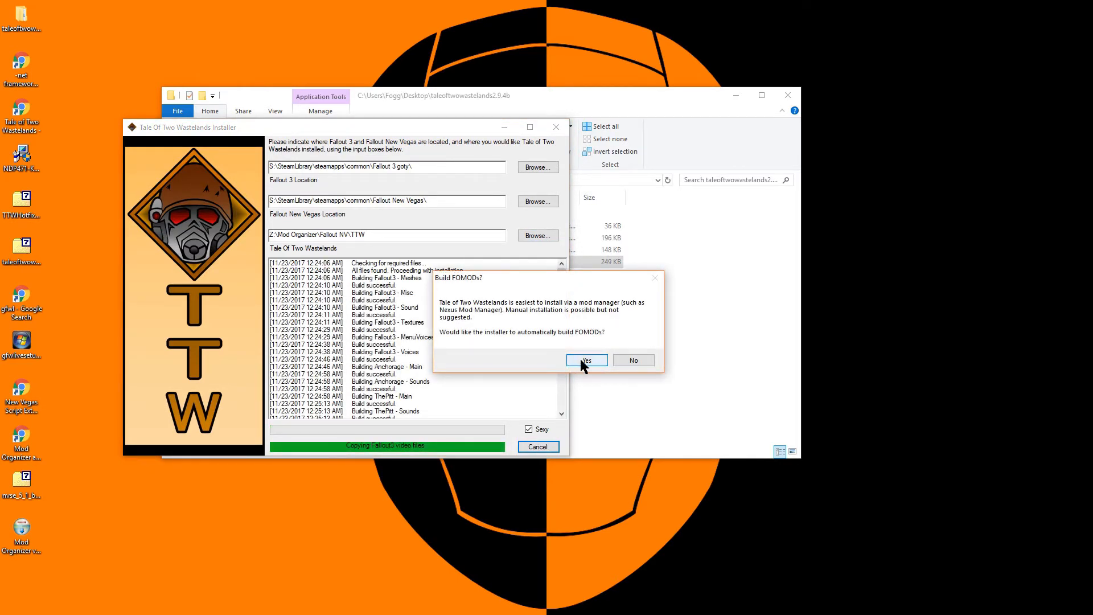
left_click(584, 360)
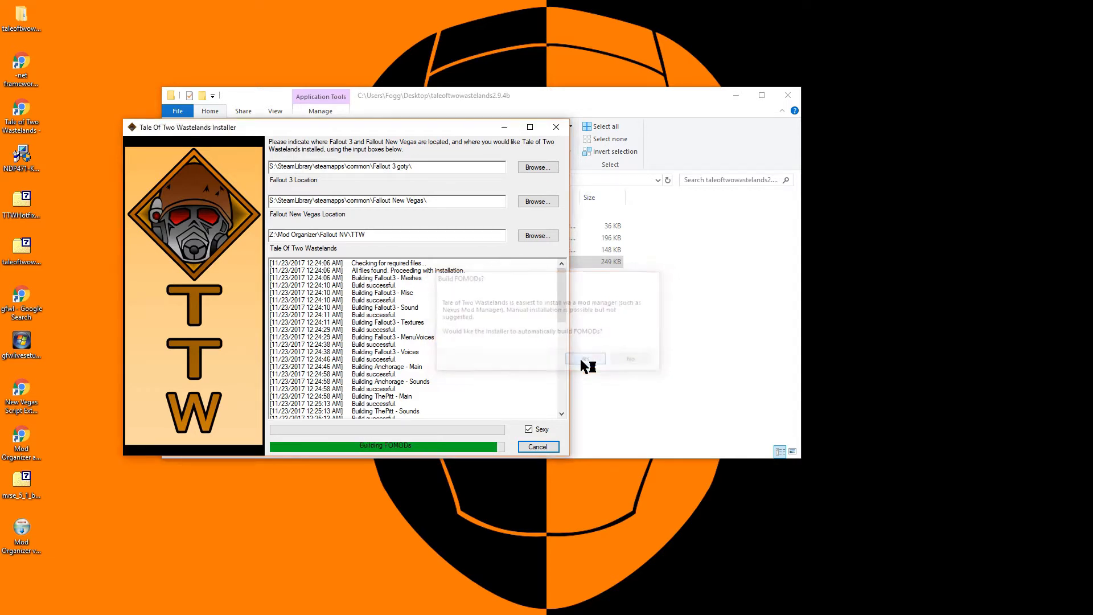
left_click(584, 358)
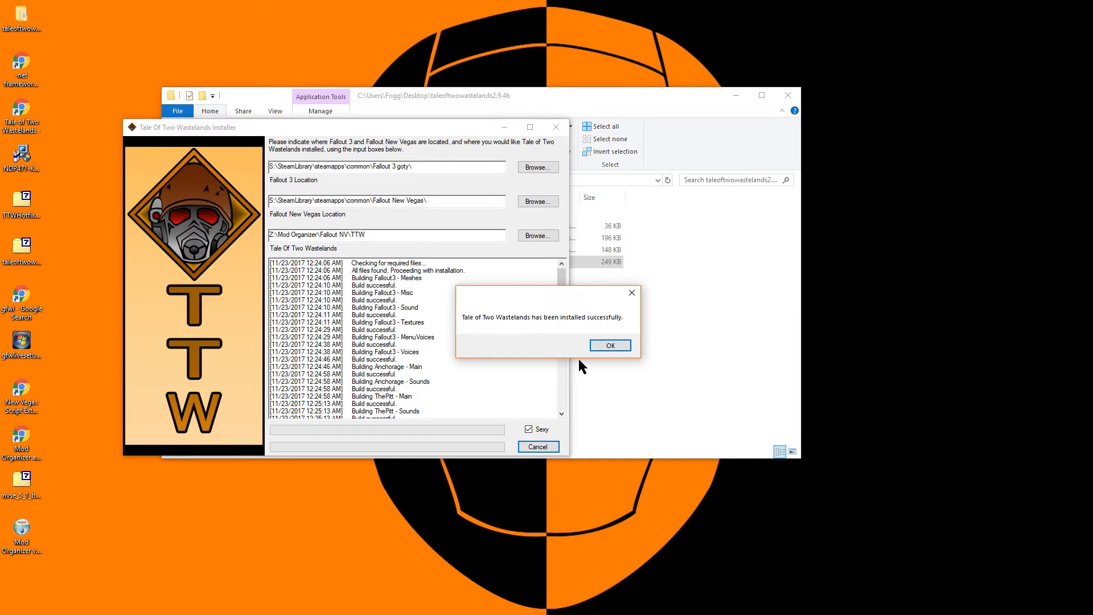
left_click(608, 345)
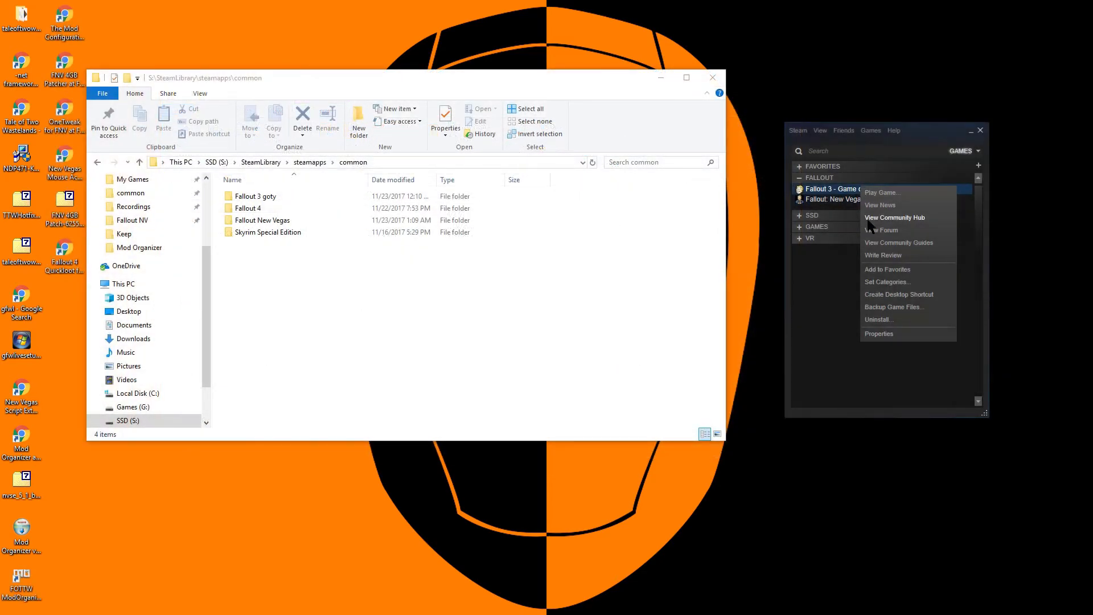
Step: Dismiss Steam's menu and select the Games for Windows LIVE Redistributable and Marketplace entries
left_click(879, 319)
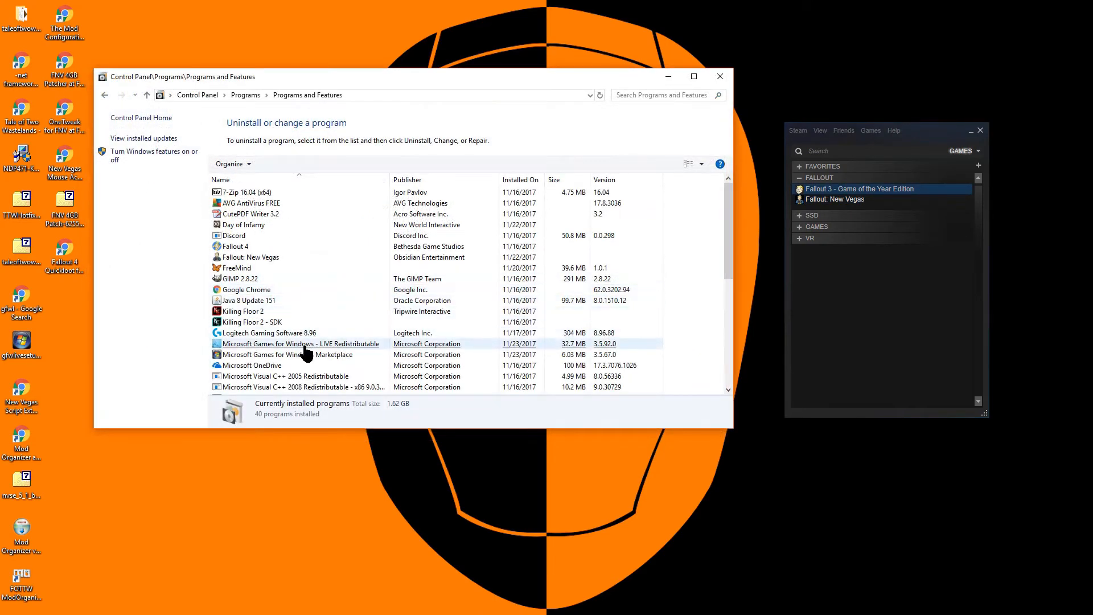
left_click(275, 164)
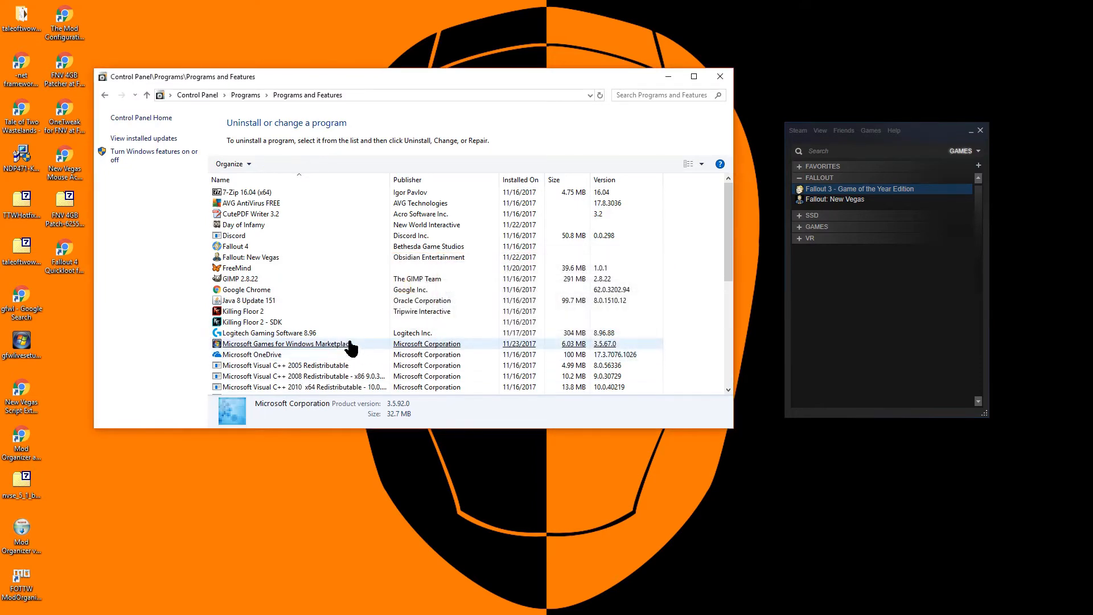
left_click(275, 164)
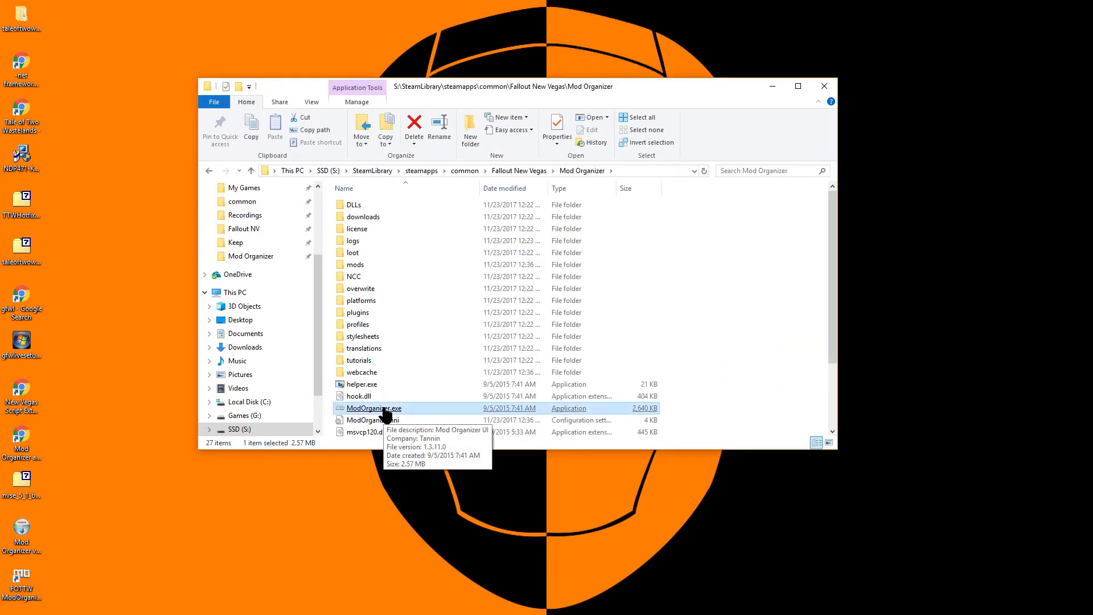
Step: Launch Mod Organizer, install TaleOfTwoWastelands_Main.fomod, and enable Tale of Two Wastelands - Main Files
double_click(373, 408)
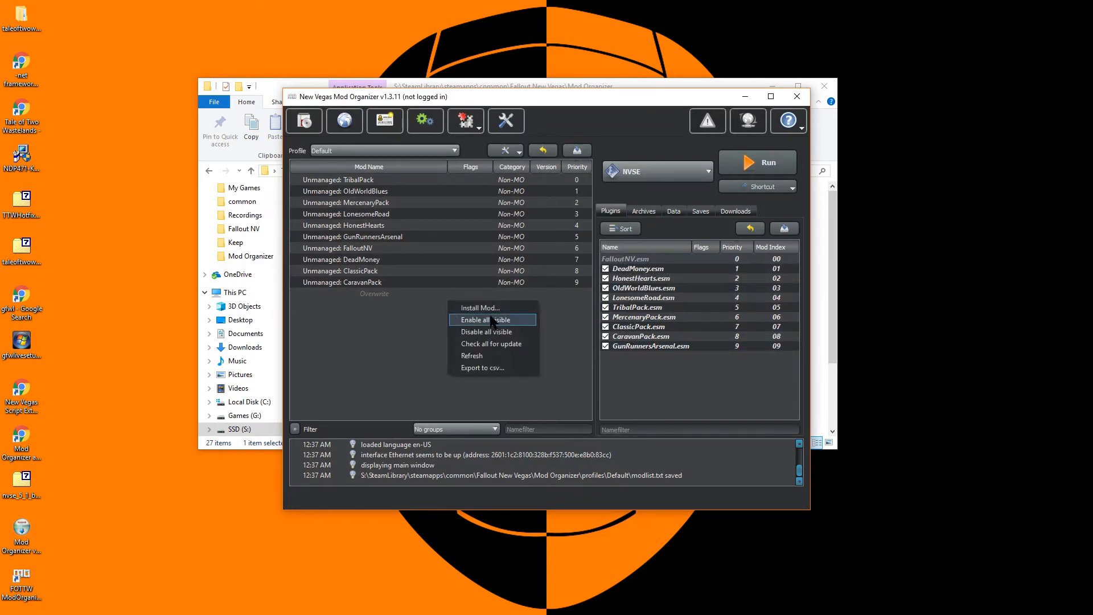
left_click(480, 308)
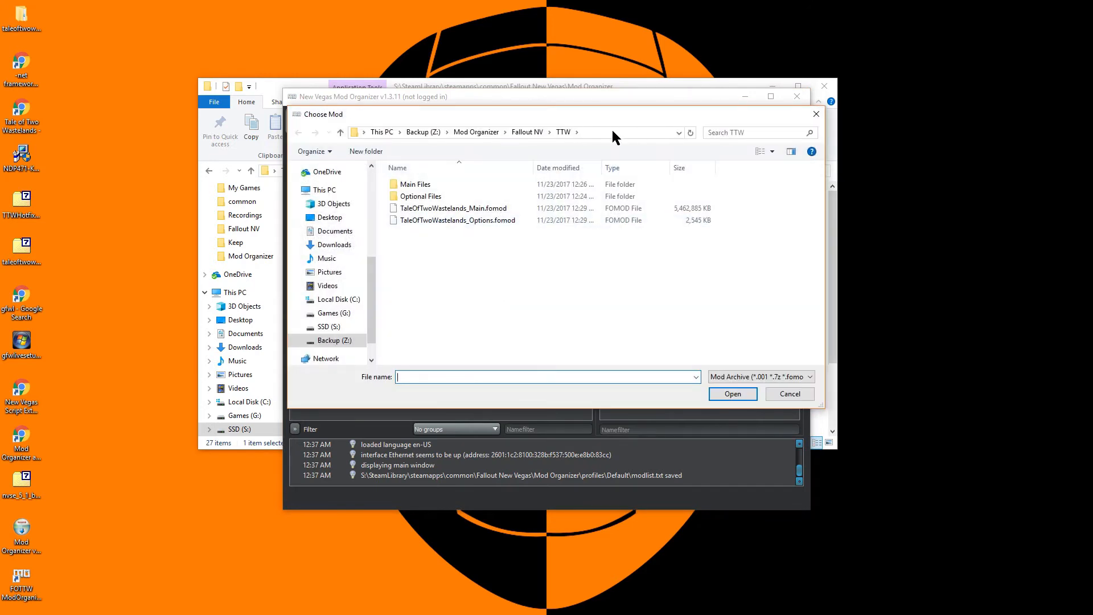
left_click(488, 133)
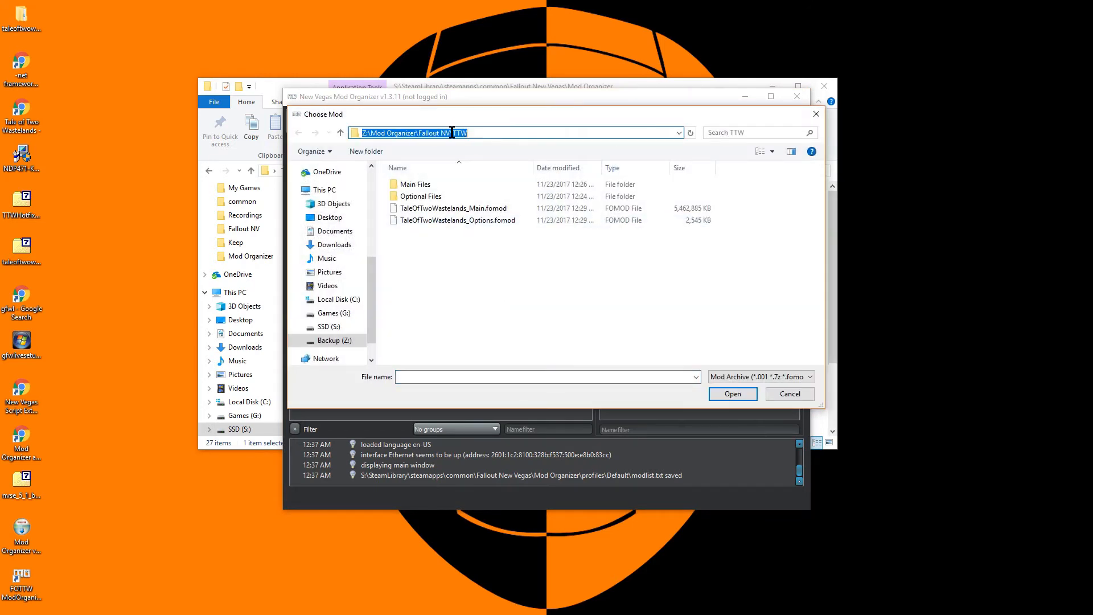
left_click(454, 208)
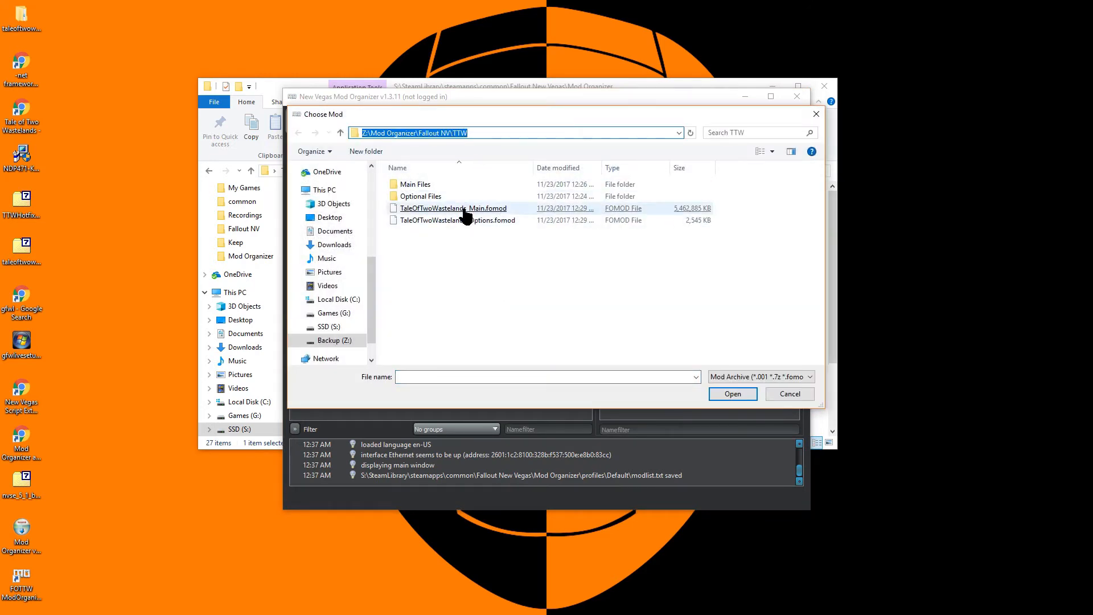
left_click(732, 393)
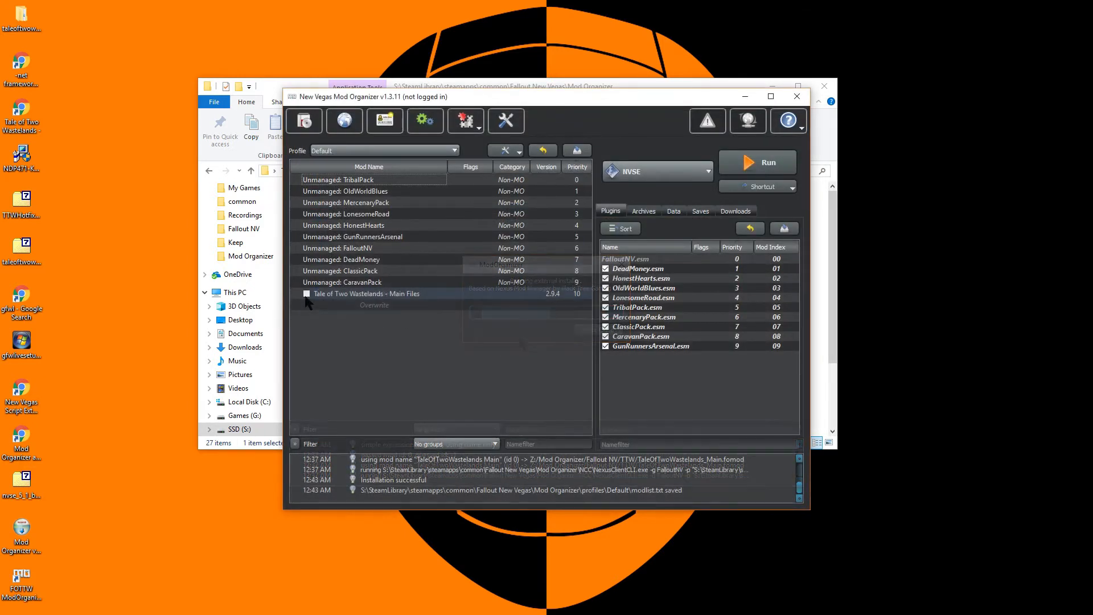
left_click(307, 294)
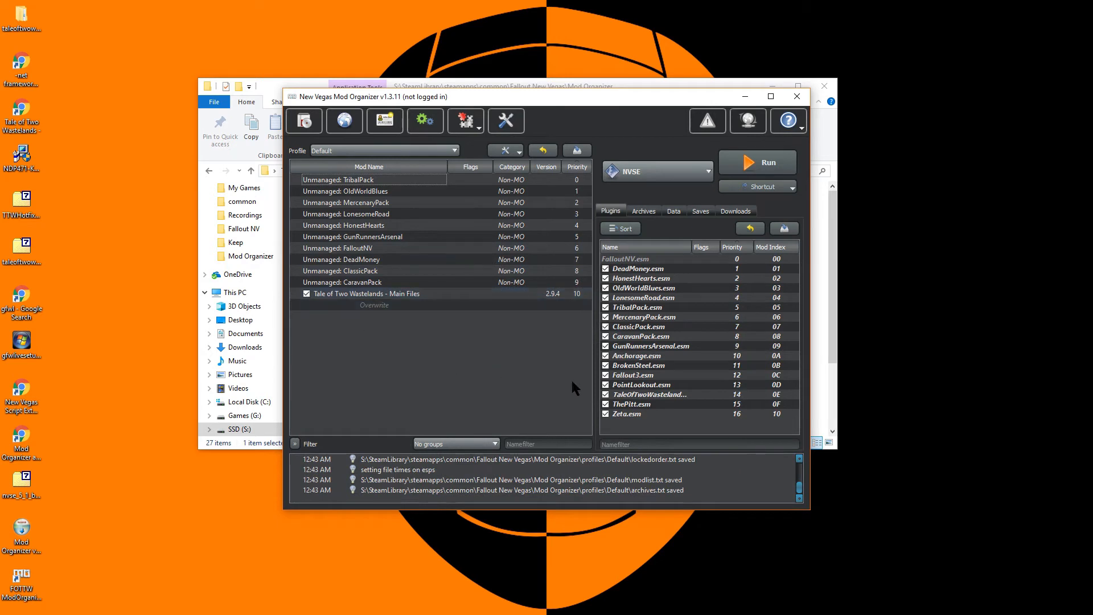
mouse_move(565, 416)
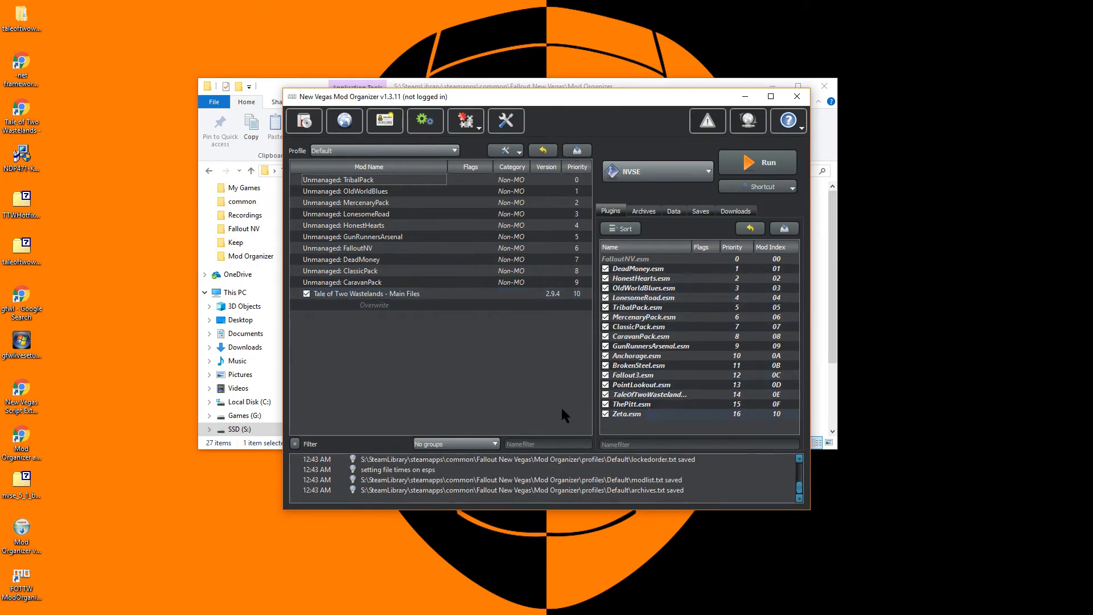
mouse_move(486, 401)
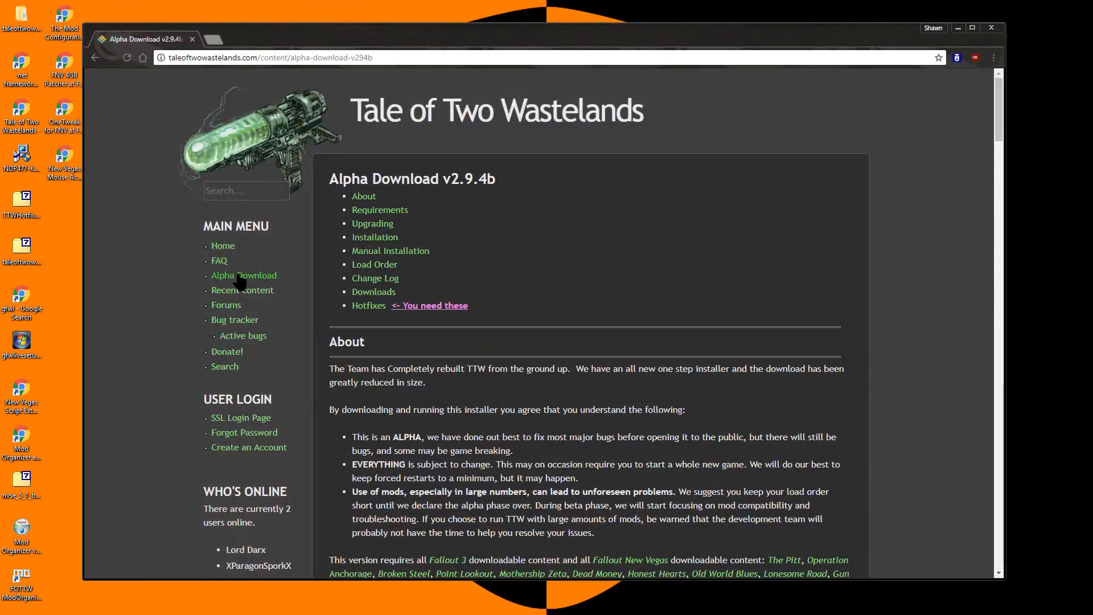
Step: Following TTW's load order guide, lock the plugin order and move LonesomeRoad after OldWorldBlues
left_click(374, 264)
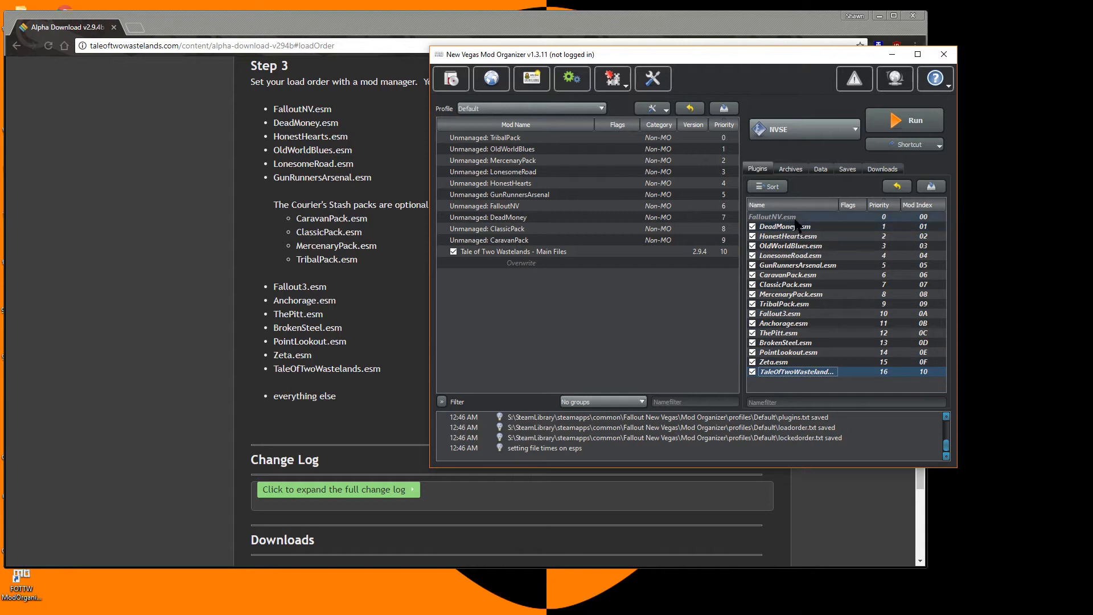
right_click(788, 223)
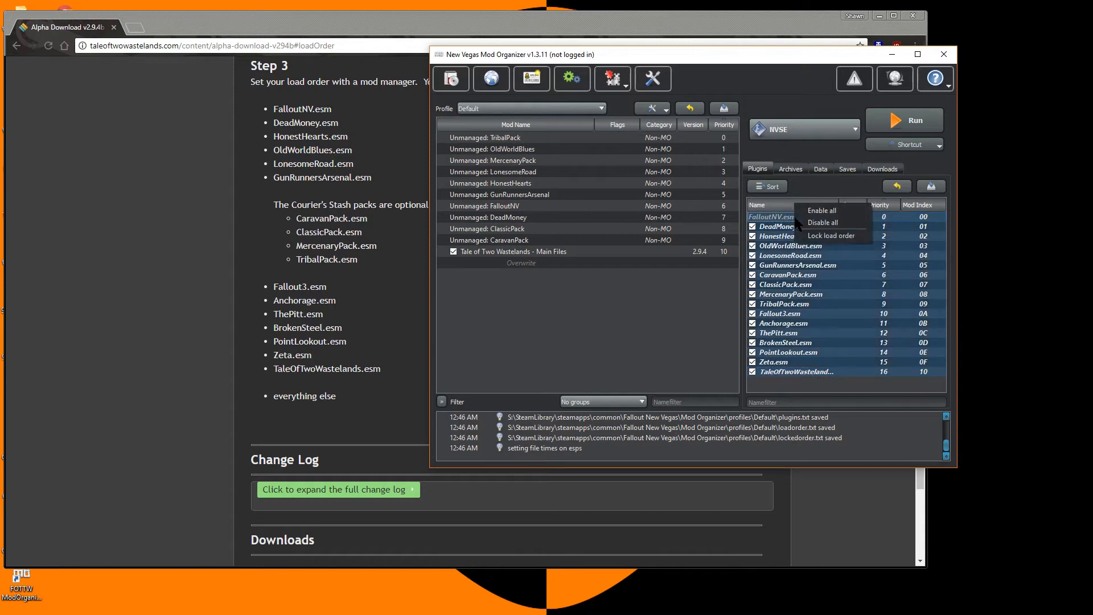
left_click(830, 236)
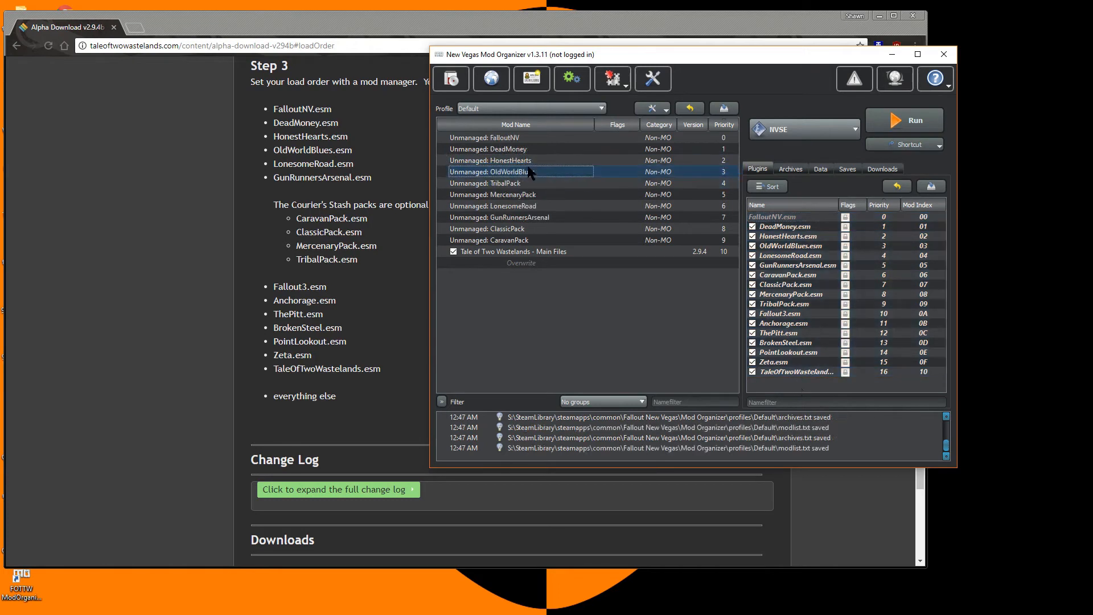
mouse_move(522, 205)
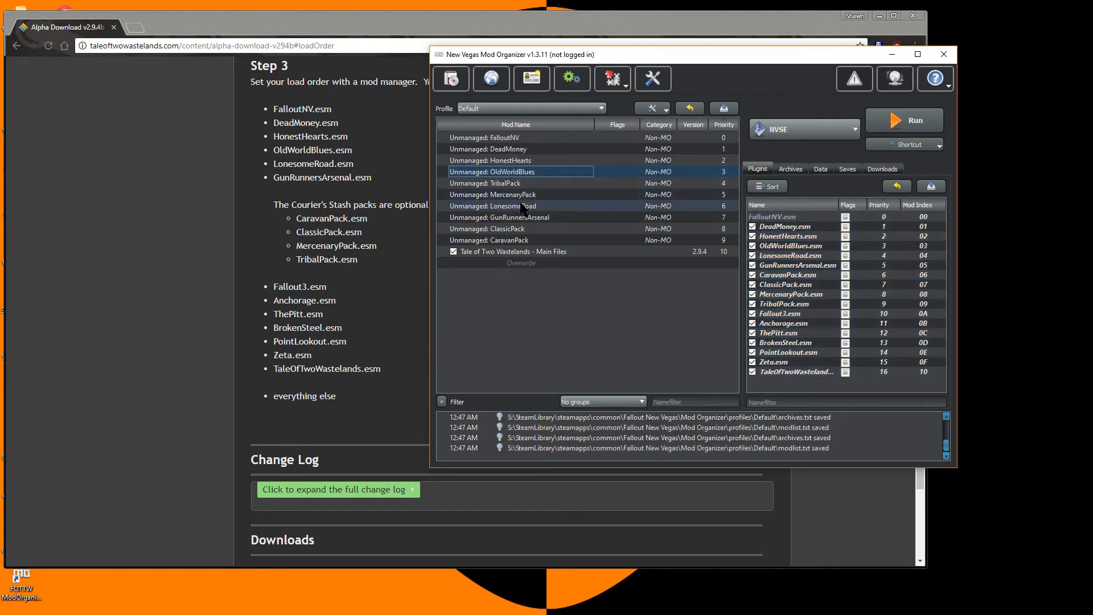
left_click(519, 183)
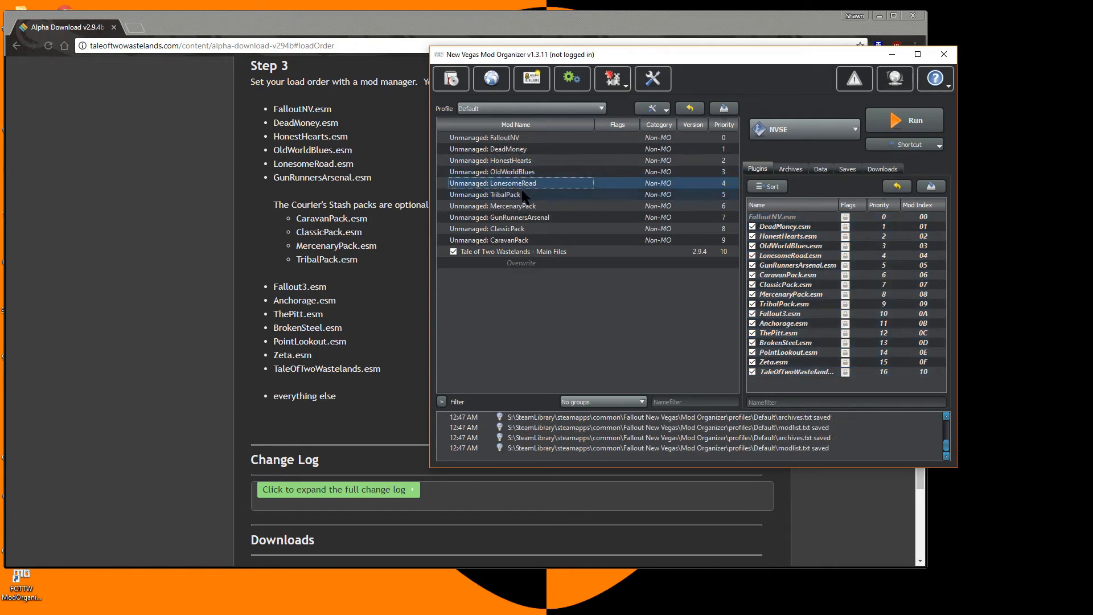
left_click(519, 216)
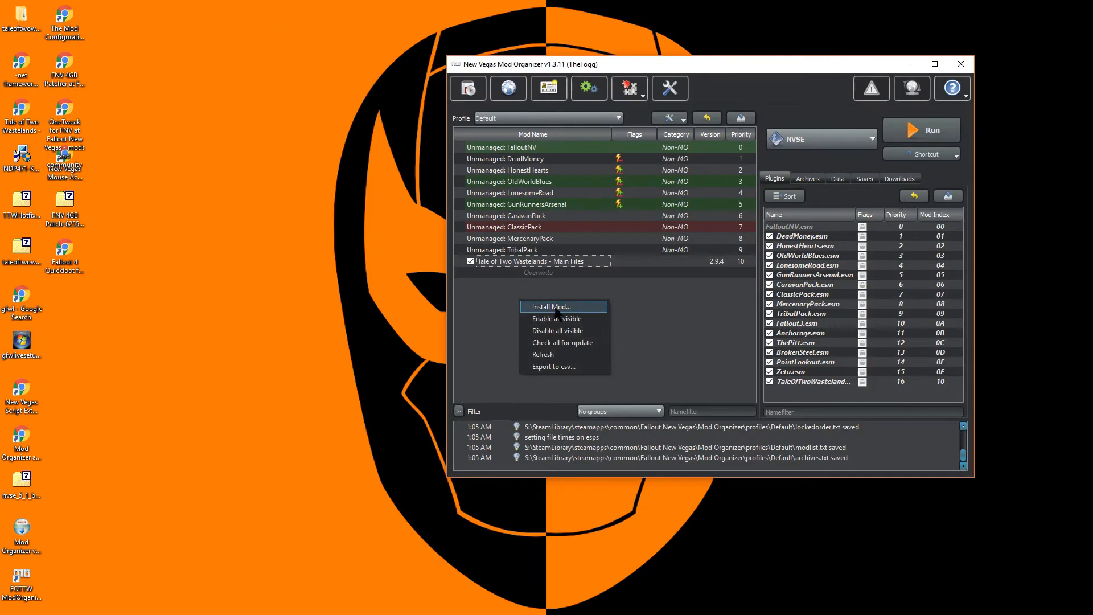
Step: Install TTW Optional Files with No Karma DC Followers, Skill Based Speech Challenges, Startup Menu, then enable it
left_click(549, 307)
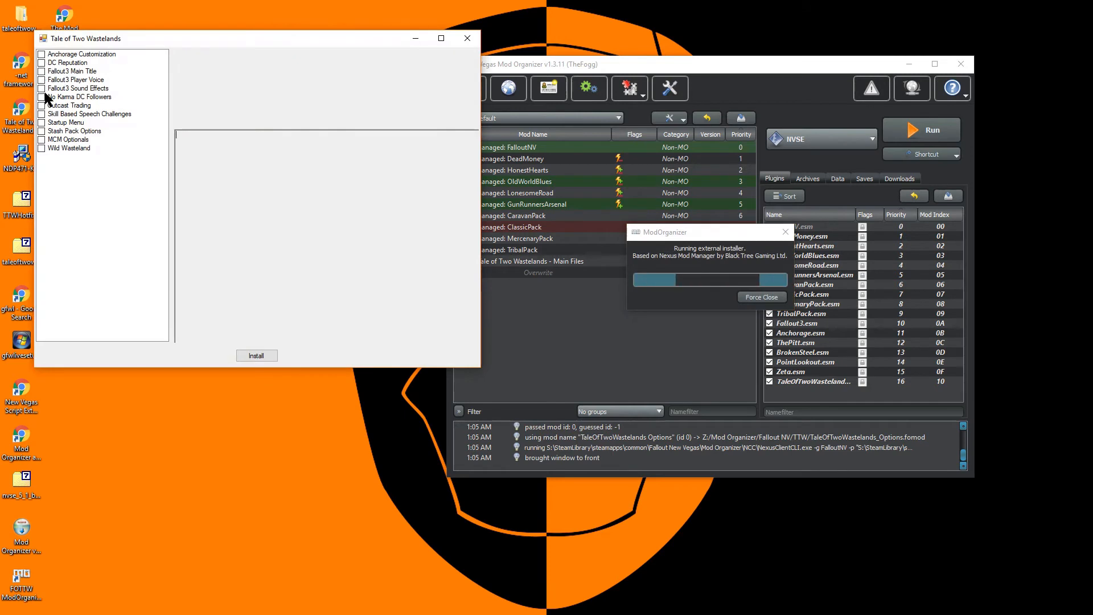
left_click(43, 96)
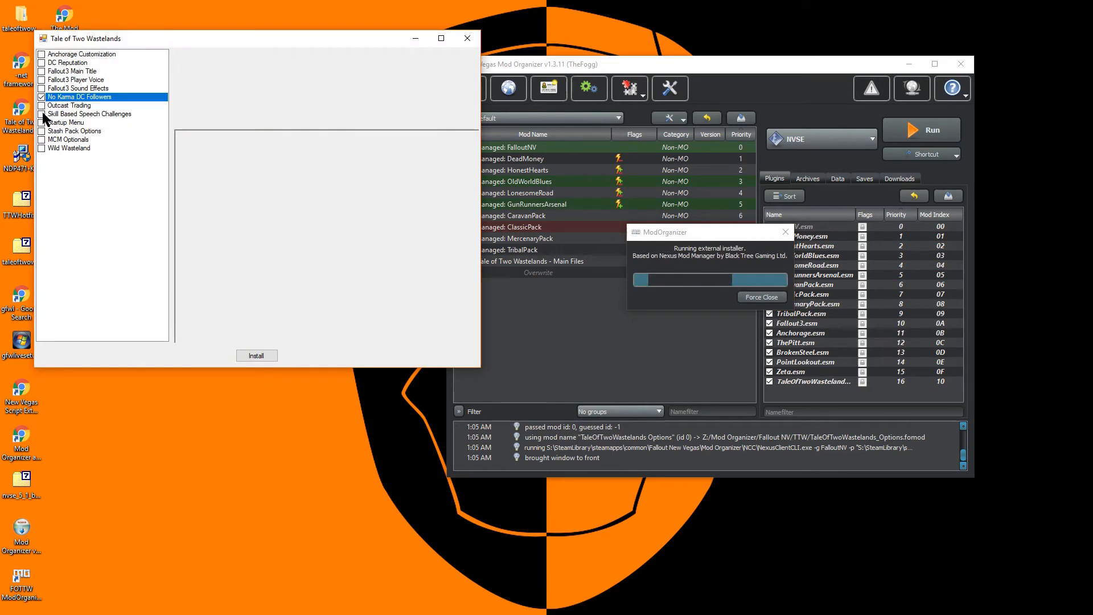
left_click(42, 122)
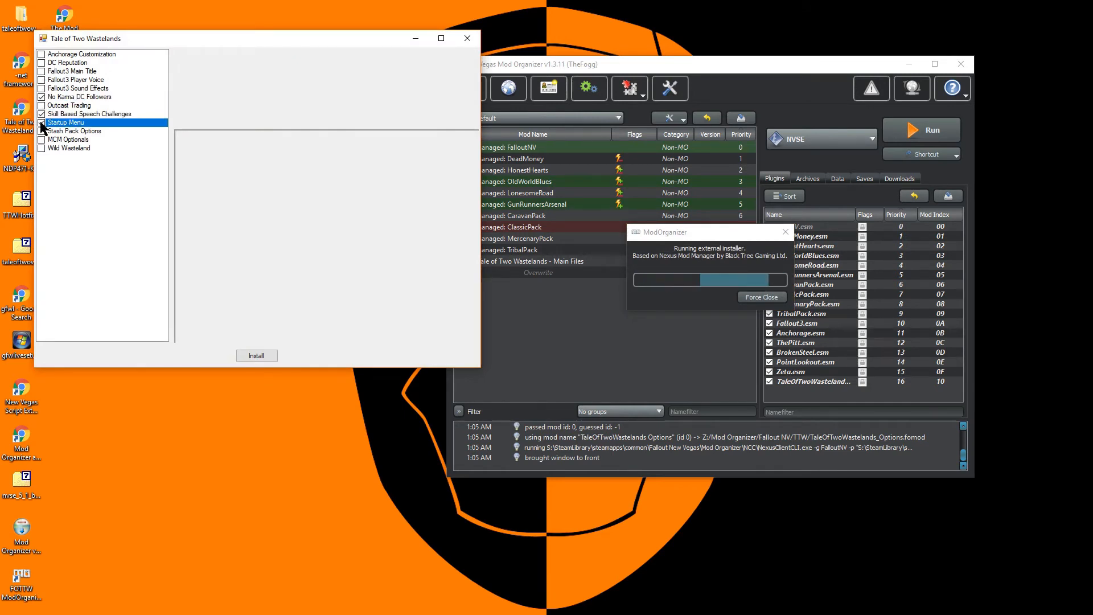
left_click(43, 139)
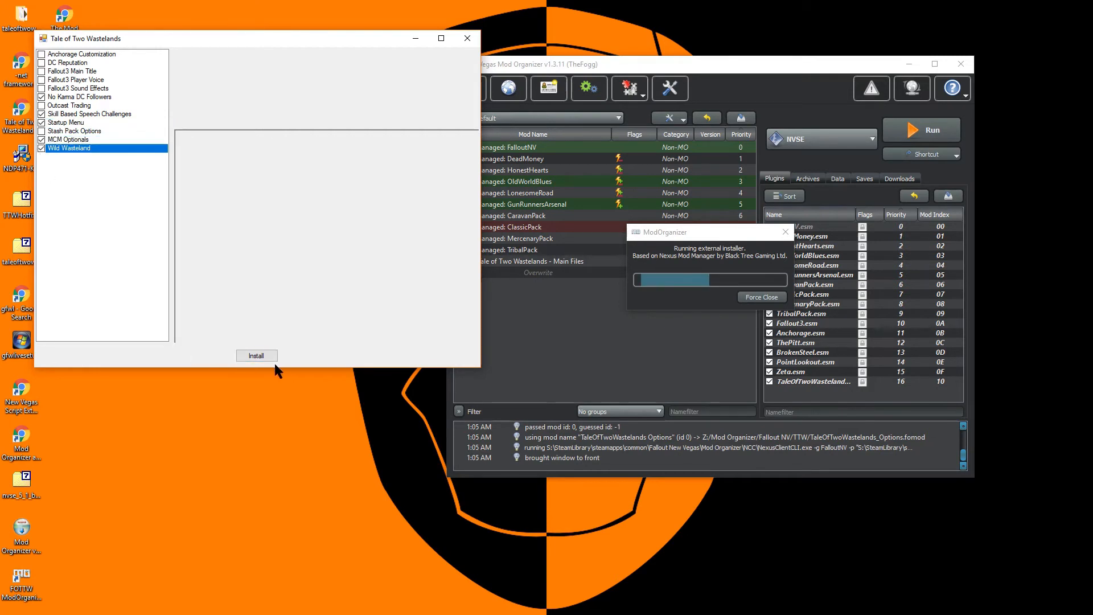
left_click(256, 355)
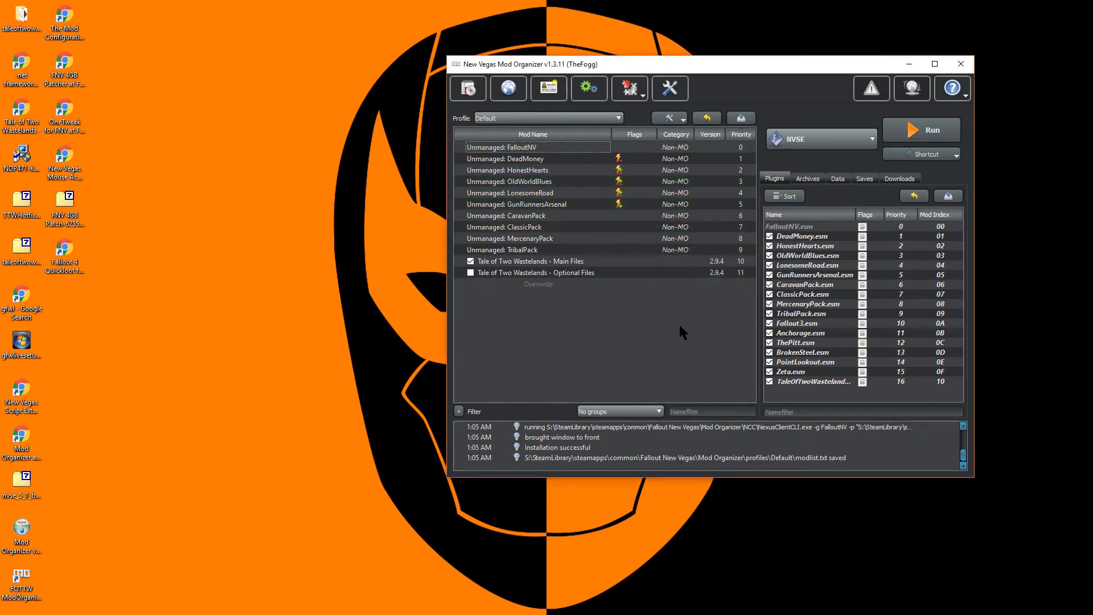
left_click(471, 272)
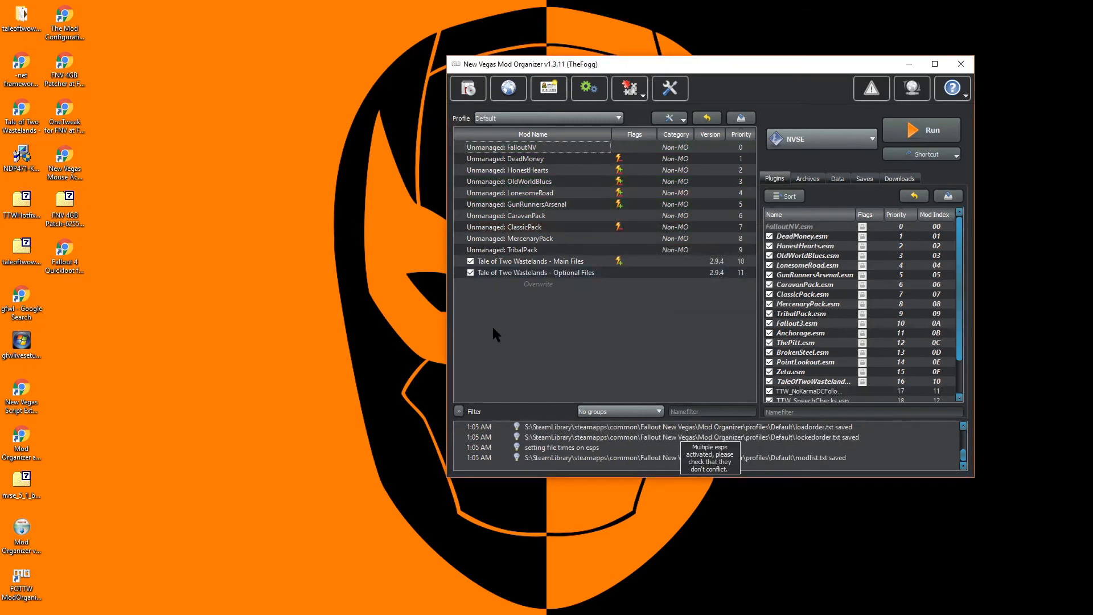
mouse_move(537, 284)
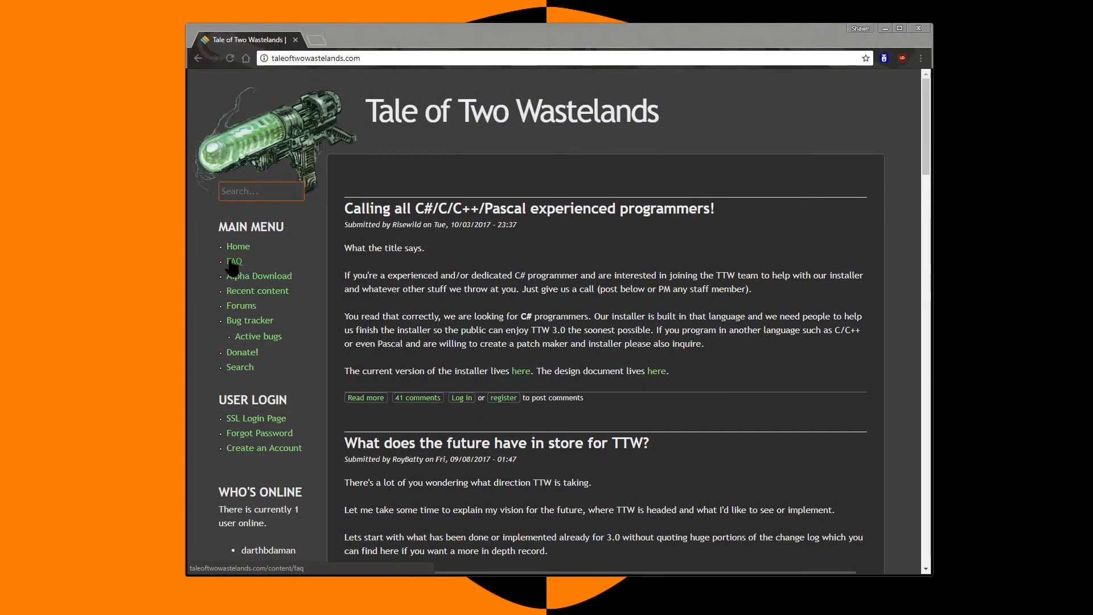
Step: Open the FAQ's optional files question and expand Optional Files Effects to read it
left_click(233, 261)
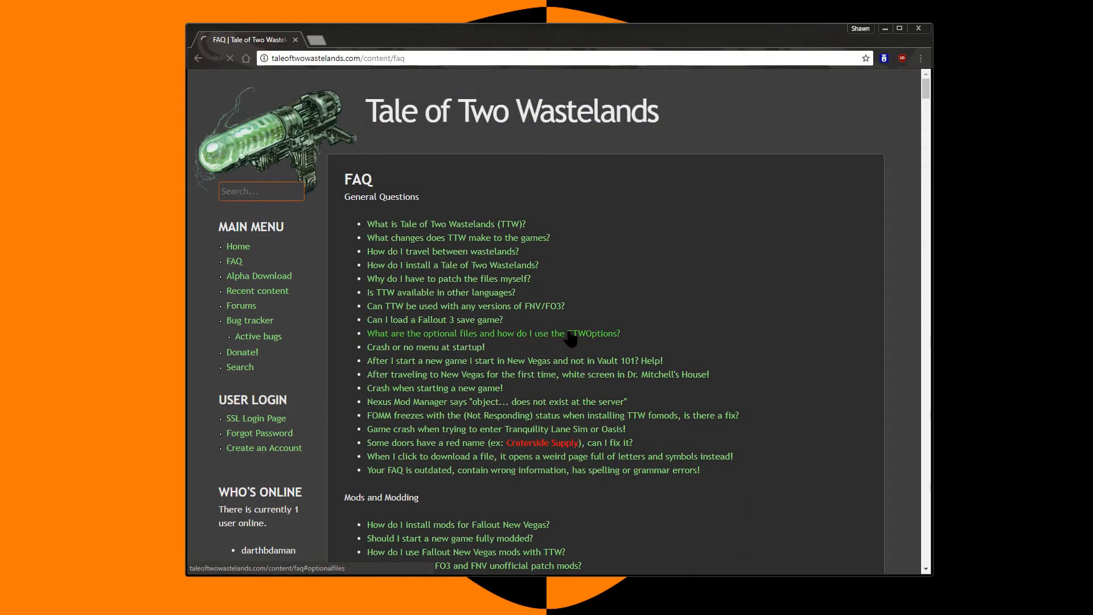
left_click(493, 333)
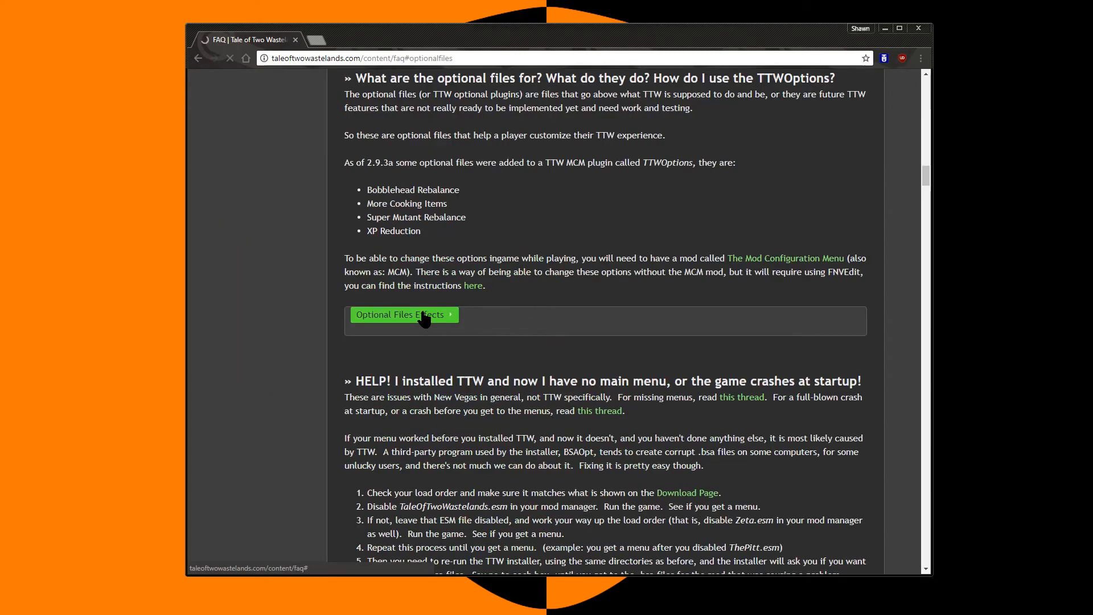
left_click(403, 315)
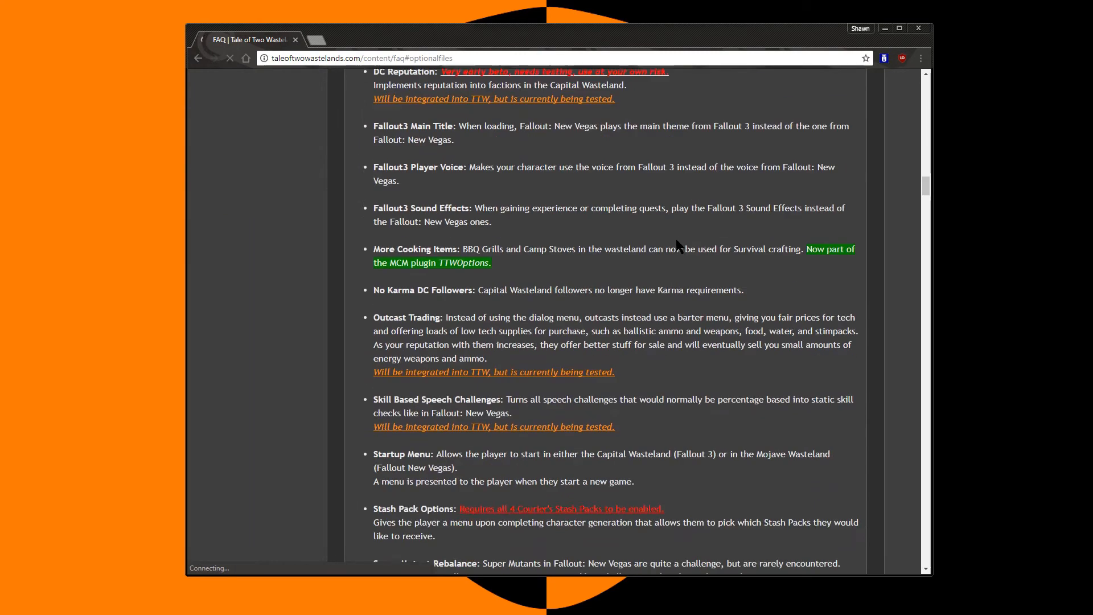
scroll("down", 3)
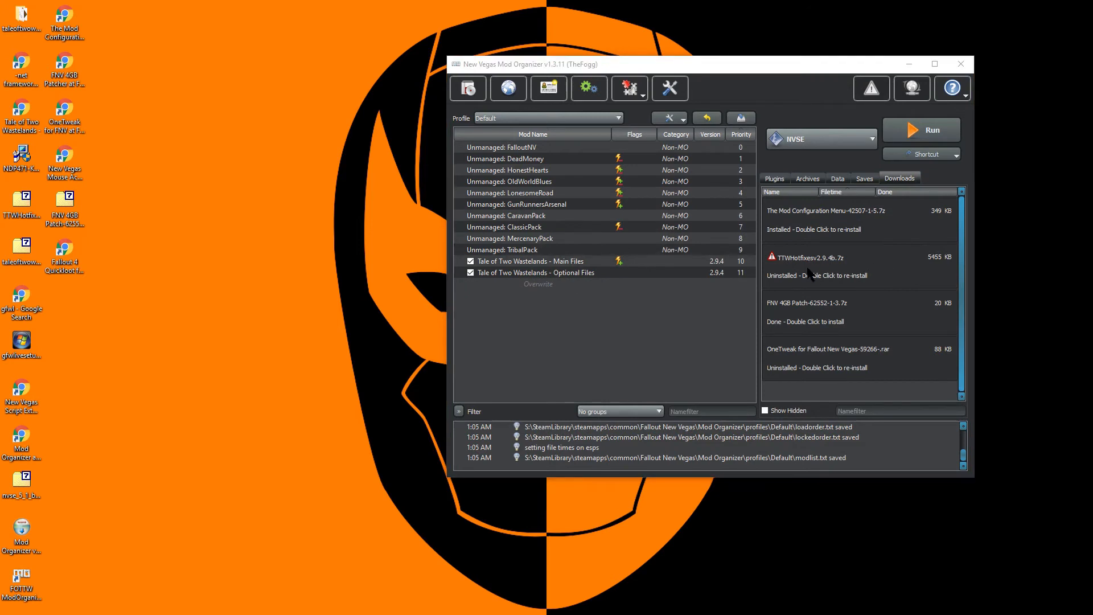
Step: Quick-install TTWHotfixesv2.9.4b, enable the hotfix mod, and review the Plugins load order
double_click(806, 256)
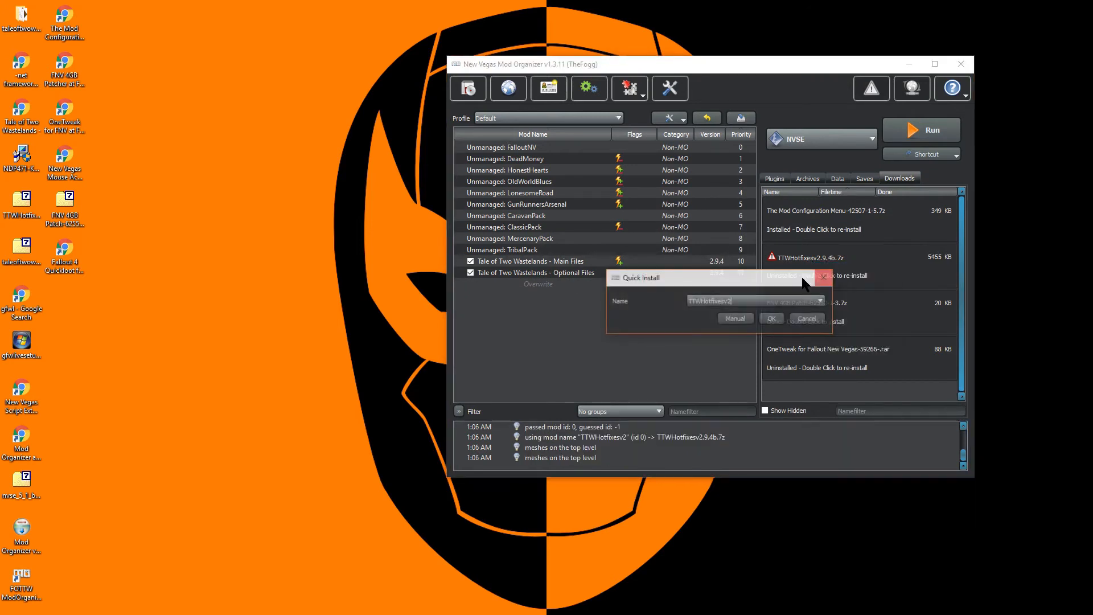
left_click(819, 301)
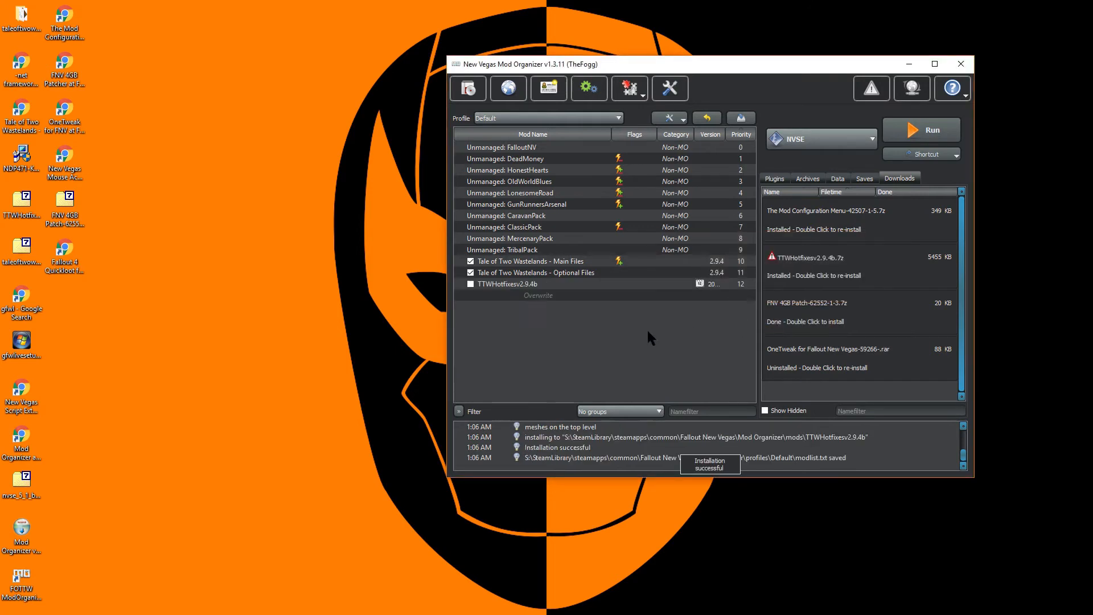
left_click(471, 284)
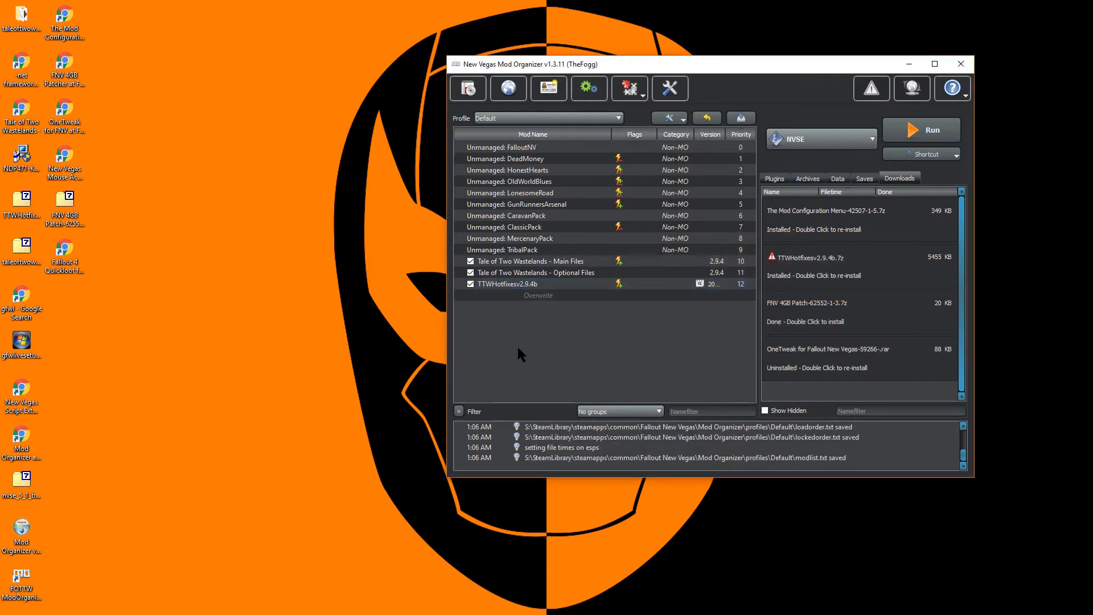
left_click(773, 178)
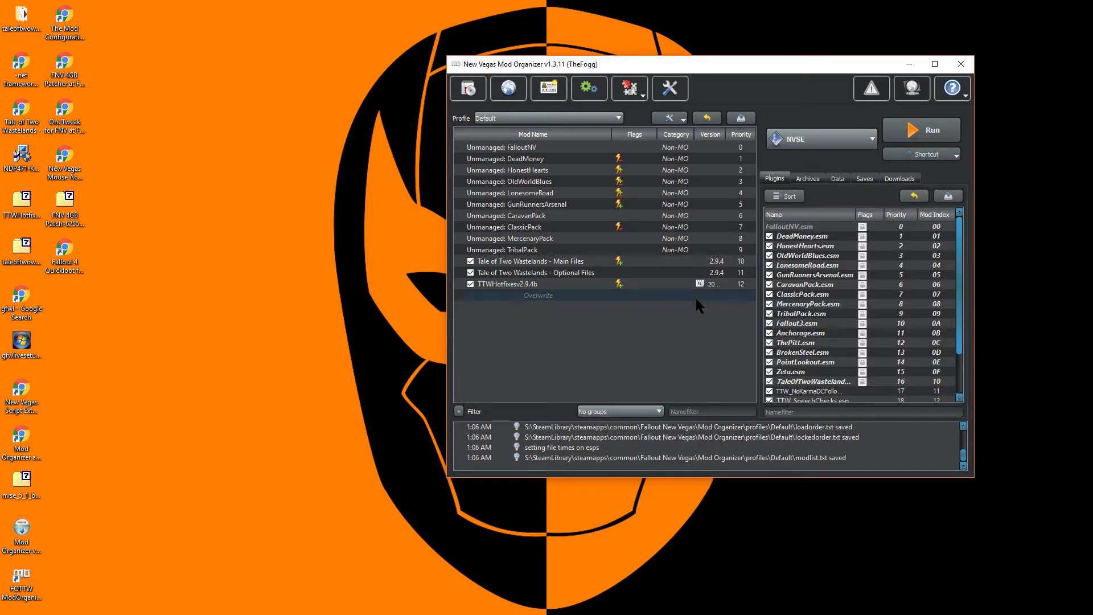
scroll("down", 3)
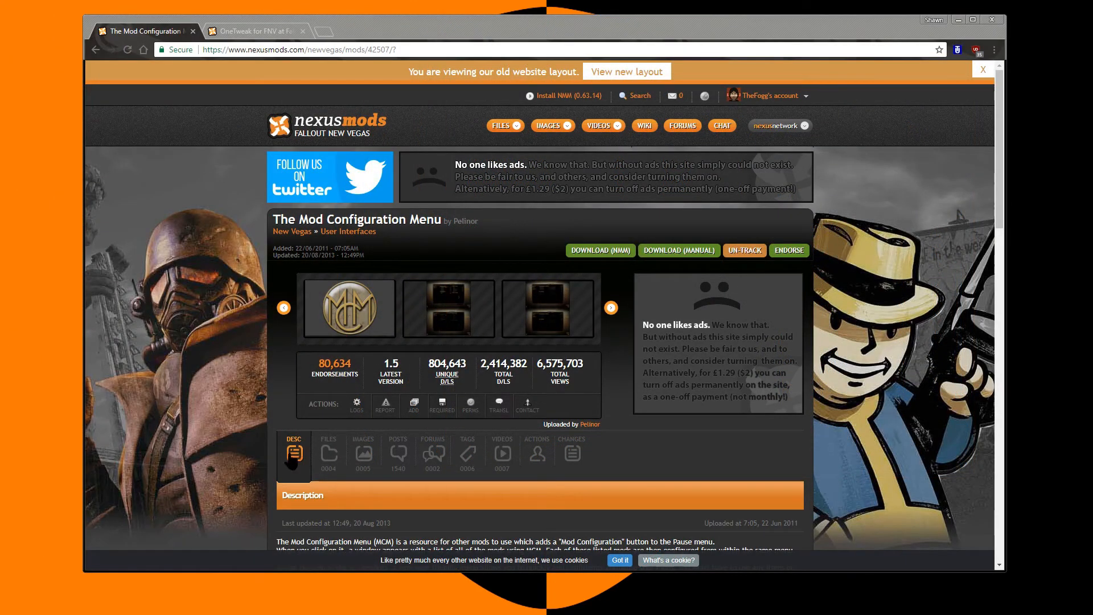
Step: View the Files listings for The Mod Configuration Menu and OneTweak for FNV
left_click(328, 453)
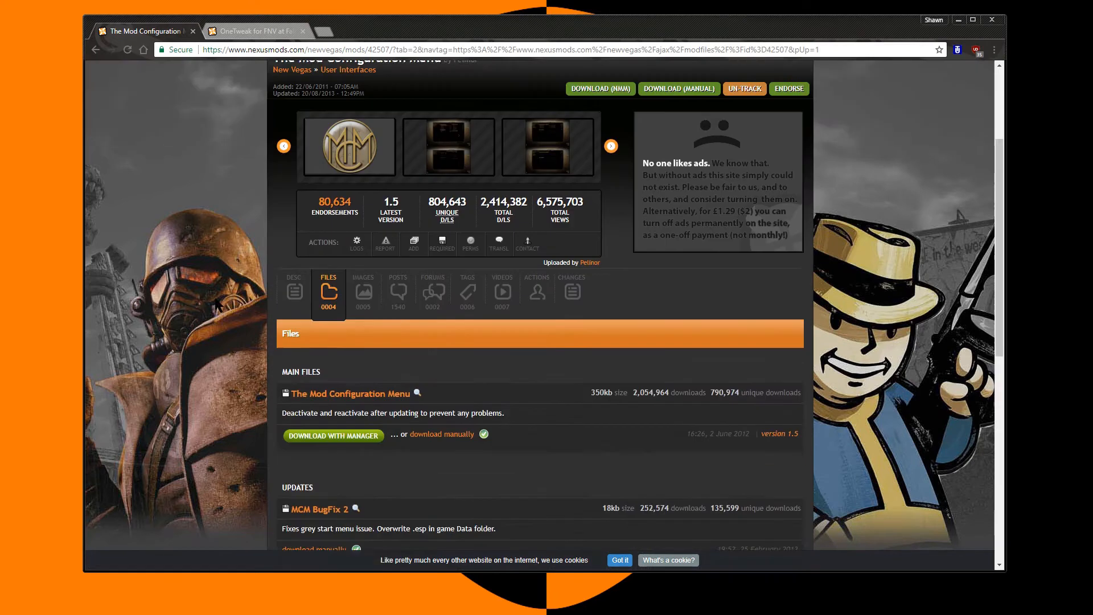
scroll("down", 3)
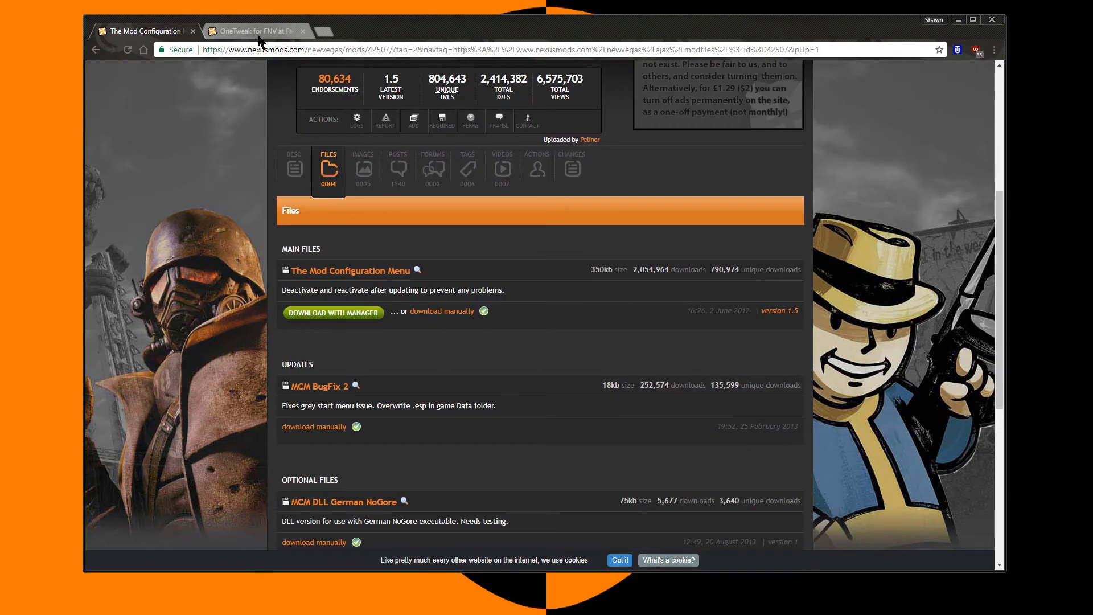
left_click(255, 31)
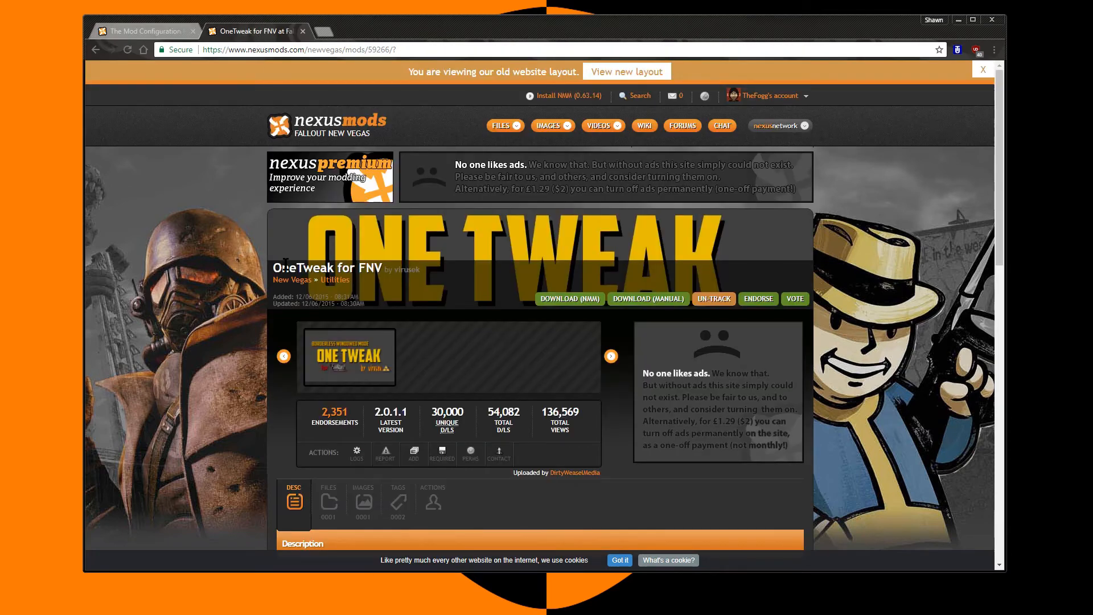
mouse_move(485, 280)
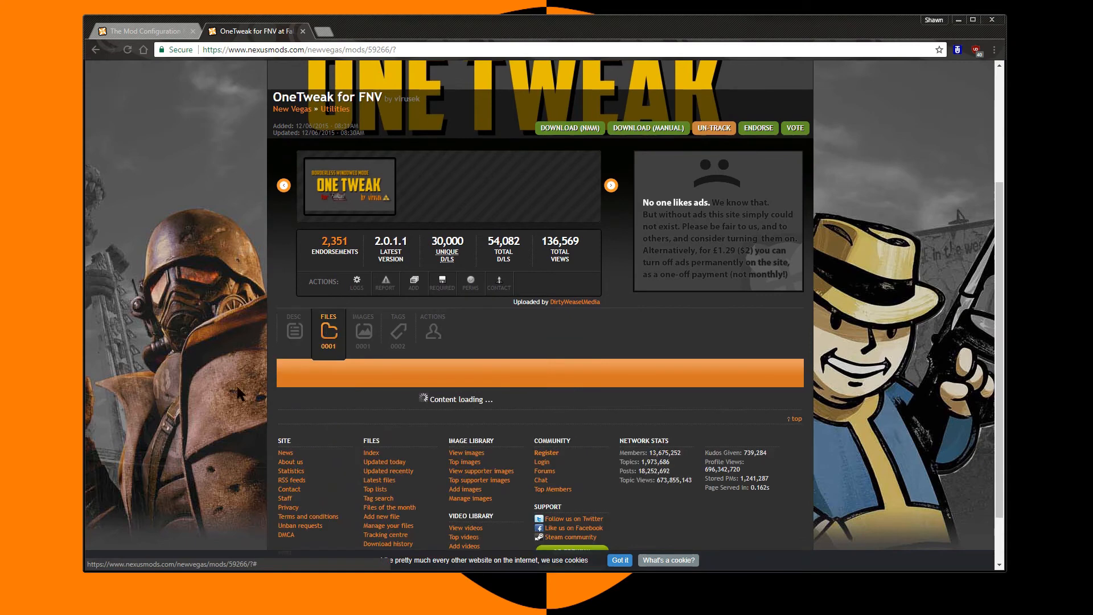
left_click(328, 331)
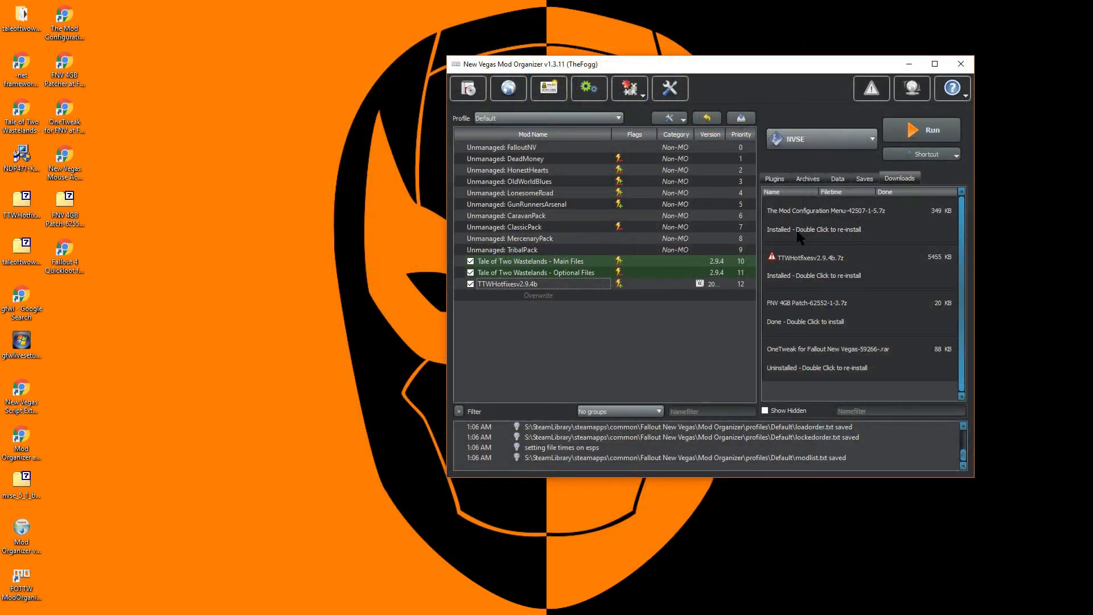
Step: Install the MCM download through its installer and OneTweak for FNV via Quick Install
double_click(824, 210)
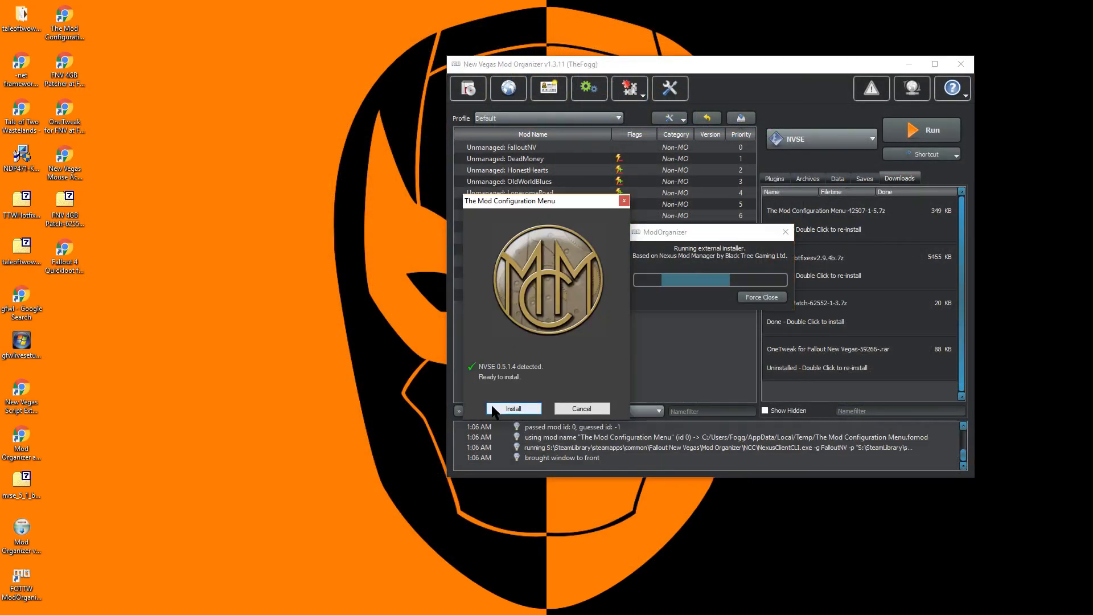
left_click(513, 408)
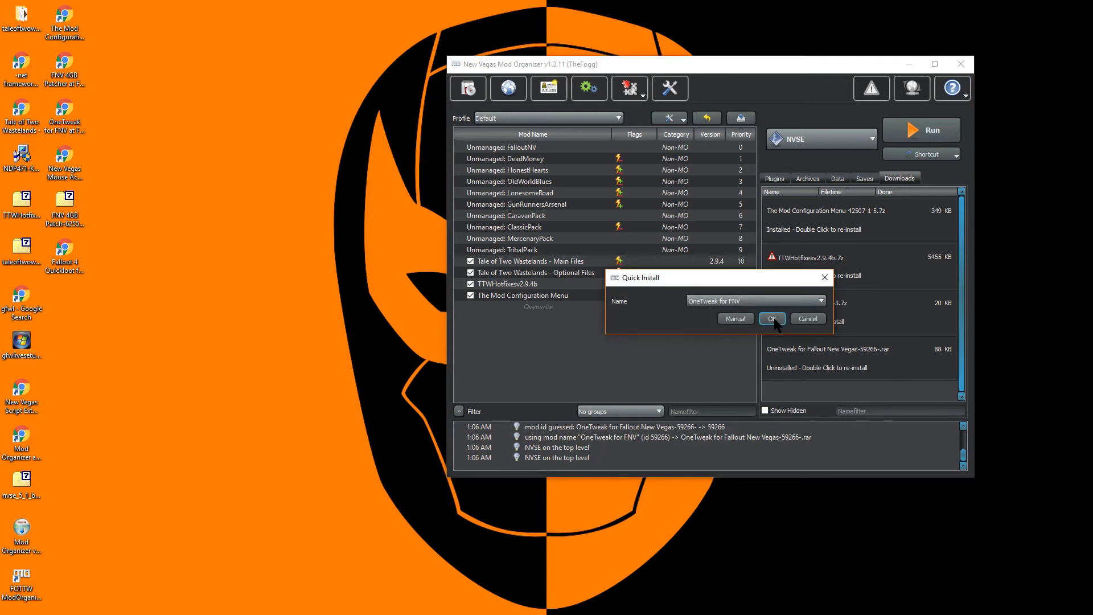
left_click(772, 319)
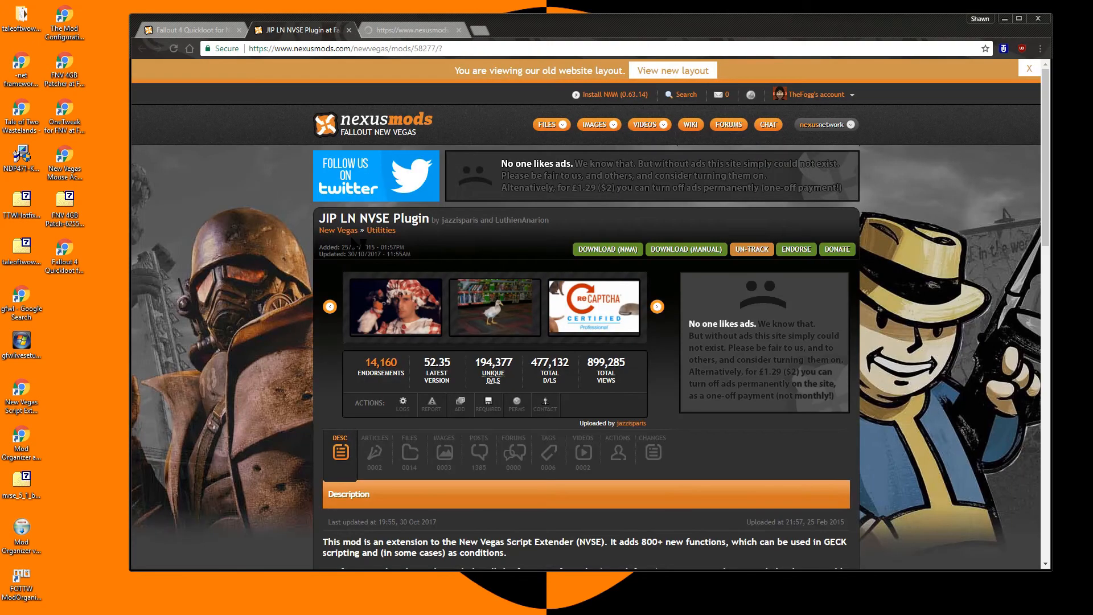
Step: Download the main JIP LN NVSE Plugin file via the manager, then open the FNV 4GB Patch files
scroll("down", 3)
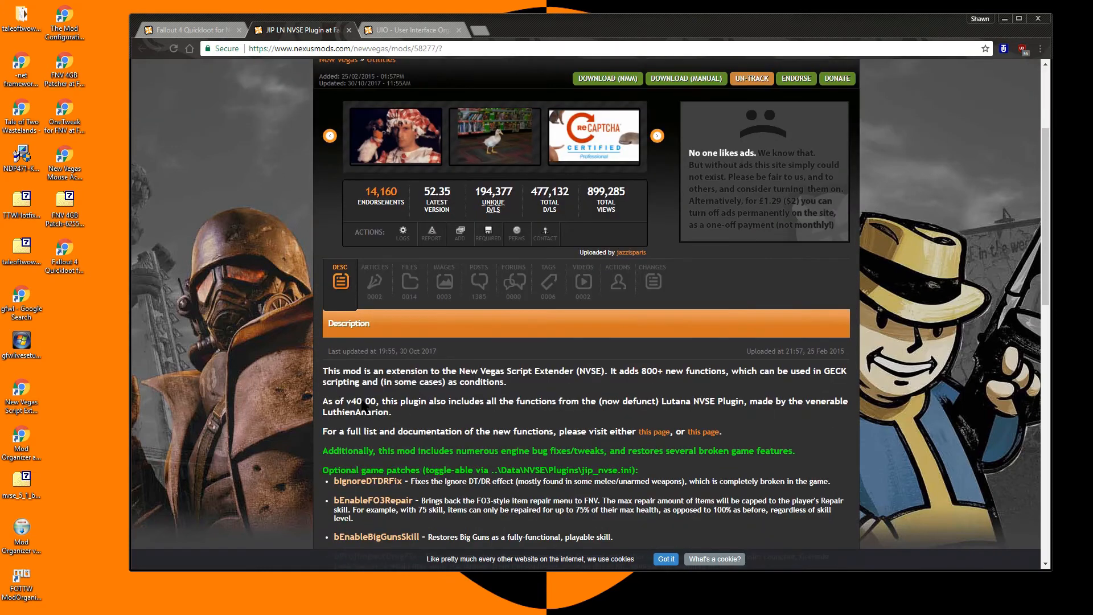
scroll("up", 3)
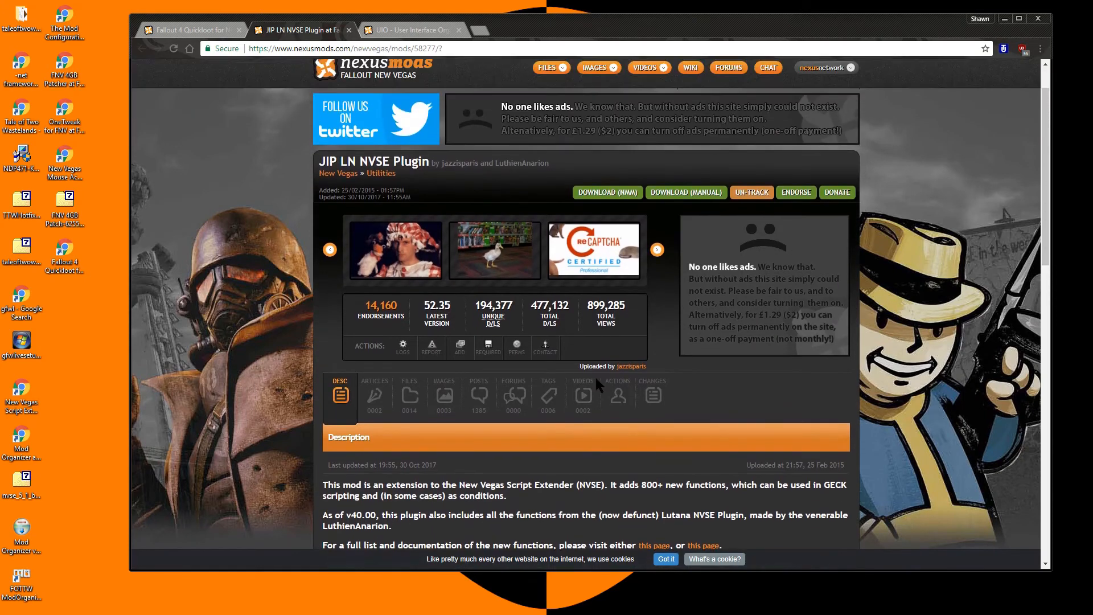
left_click(409, 394)
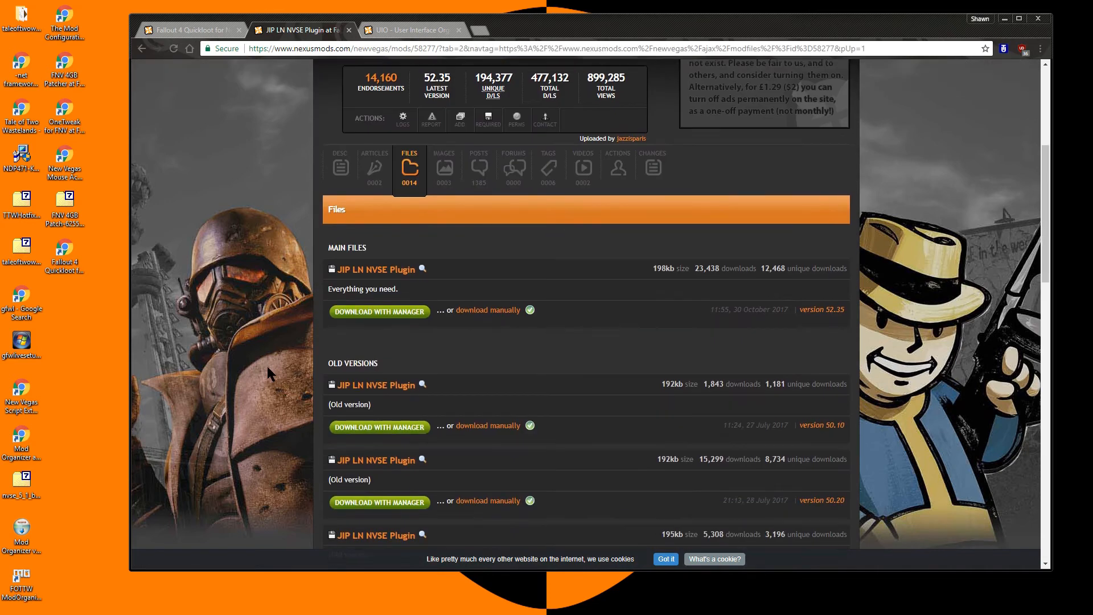
scroll("down", 3)
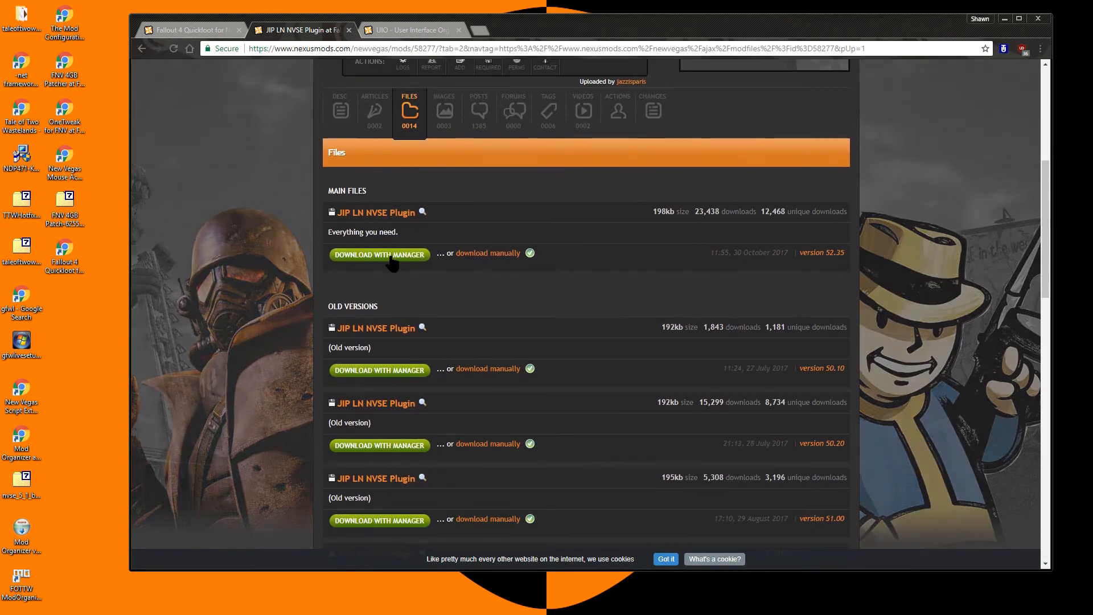
left_click(379, 254)
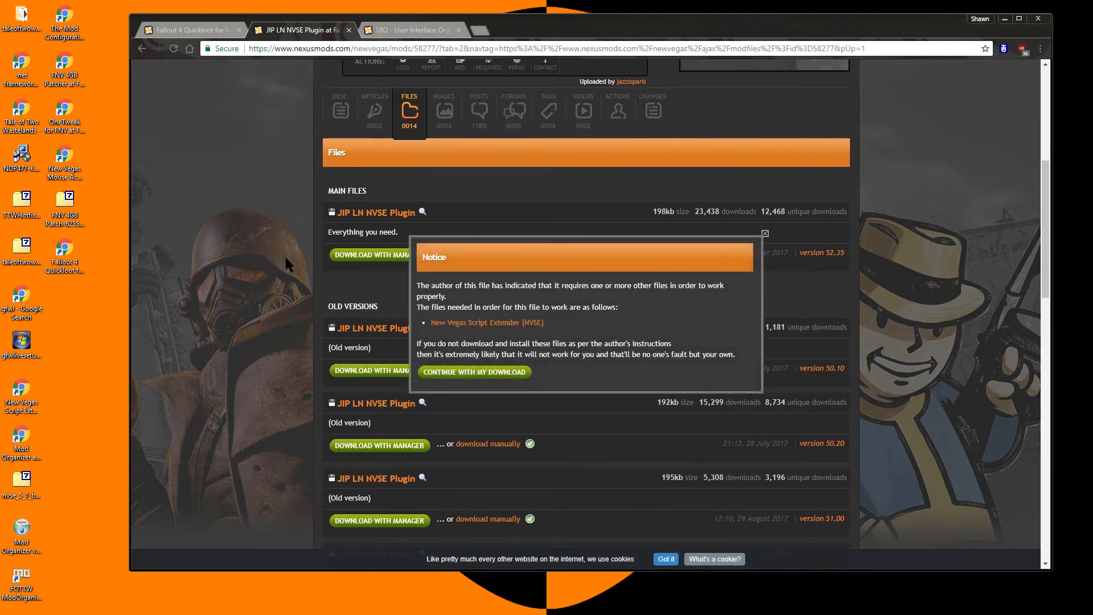
left_click(473, 372)
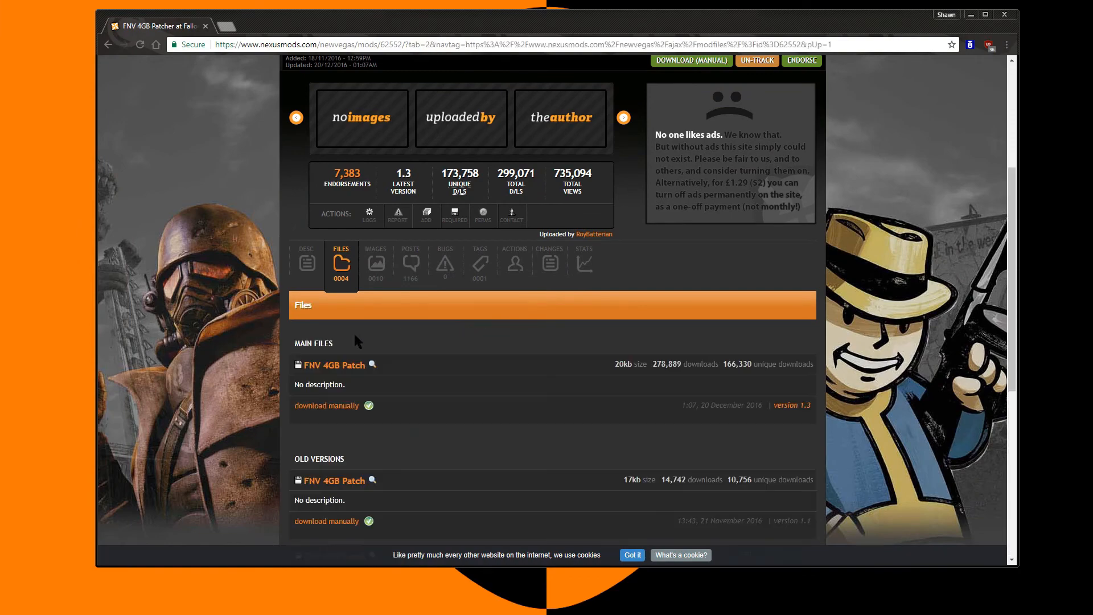
left_click(325, 405)
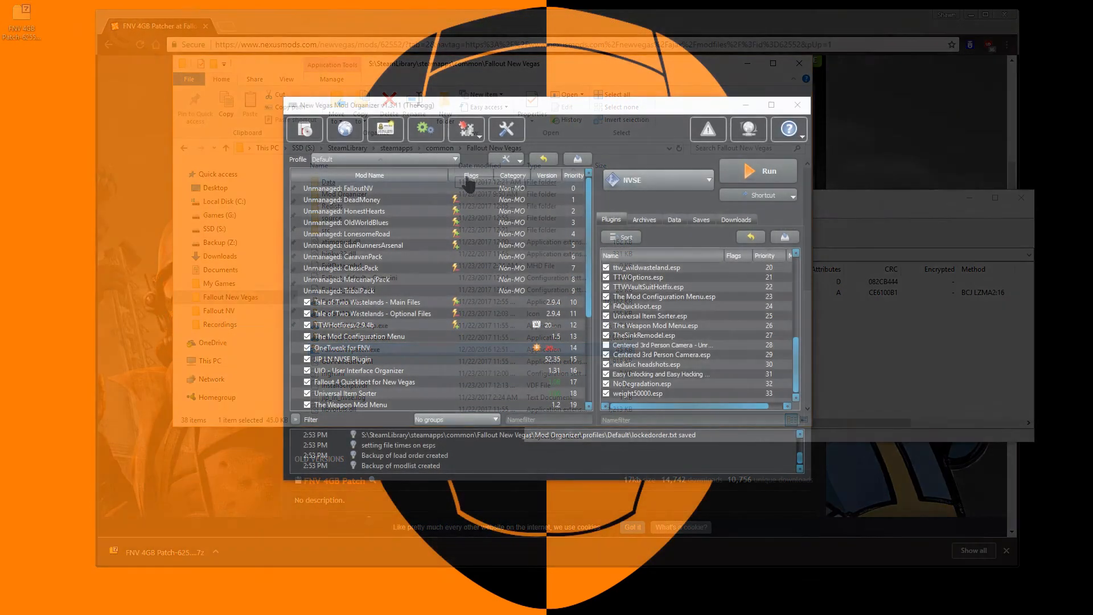
Step: Switch Mod Organizer's launch executable from NVSE to New Vegas
left_click(710, 180)
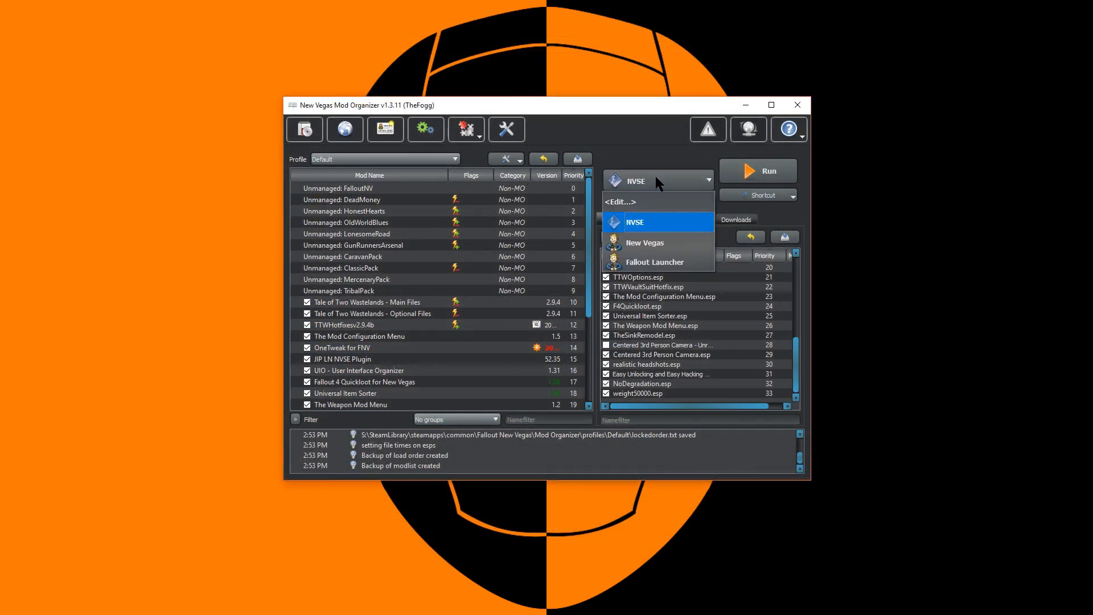
left_click(642, 243)
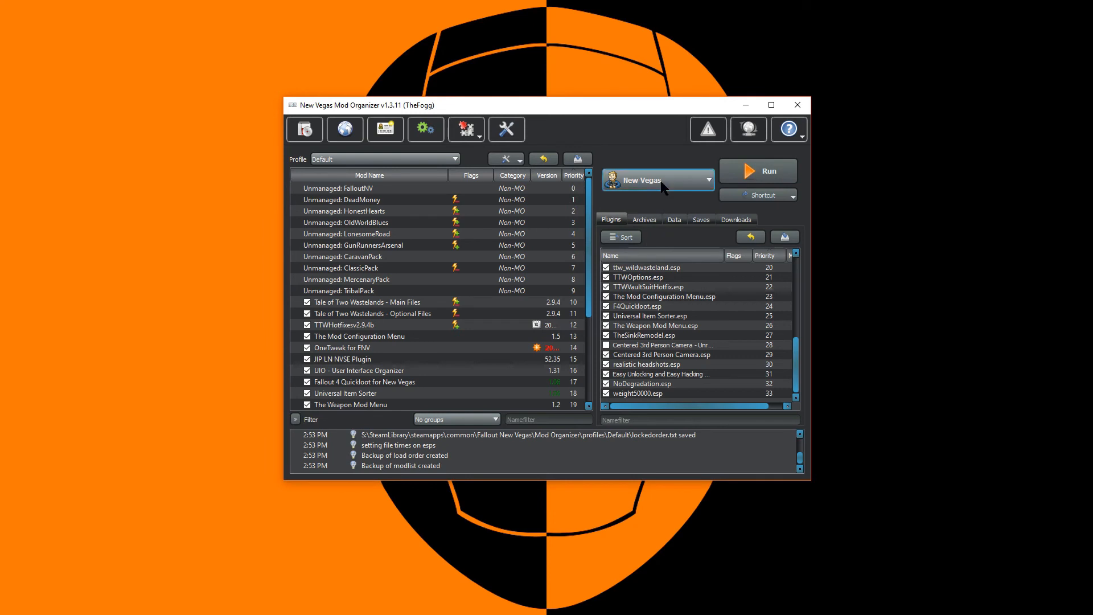
mouse_move(766, 172)
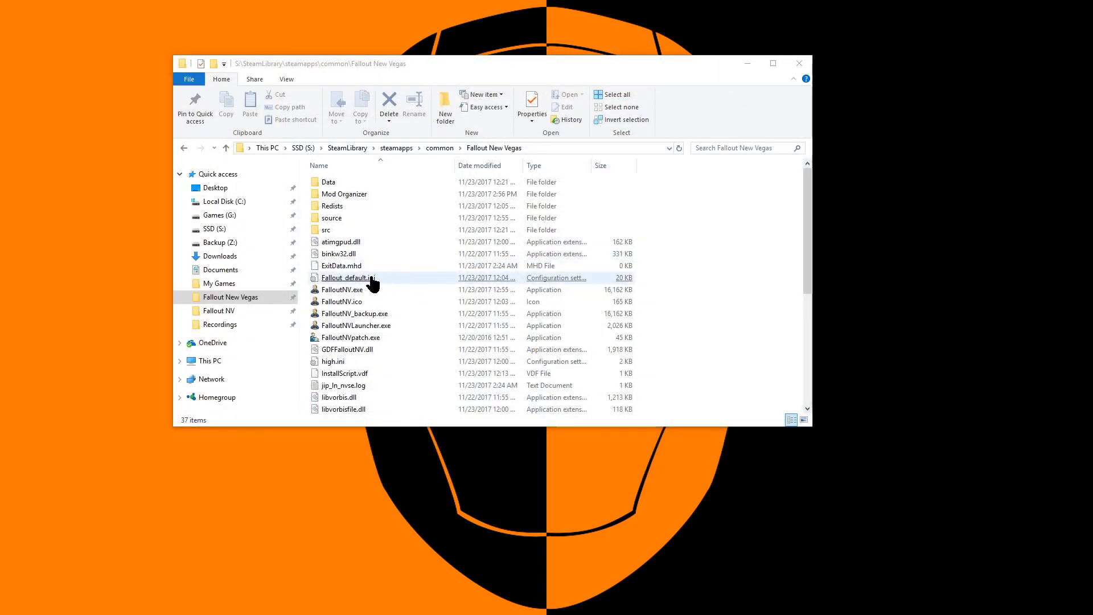
Step: Duplicate Fallout_default.ini as a backup and open the original for editing
left_click(348, 277)
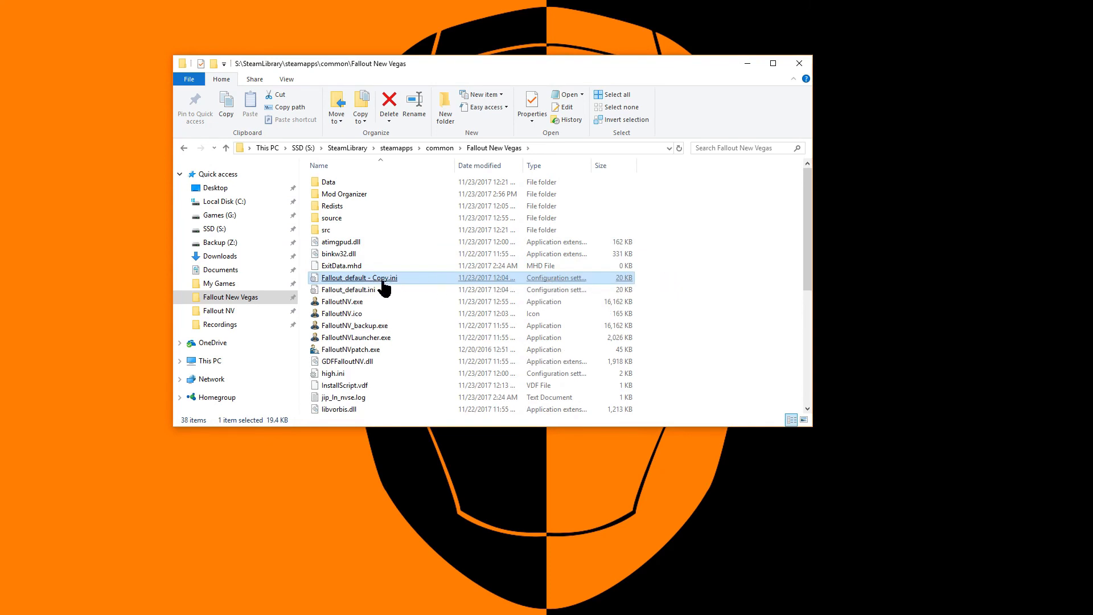
left_click(348, 289)
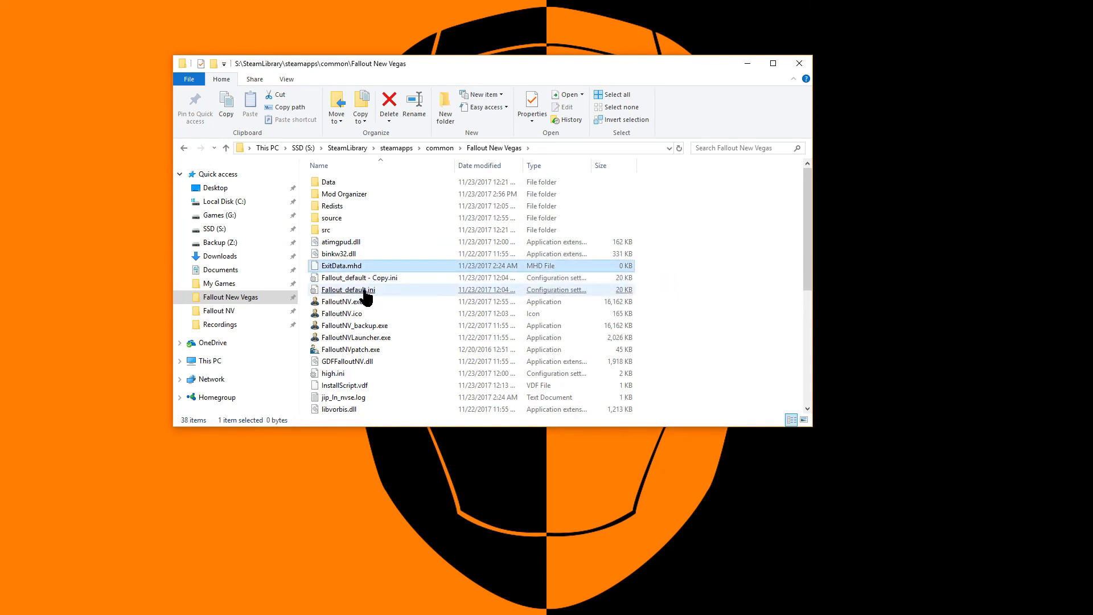
double_click(348, 289)
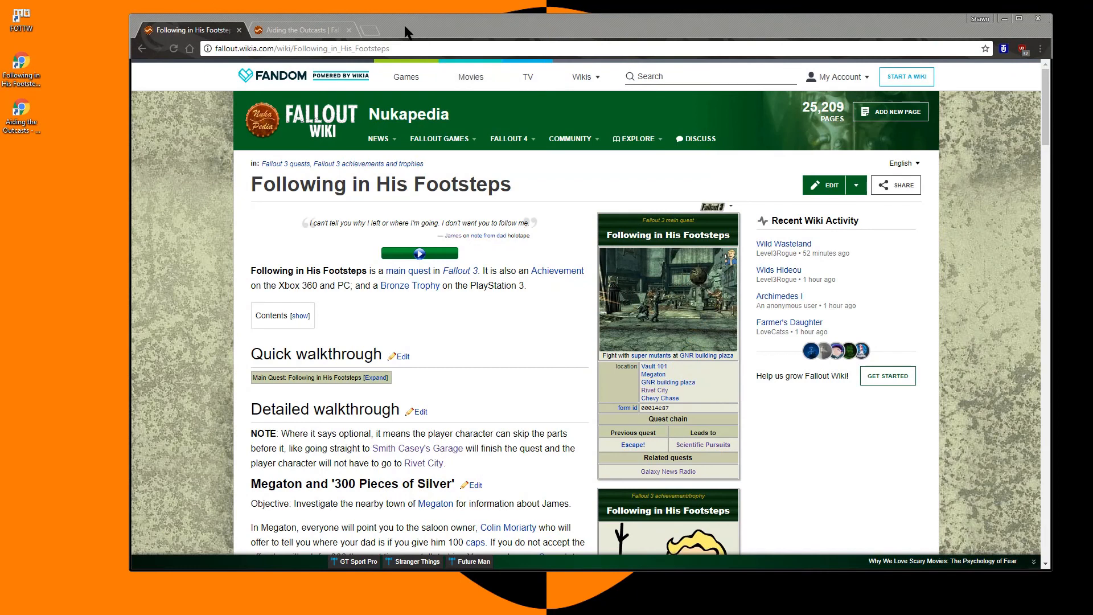
Step: Switch to the Fallout Wiki tab for Following in His Footsteps
left_click(300, 30)
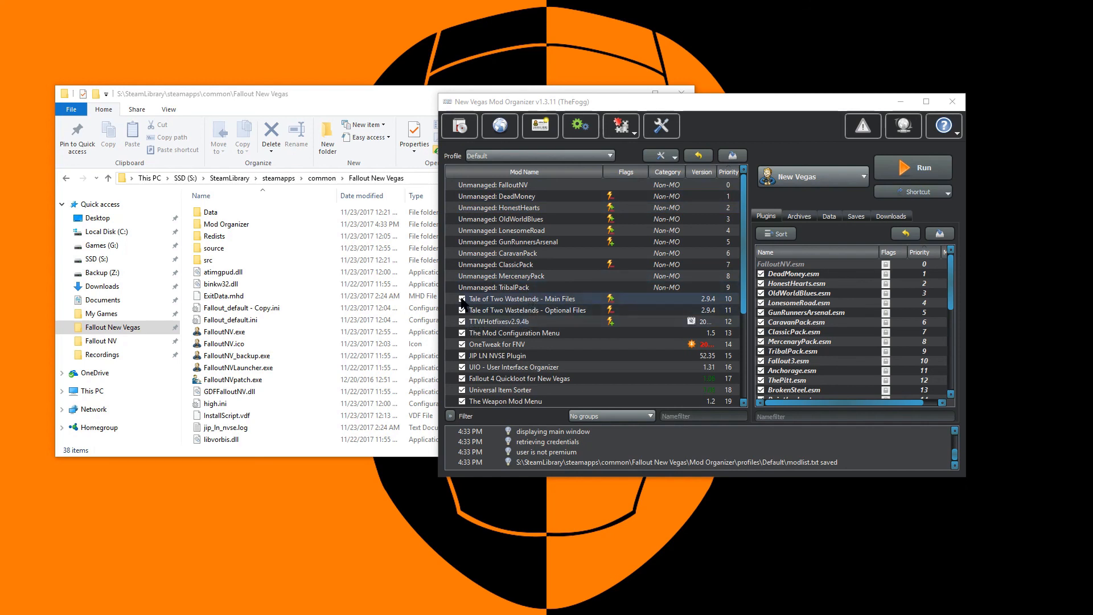
Step: Bring the Fallout New Vegas folder window in File Explorer to the front
left_click(224, 332)
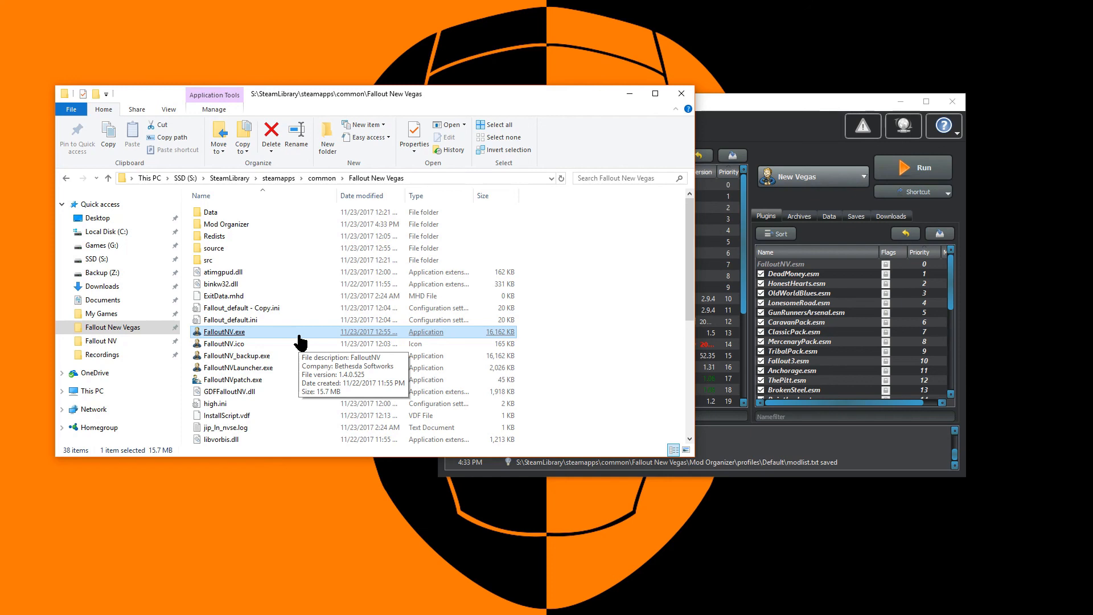
scroll("up", 3)
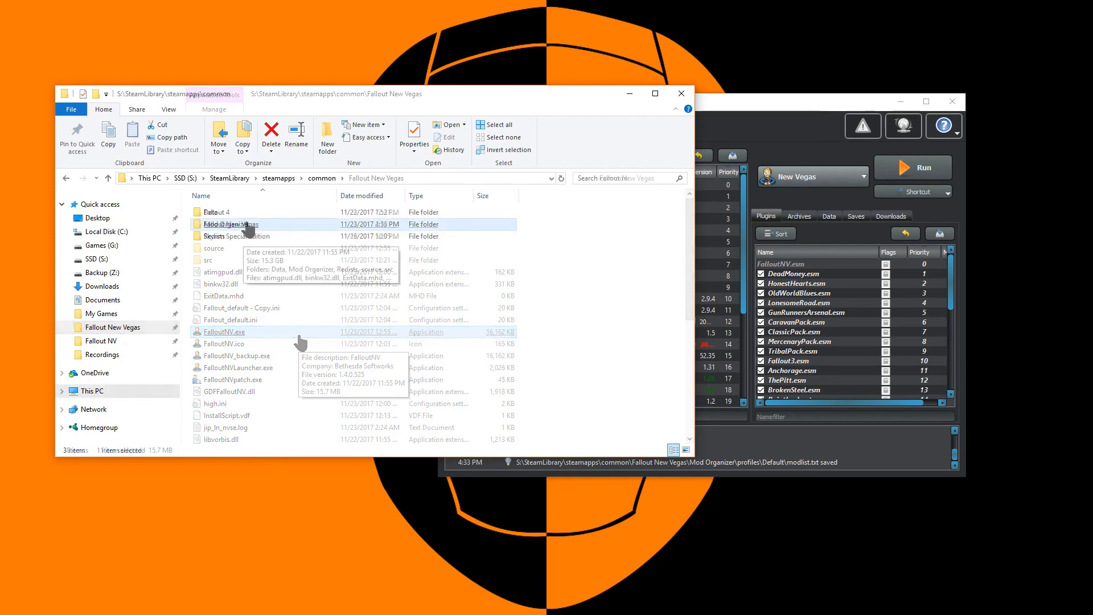